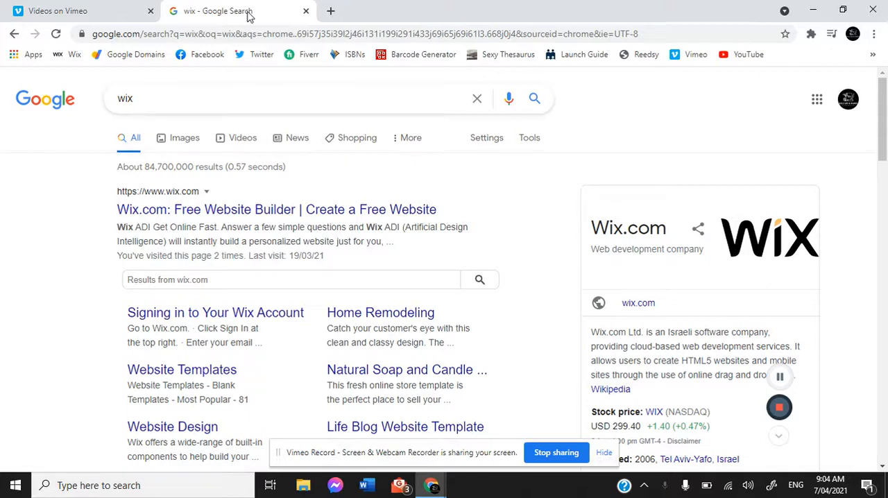
Step: Check the bookhouse domain's Website settings in Google Domains, then return to the Wix search results
{"action": "left_click", "coordinate": [330, 11]}
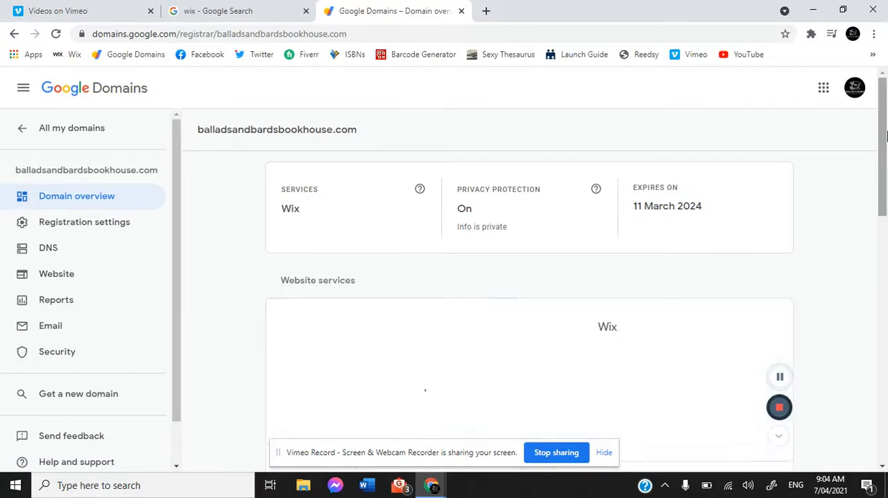
{"action": "scroll", "scroll_direction": "down", "scroll_amount": 3}
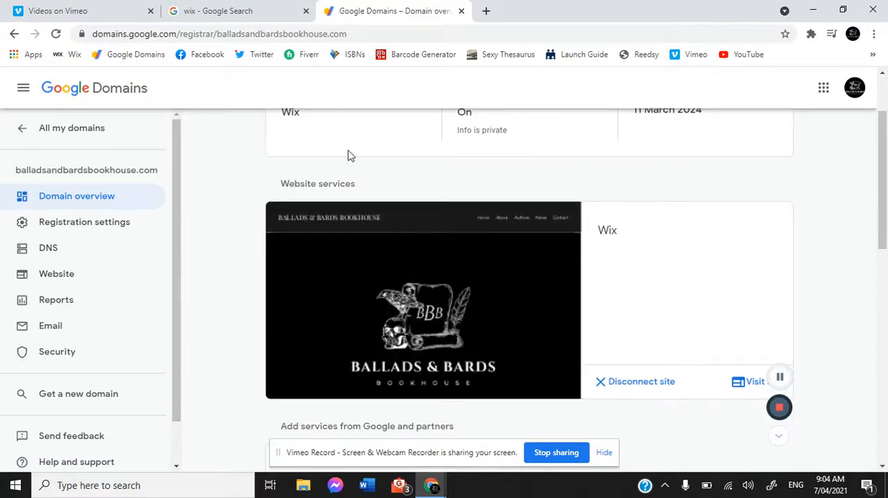
{"action": "mouse_move", "coordinate": [715, 304]}
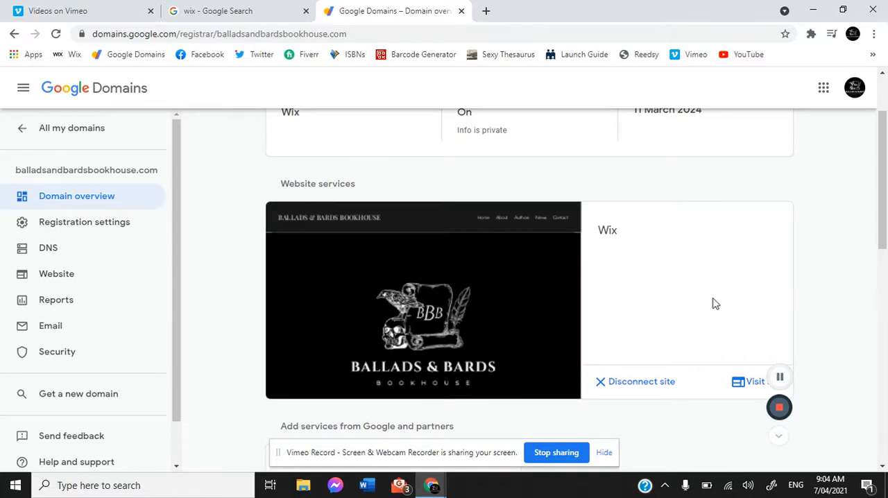
{"action": "left_click", "coordinate": [56, 273]}
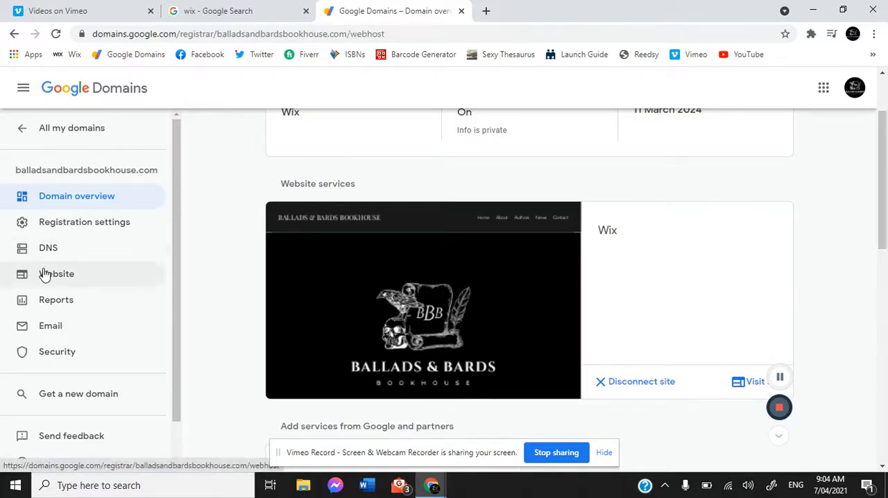
{"action": "left_click", "coordinate": [57, 274]}
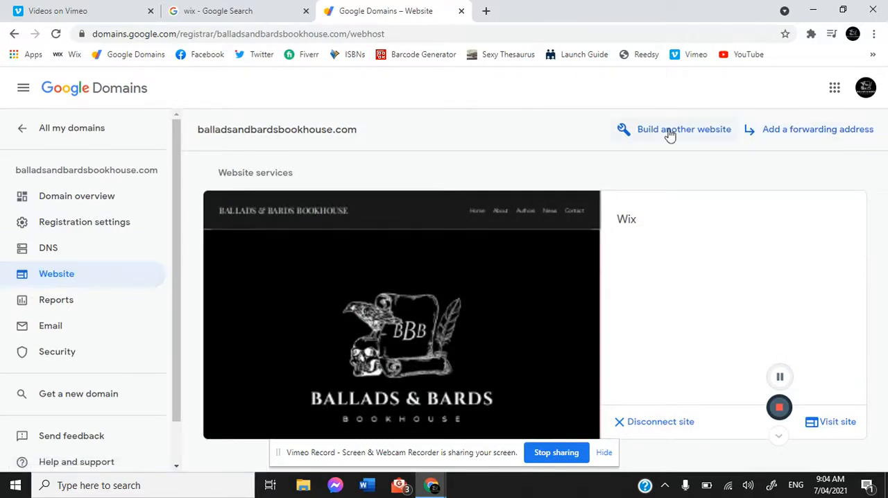
{"action": "mouse_move", "coordinate": [638, 132]}
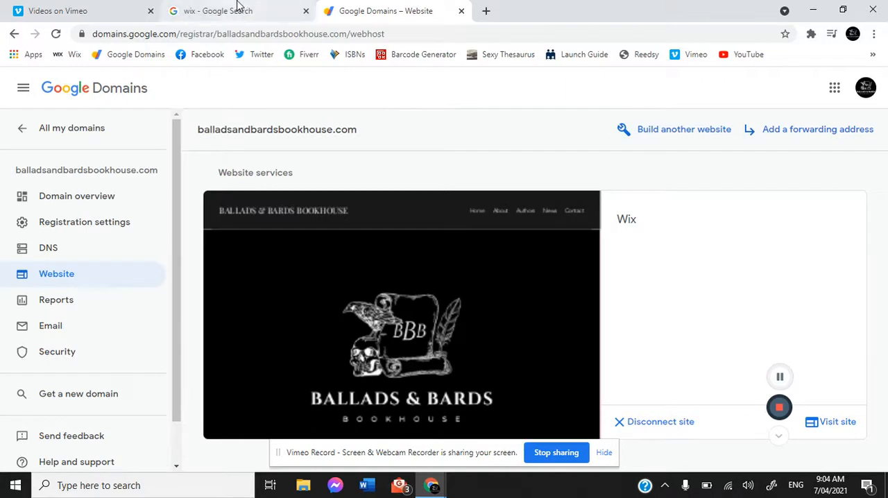
{"action": "left_click", "coordinate": [217, 10]}
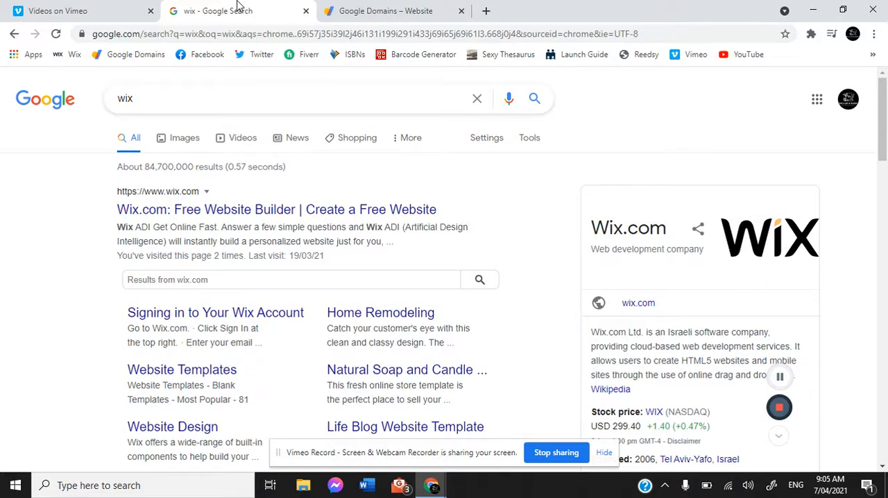
{"action": "mouse_move", "coordinate": [255, 116]}
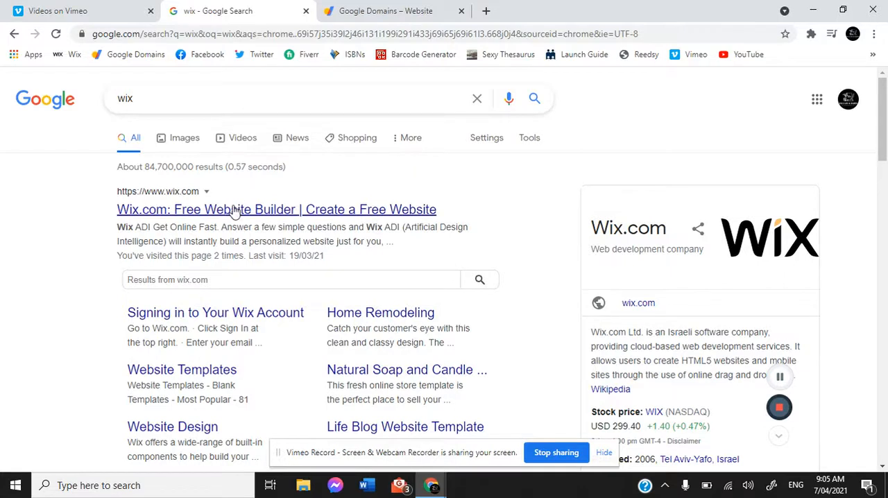
{"action": "mouse_move", "coordinate": [232, 215]}
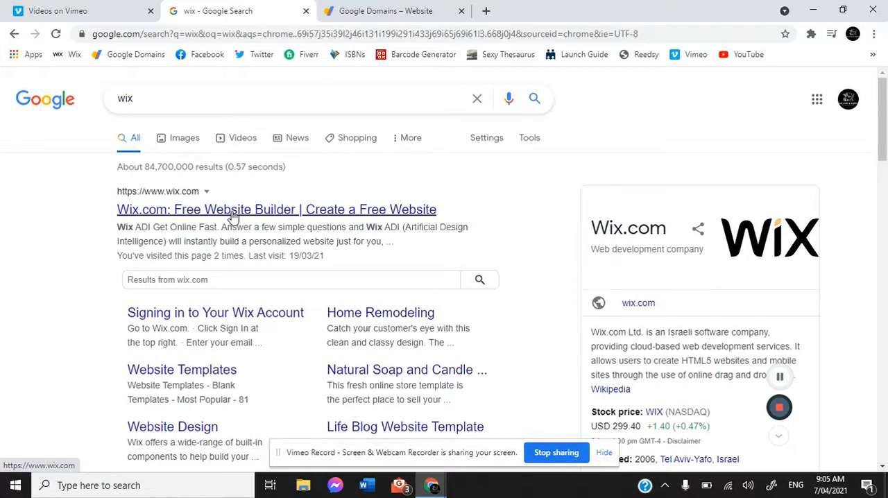
{"action": "mouse_move", "coordinate": [233, 218]}
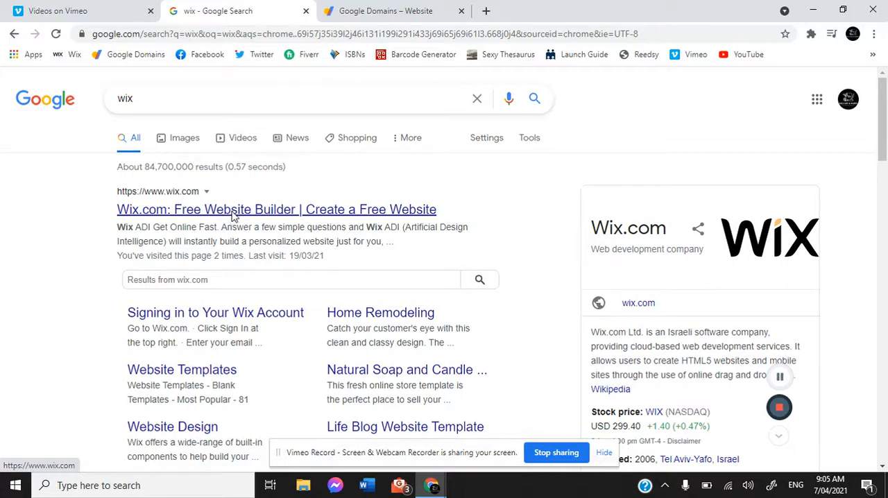
Step: Open the 'Wix.com: Free Website Builder | Create a Free Website' search result
{"action": "left_click", "coordinate": [276, 209]}
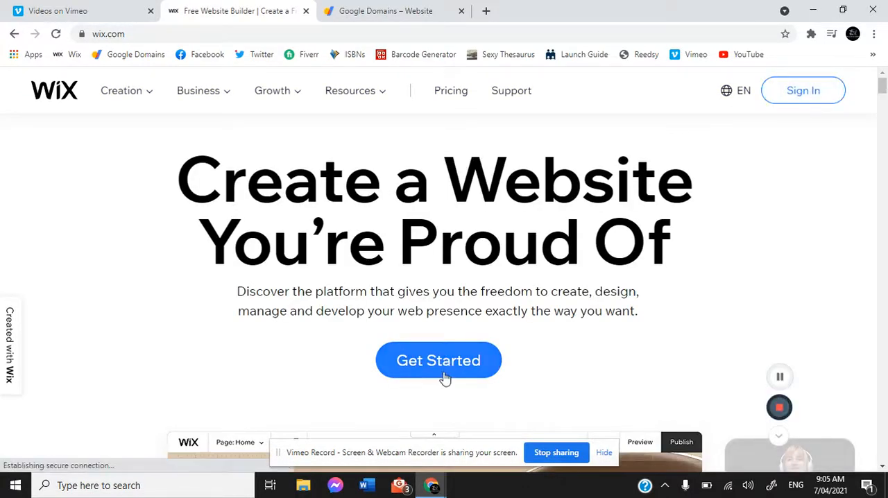
Step: Log in to the existing Wix account with the saved email and password
{"action": "left_click", "coordinate": [437, 360]}
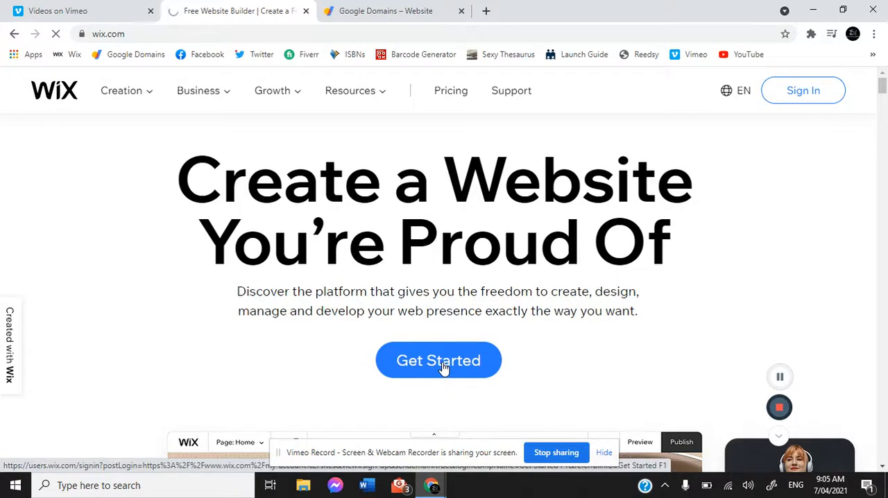
{"action": "left_click", "coordinate": [438, 360]}
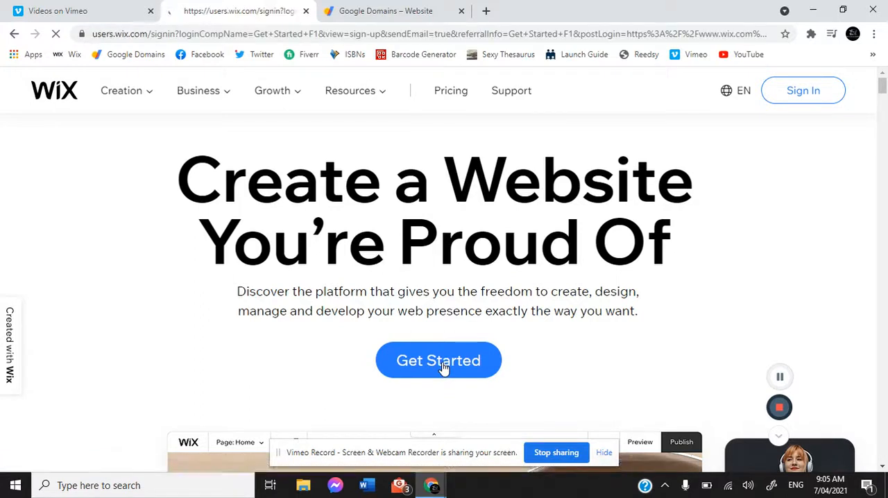
{"action": "left_click", "coordinate": [437, 360]}
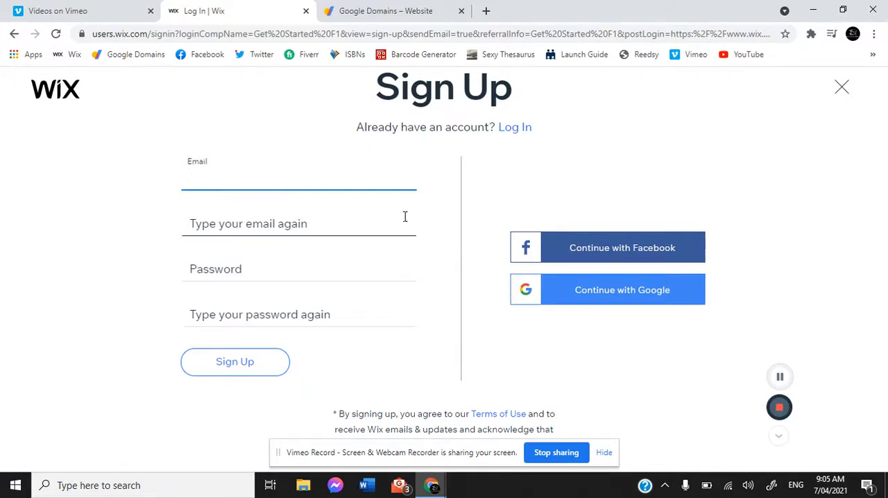
{"action": "mouse_move", "coordinate": [352, 134]}
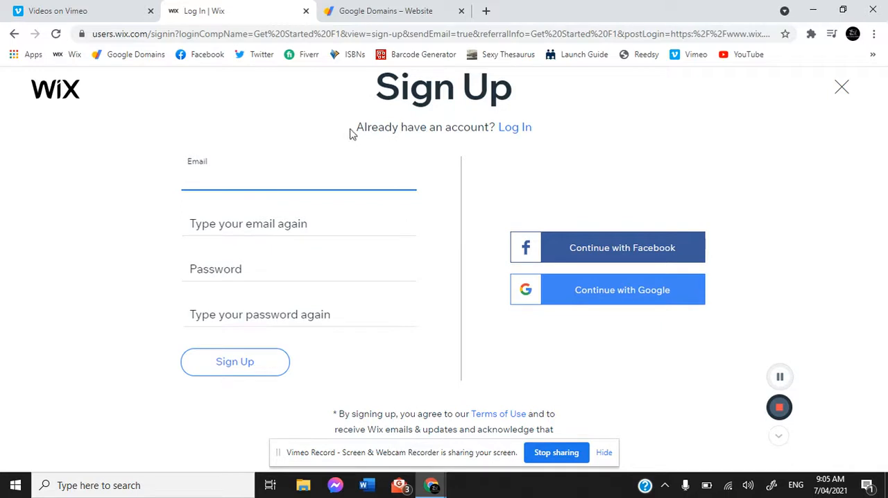
{"action": "mouse_move", "coordinate": [514, 127]}
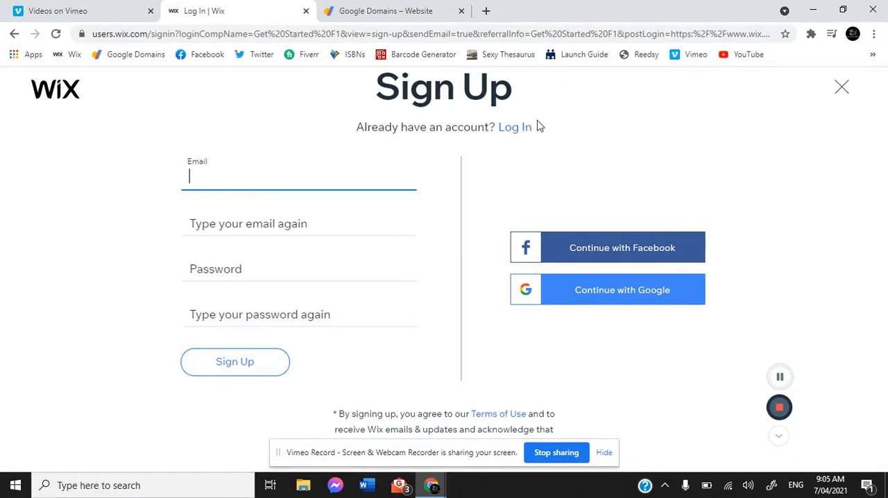
{"action": "left_click", "coordinate": [515, 127]}
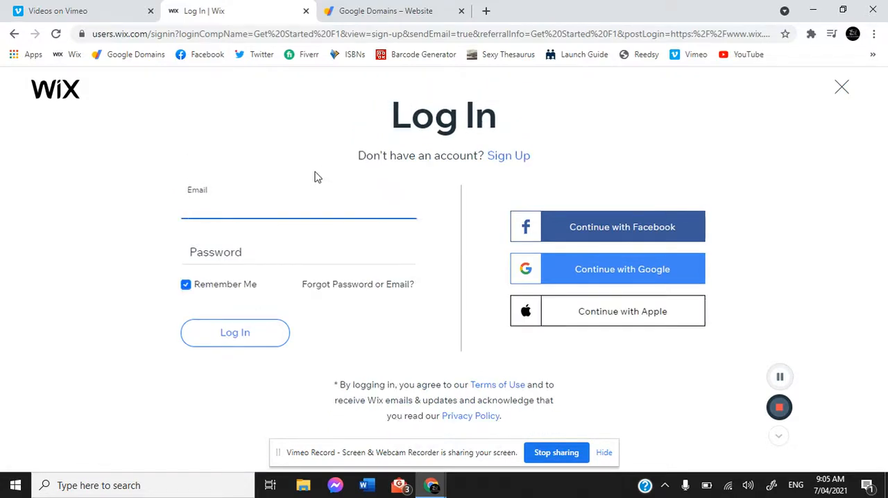
{"action": "type", "text": "river"}
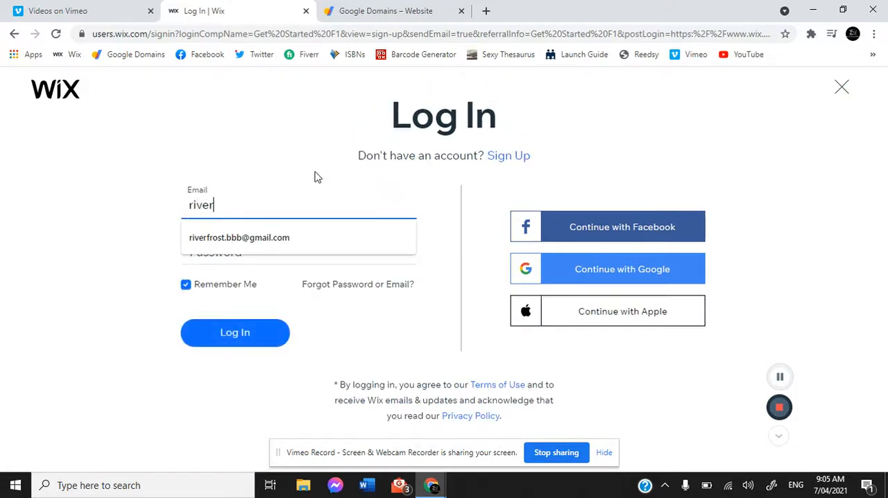
{"action": "left_click", "coordinate": [238, 237]}
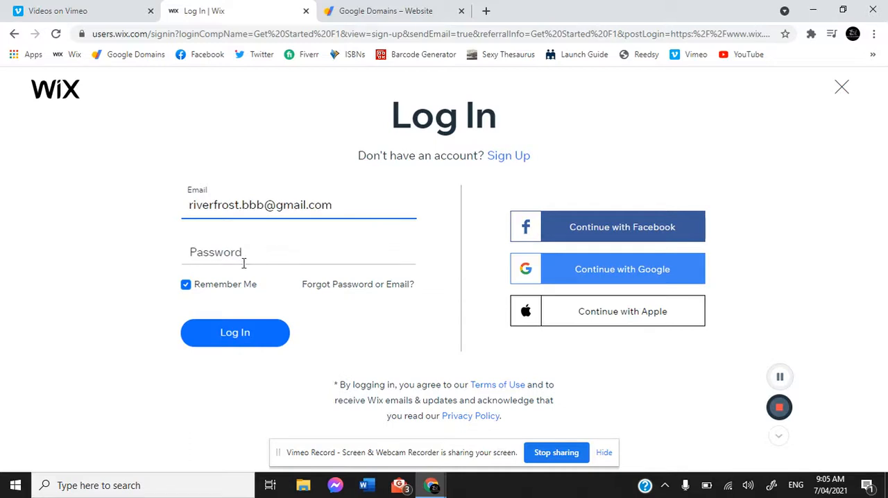
{"action": "type", "text": "•••"}
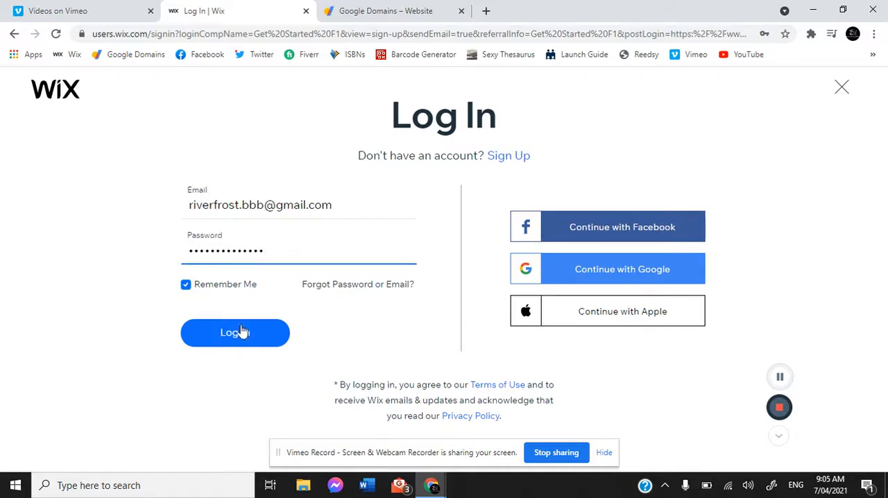
{"action": "left_click", "coordinate": [235, 333]}
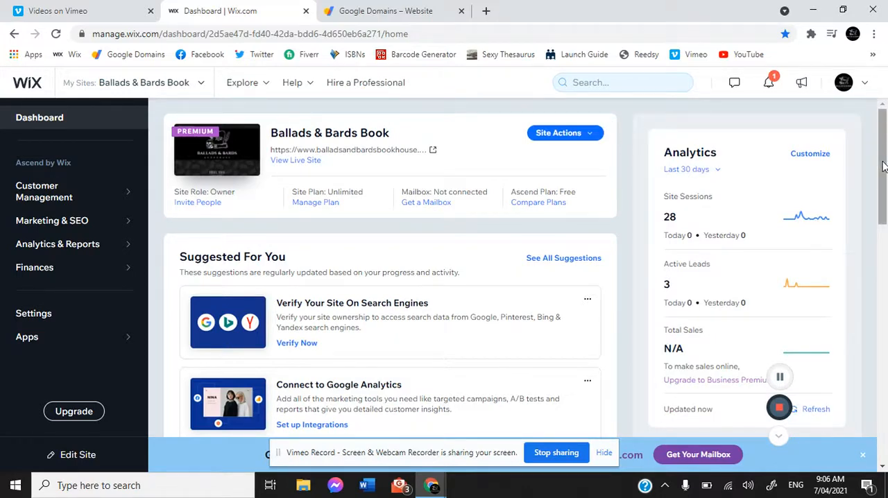
{"action": "scroll", "scroll_direction": "down", "scroll_amount": 3}
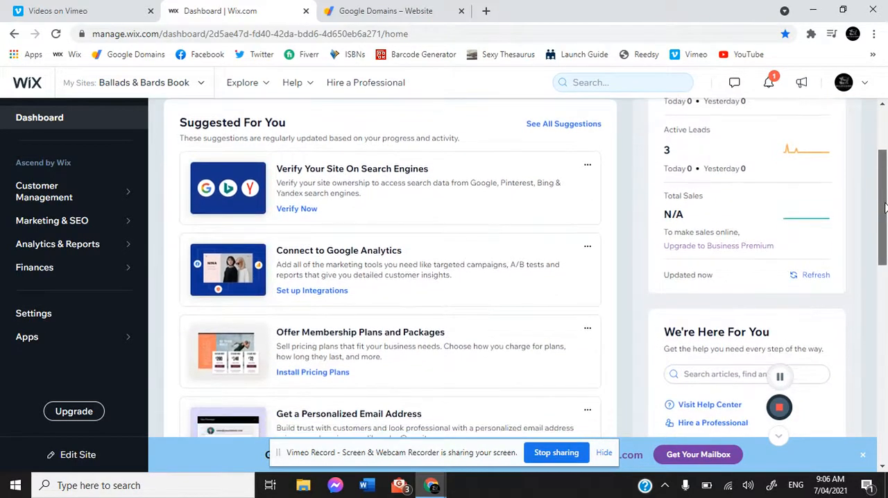
{"action": "scroll", "scroll_direction": "down", "scroll_amount": 3}
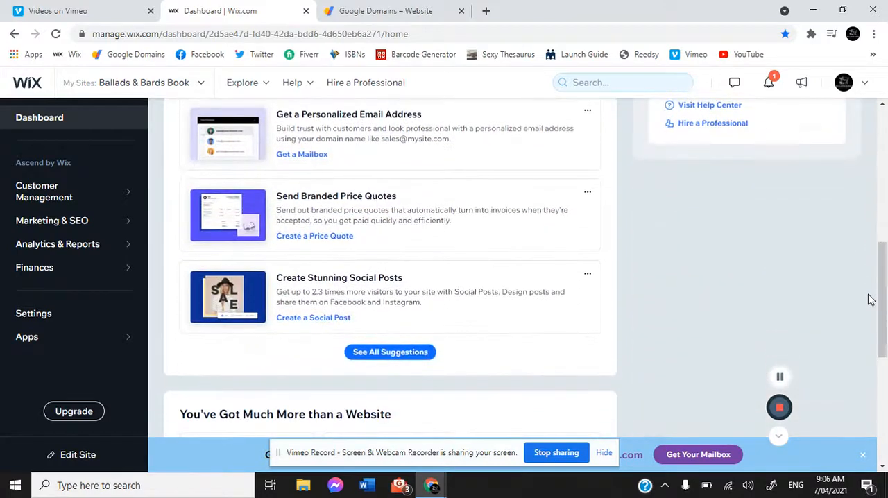
{"action": "scroll", "scroll_direction": "down", "scroll_amount": 3}
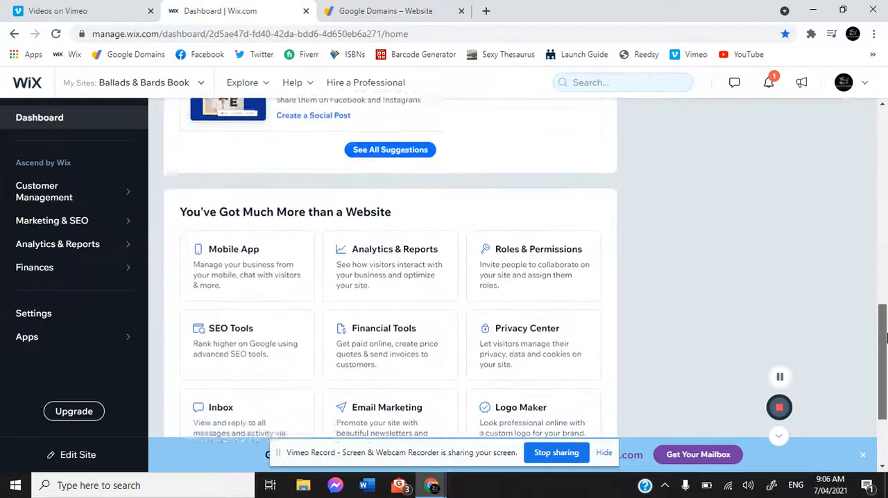
{"action": "scroll", "scroll_direction": "down", "scroll_amount": 3}
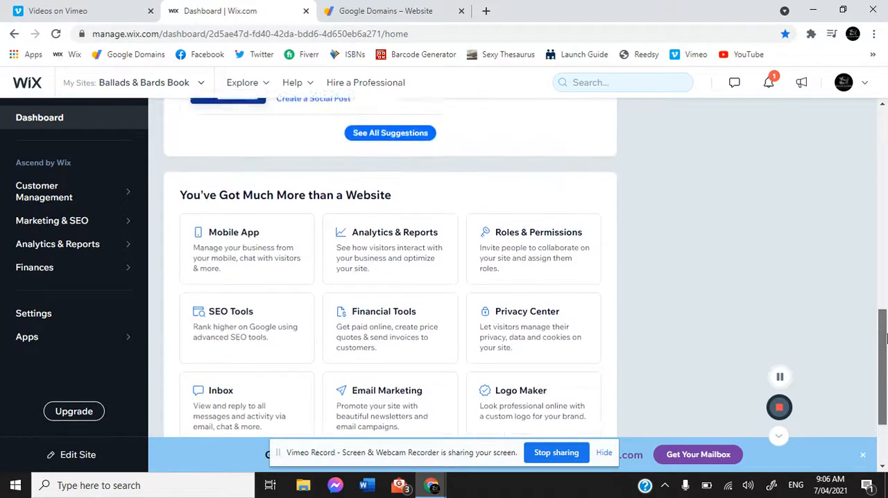
{"action": "scroll", "scroll_direction": "up", "scroll_amount": 3}
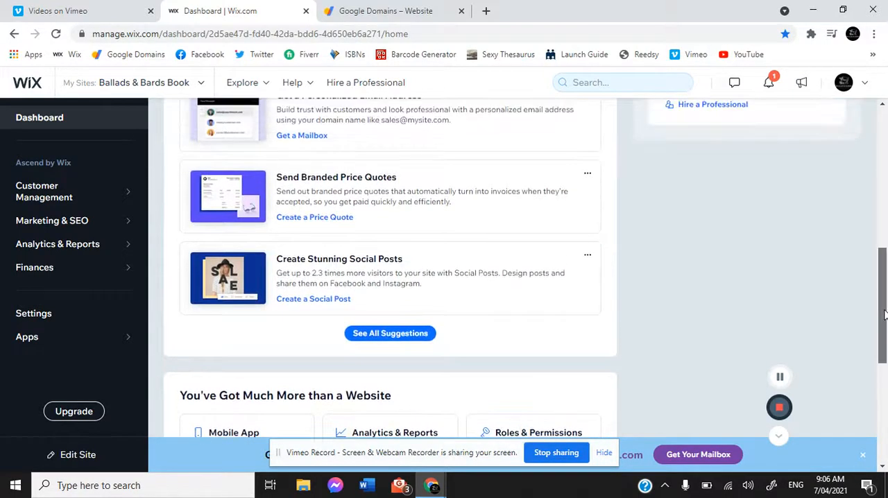
{"action": "scroll", "scroll_direction": "up", "scroll_amount": 3}
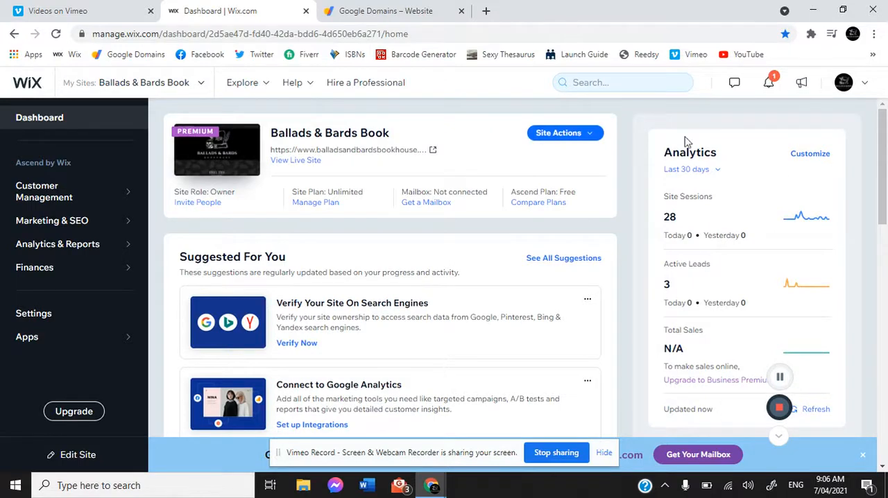
Step: Choose Create New Site from the Ballads & Bards Book dashboard's Site Actions menu
{"action": "left_click", "coordinate": [559, 132]}
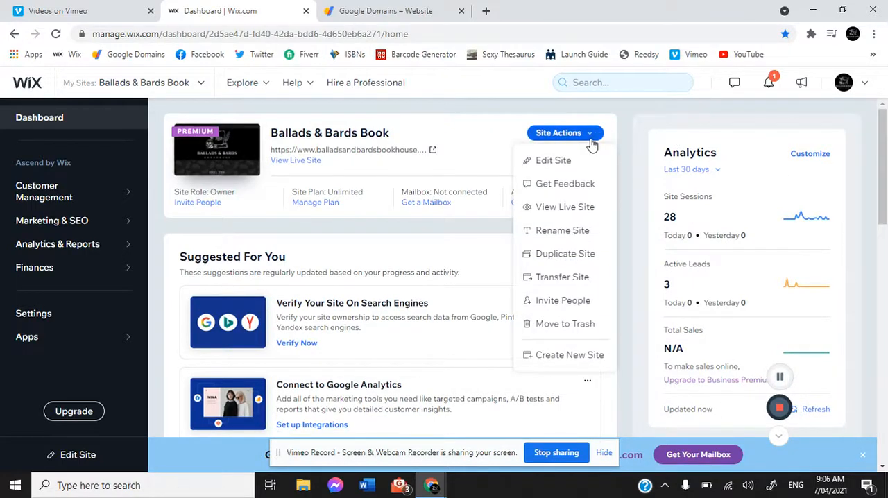
{"action": "mouse_move", "coordinate": [552, 160]}
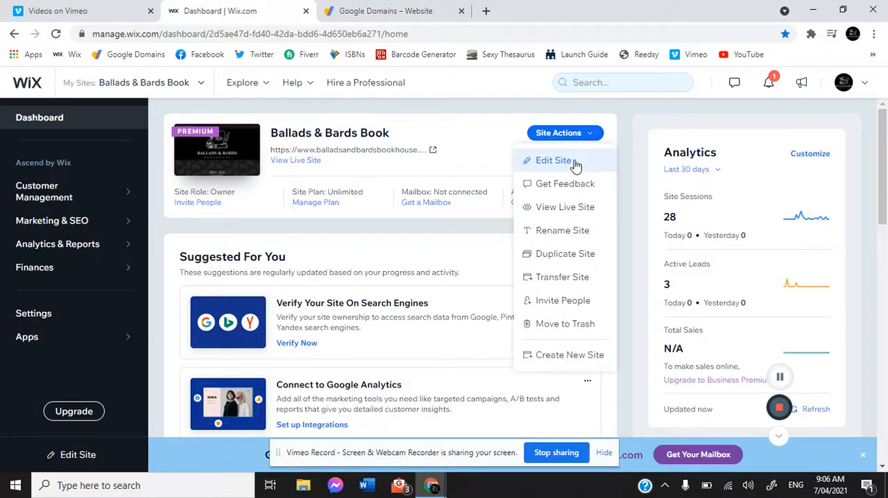
{"action": "mouse_move", "coordinate": [572, 211]}
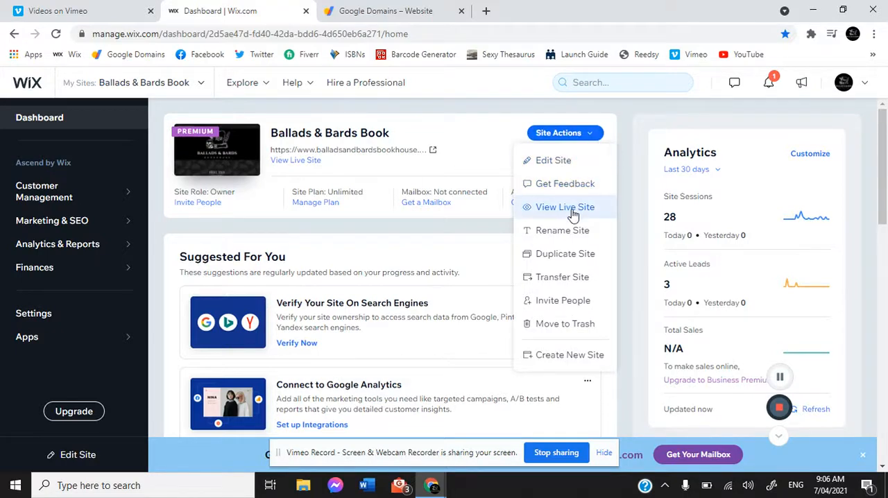
{"action": "mouse_move", "coordinate": [561, 277]}
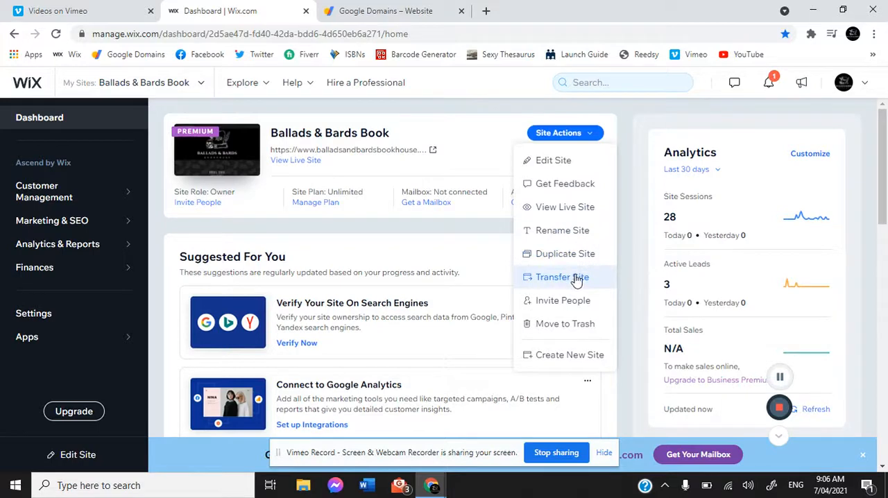
{"action": "mouse_move", "coordinate": [563, 300]}
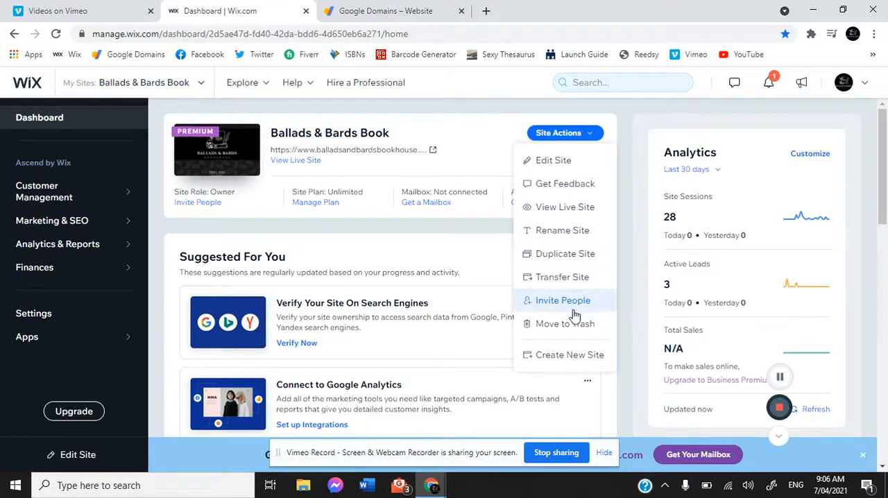
{"action": "mouse_move", "coordinate": [564, 323]}
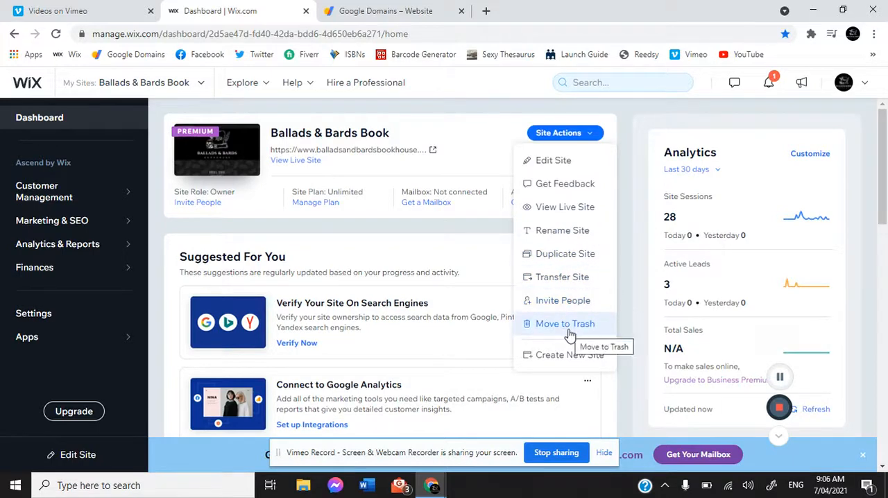
{"action": "mouse_move", "coordinate": [570, 355]}
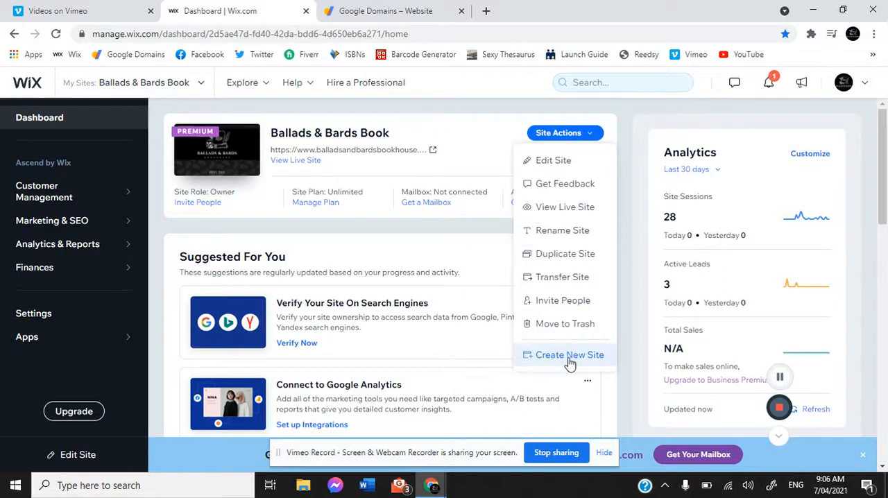
{"action": "mouse_move", "coordinate": [569, 354]}
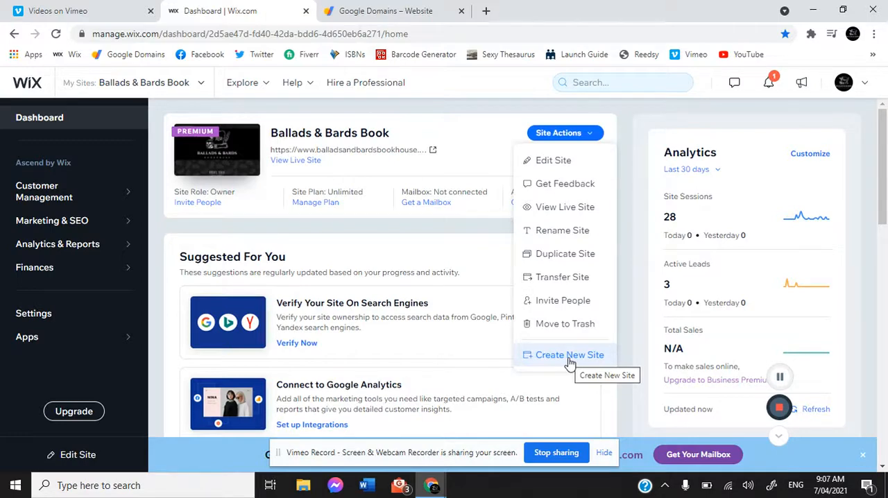
{"action": "left_click", "coordinate": [570, 354]}
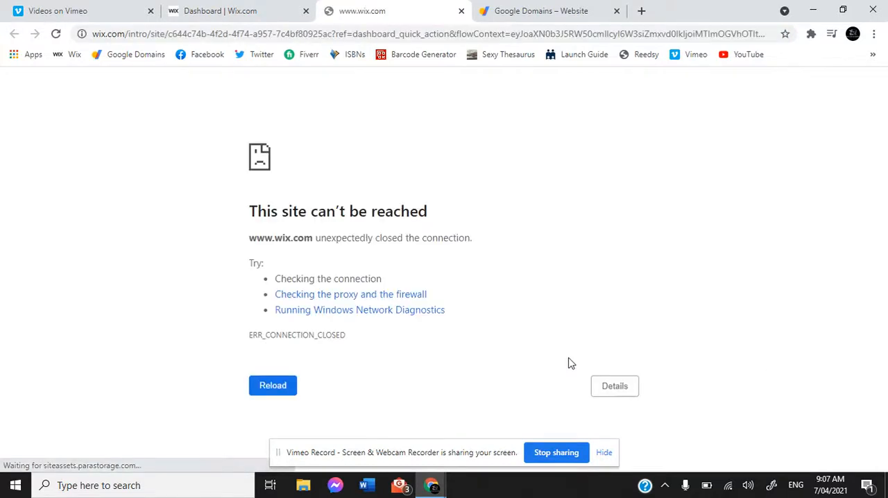
Step: Reload the failed new-site page and pick Business as the website type
{"action": "left_click", "coordinate": [271, 385]}
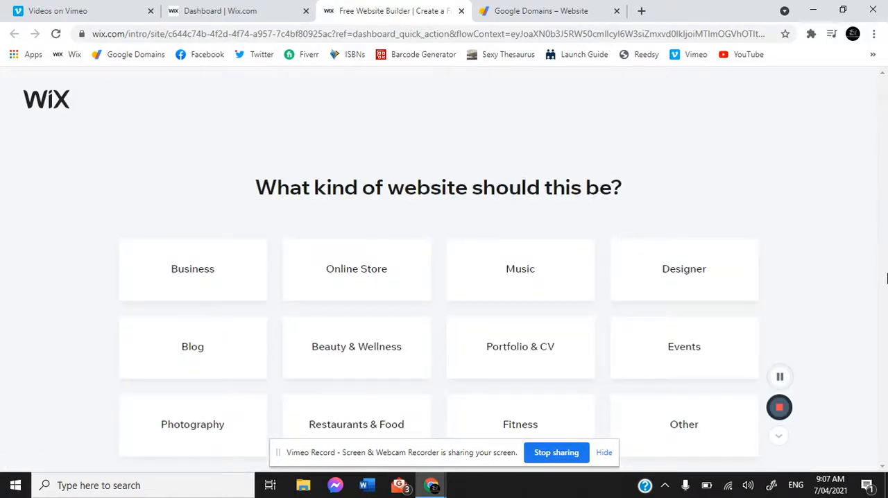
{"action": "mouse_move", "coordinate": [870, 339]}
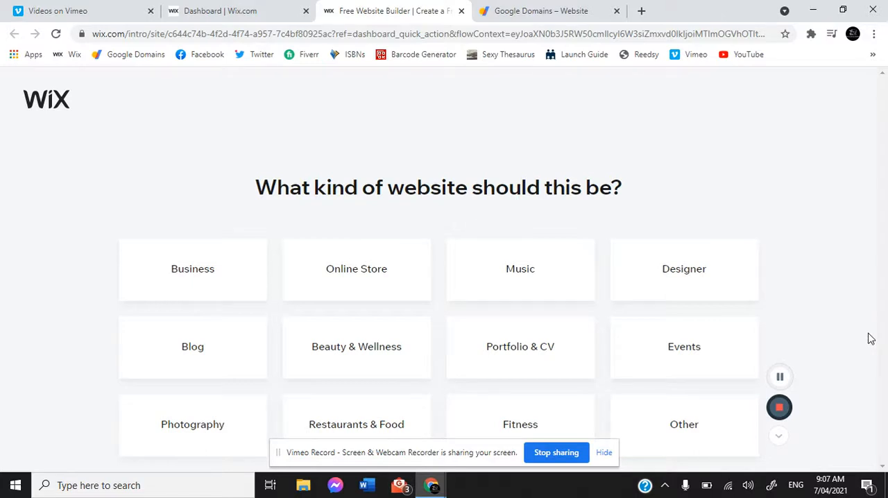
{"action": "mouse_move", "coordinate": [649, 138]}
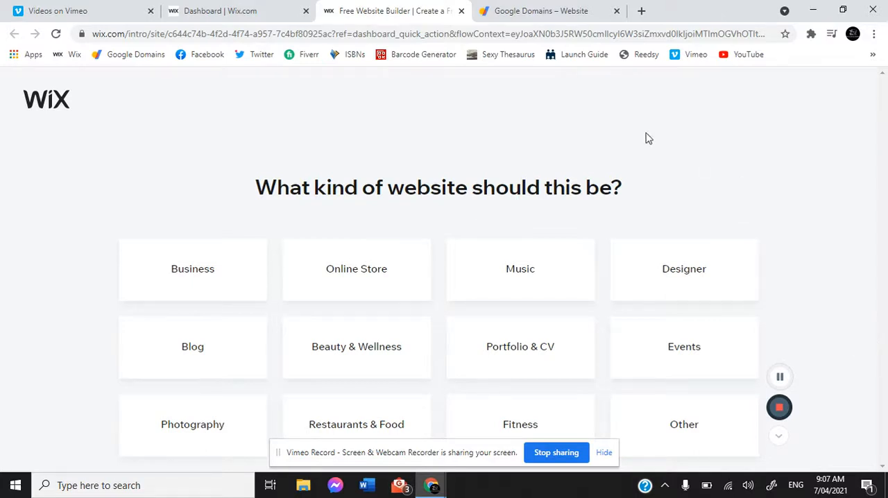
{"action": "left_click", "coordinate": [193, 269]}
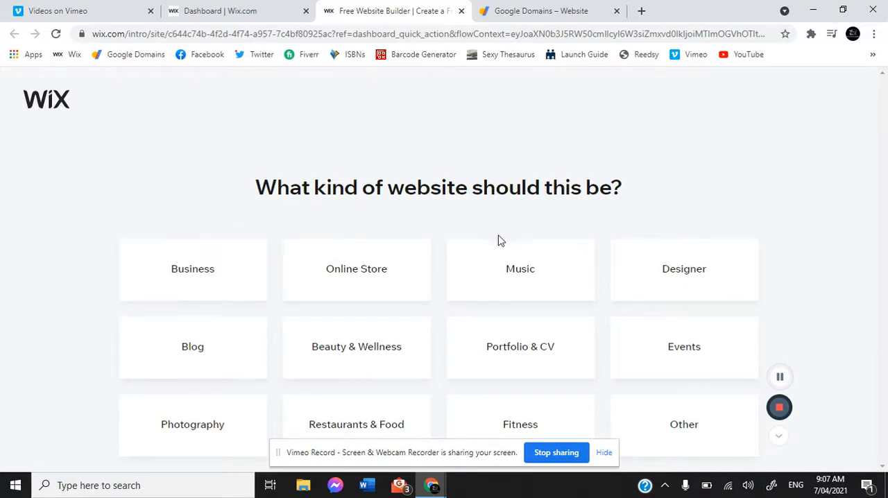
{"action": "left_click", "coordinate": [356, 269]}
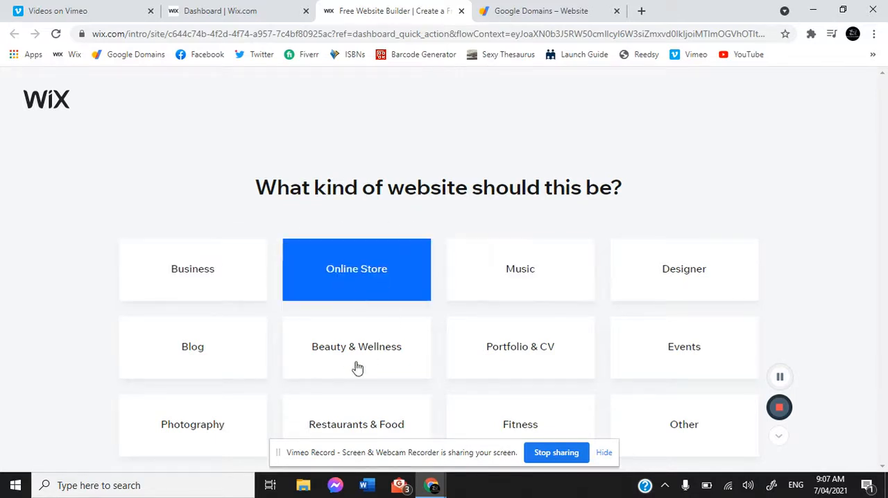
{"action": "mouse_move", "coordinate": [298, 293]}
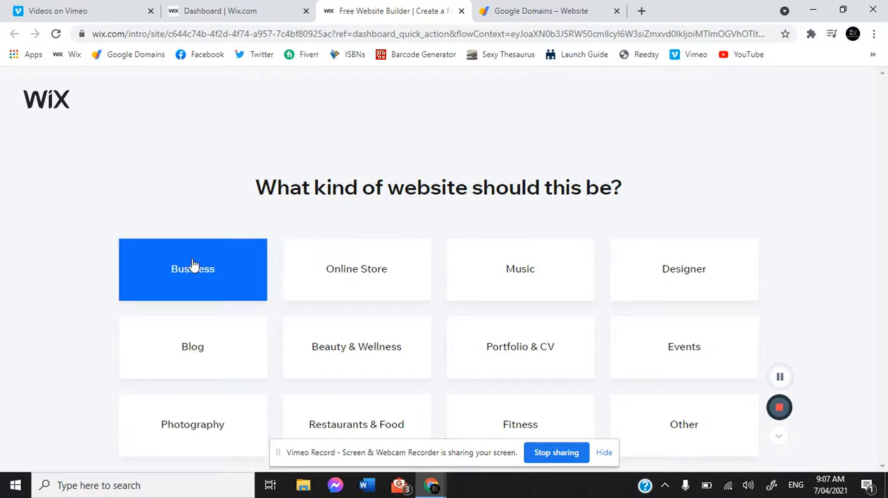
{"action": "left_click", "coordinate": [192, 270]}
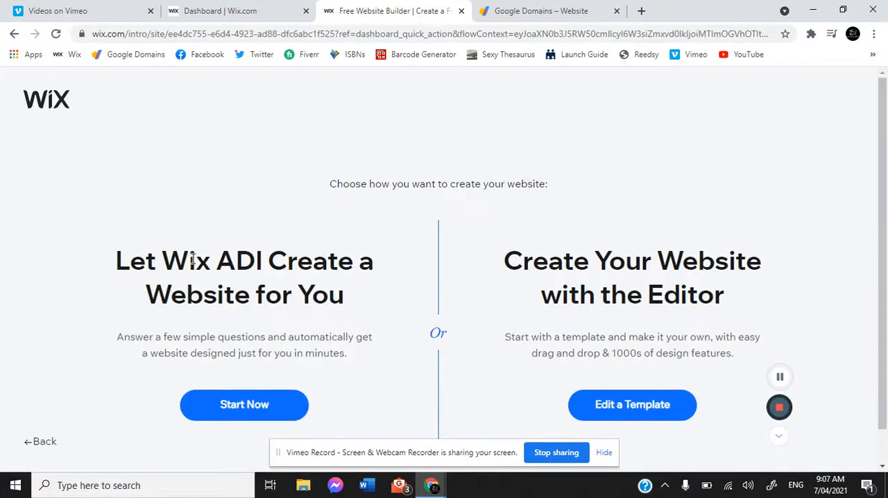
{"action": "mouse_move", "coordinate": [707, 261]}
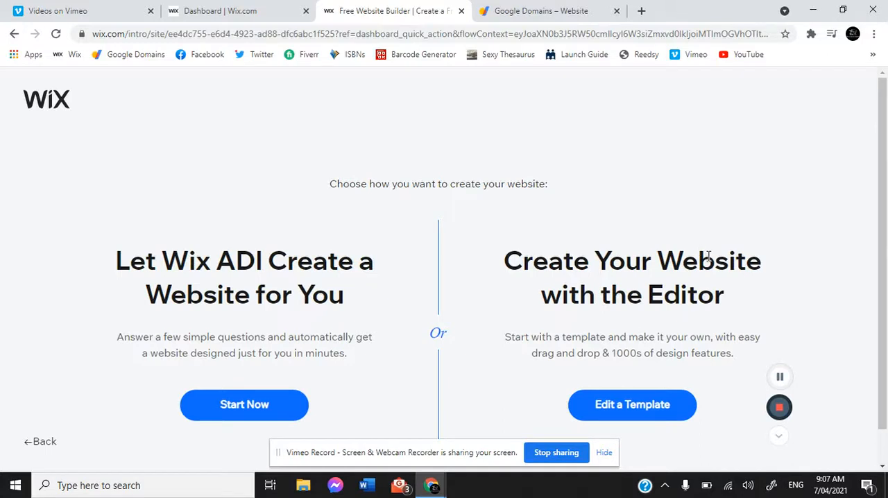
{"action": "mouse_move", "coordinate": [884, 236]}
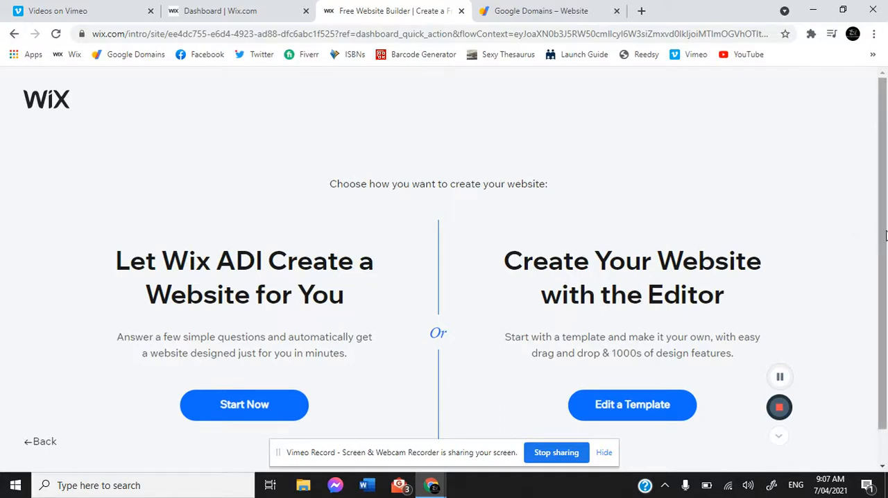
{"action": "mouse_move", "coordinate": [200, 246]}
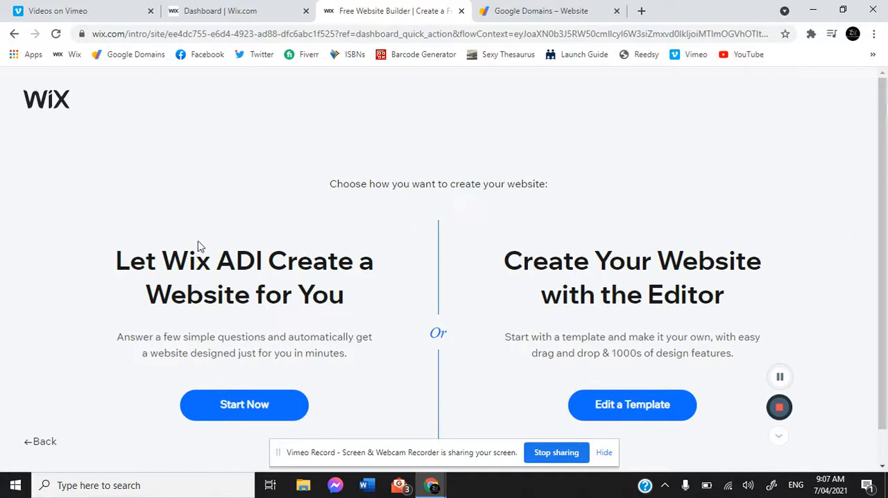
{"action": "mouse_move", "coordinate": [216, 385]}
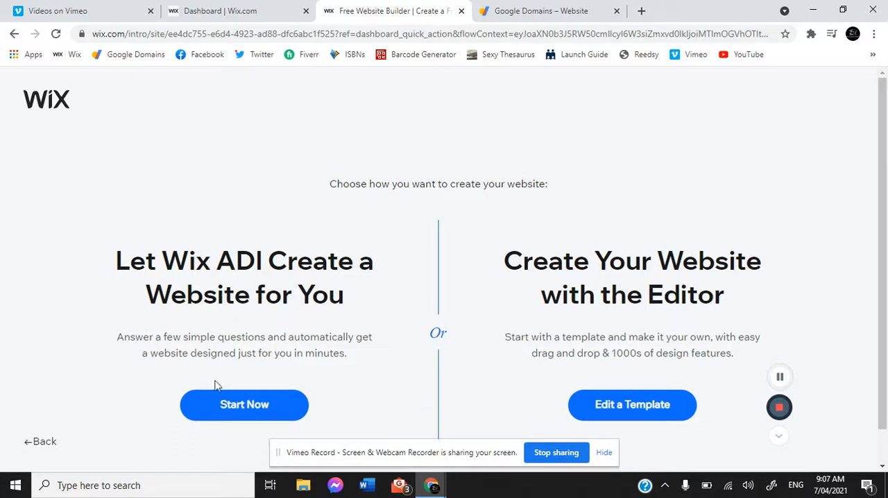
Step: Choose Start Now under 'Let Wix ADI Create a Website for You'
{"action": "left_click", "coordinate": [243, 404]}
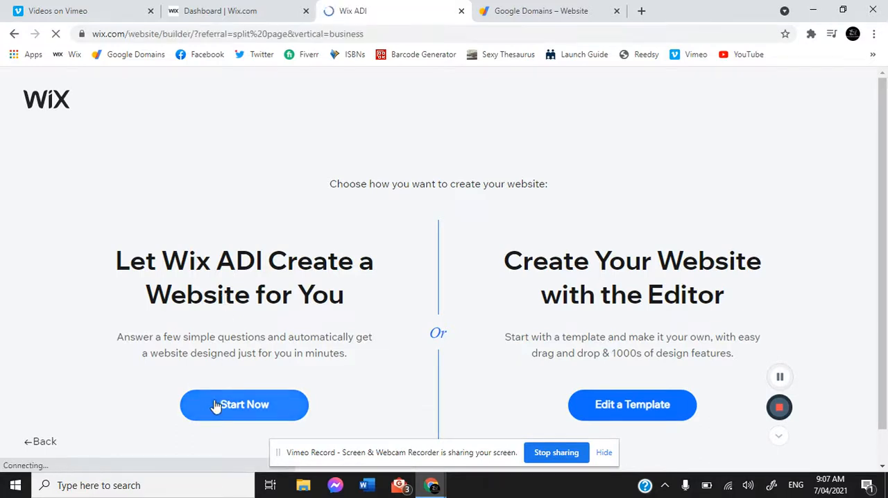
Step: Search 'Pu' for the business type and select Publisher from the suggestions
{"action": "left_click", "coordinate": [243, 404]}
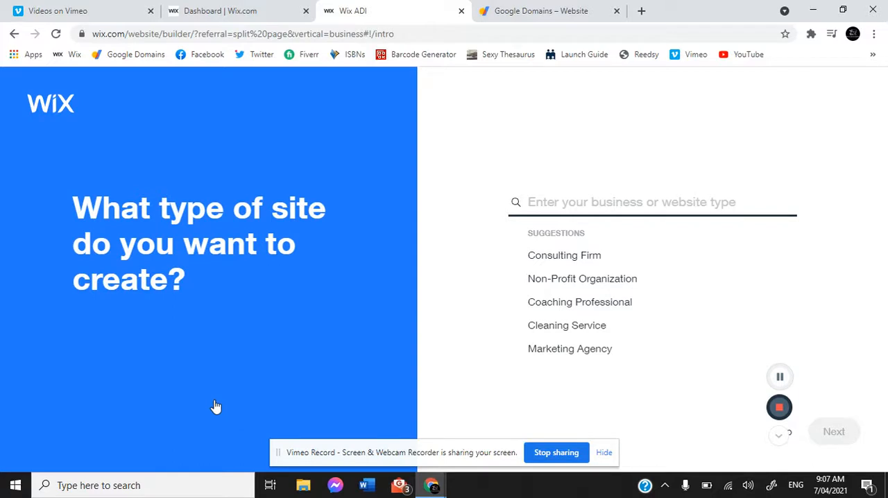
{"action": "mouse_move", "coordinate": [536, 223]}
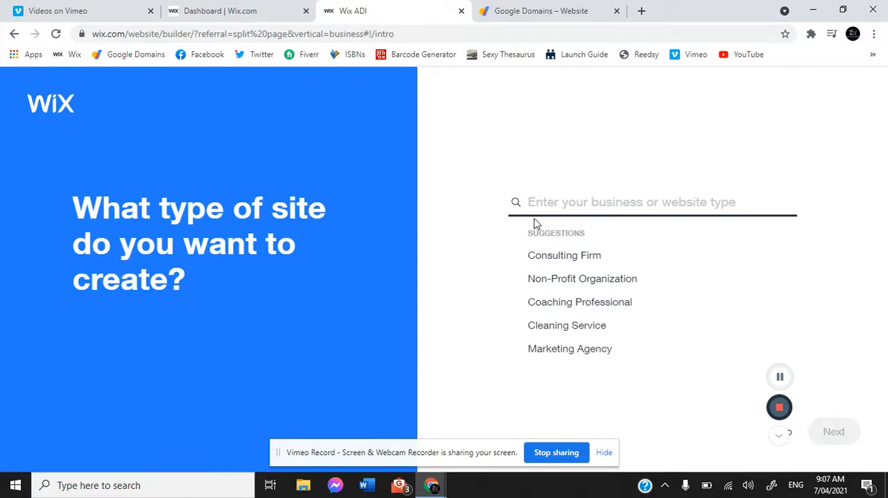
{"action": "left_click", "coordinate": [631, 202]}
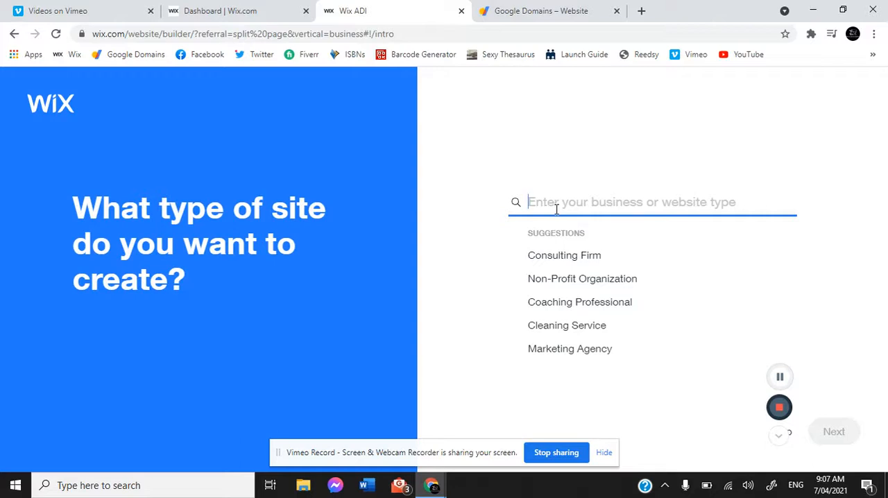
{"action": "type", "text": "Publisher"}
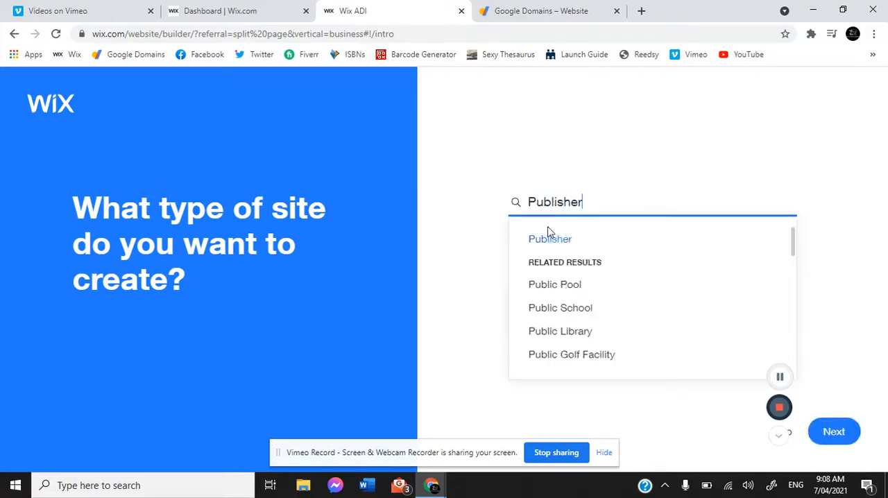
{"action": "left_click", "coordinate": [549, 238]}
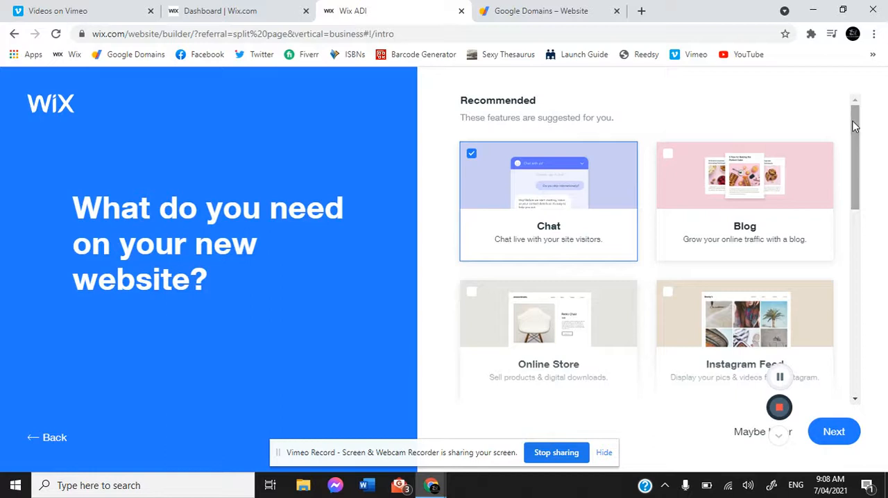
{"action": "mouse_move", "coordinate": [483, 173]}
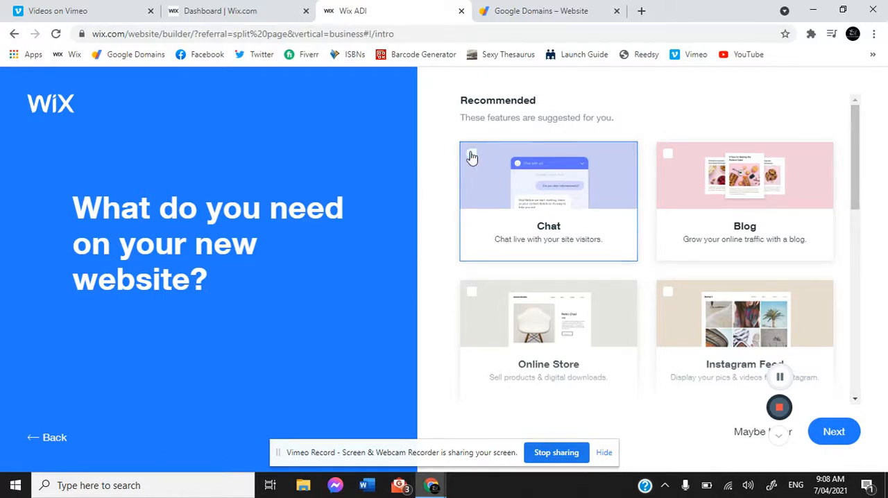
Step: Toggle the Chat, Online Store and Instagram Feed feature choices
{"action": "left_click", "coordinate": [668, 154]}
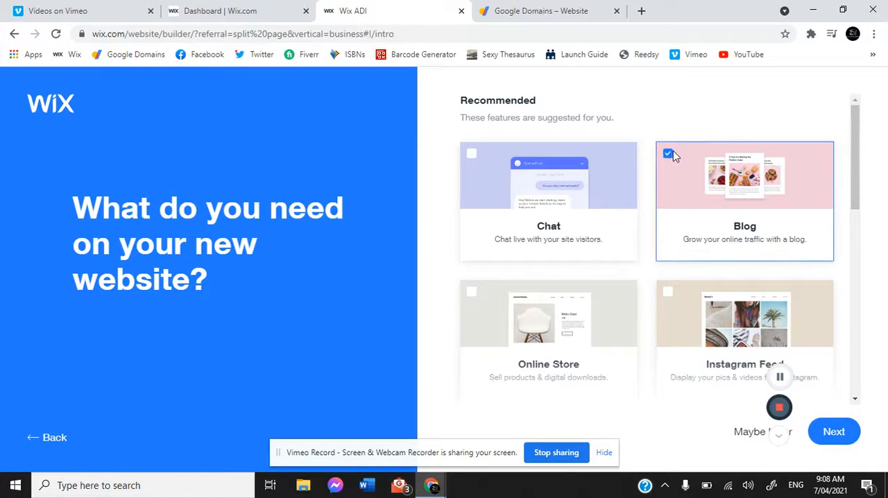
{"action": "scroll", "scroll_direction": "down", "scroll_amount": 3}
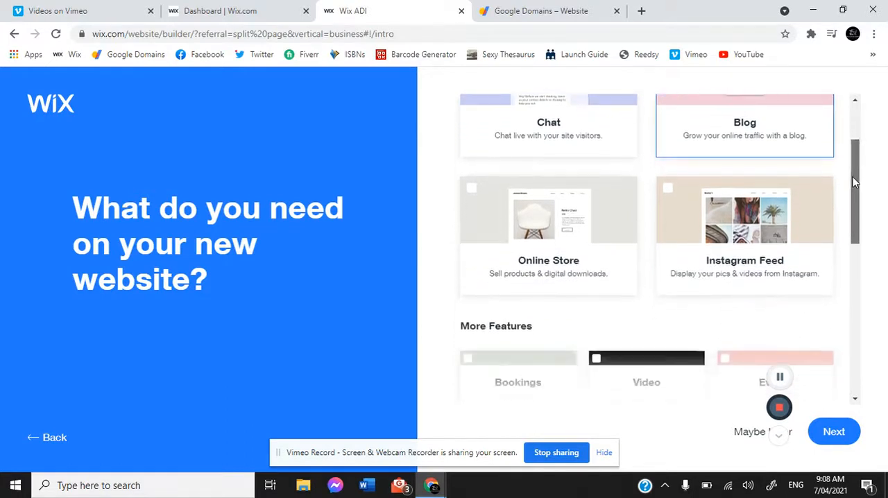
{"action": "left_click", "coordinate": [548, 235]}
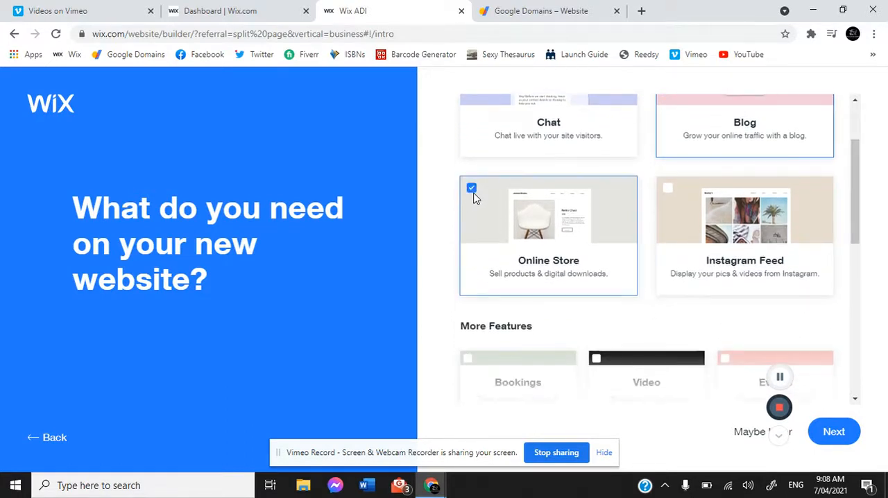
{"action": "mouse_move", "coordinate": [683, 200]}
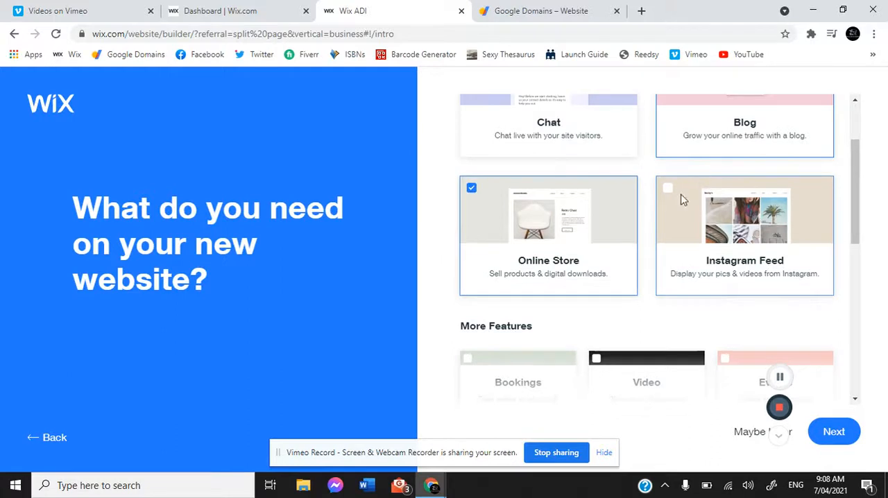
{"action": "left_click", "coordinate": [668, 188]}
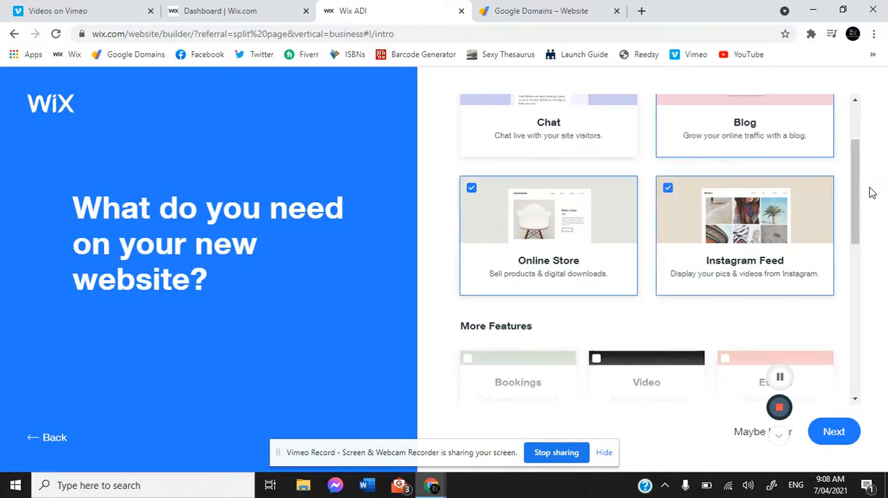
Step: Add Bookings, Subscribe Form, Events and Video under More Features and continue
{"action": "scroll", "scroll_direction": "down", "scroll_amount": 3}
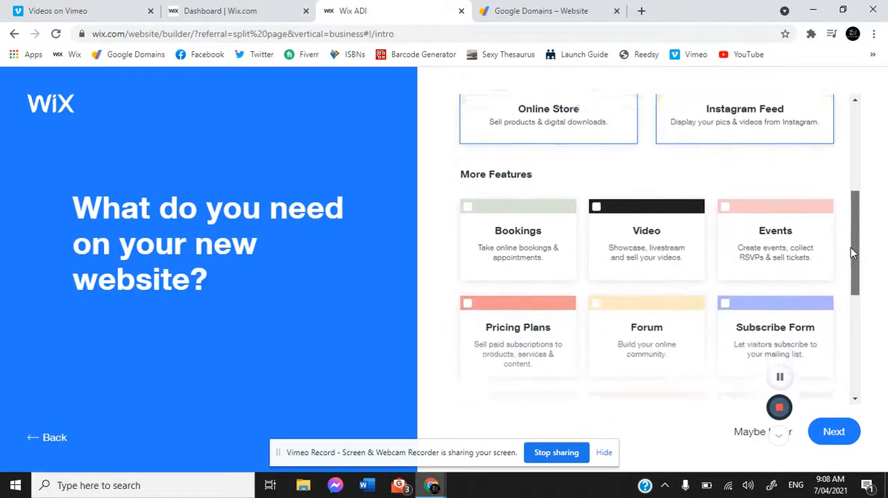
{"action": "scroll", "scroll_direction": "down", "scroll_amount": 3}
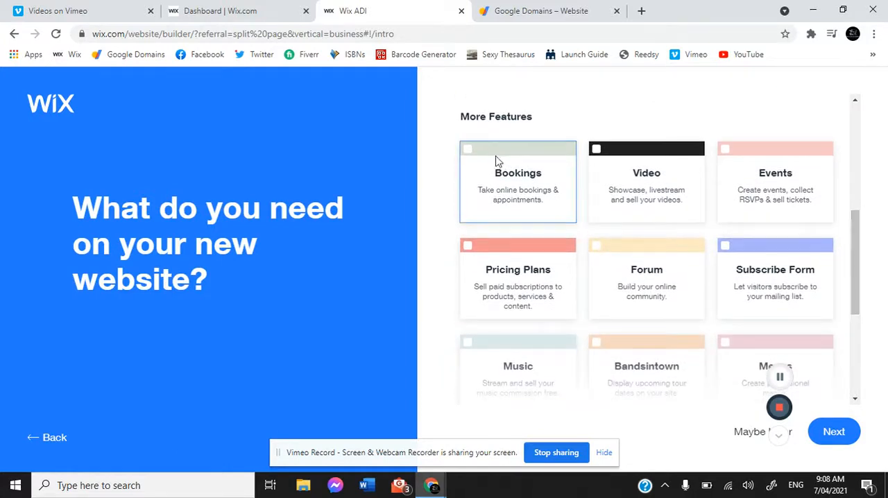
{"action": "left_click", "coordinate": [467, 149]}
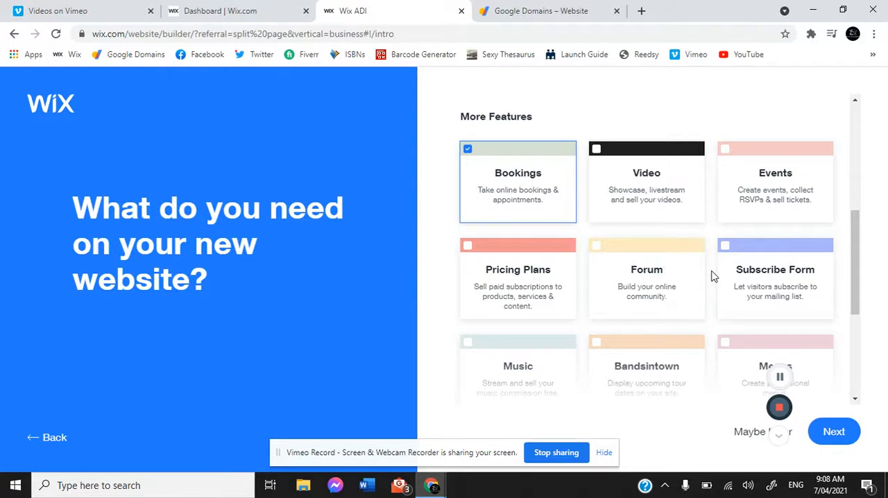
{"action": "left_click", "coordinate": [724, 246]}
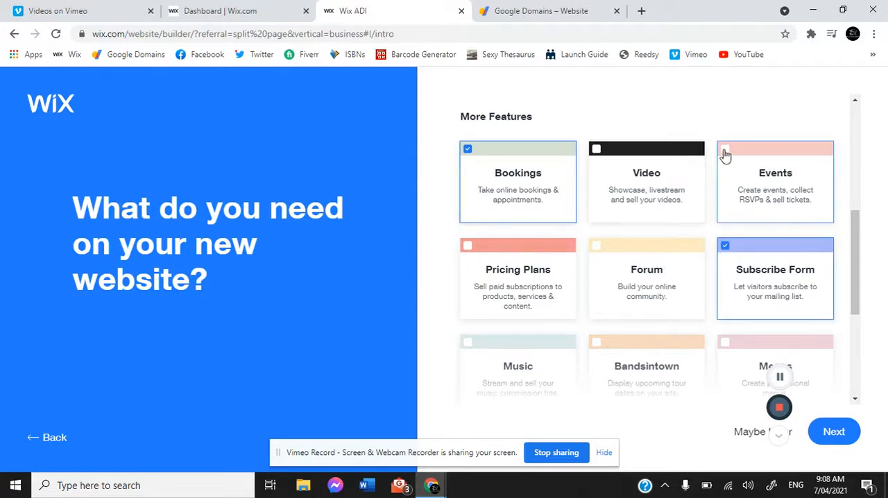
{"action": "left_click", "coordinate": [724, 148]}
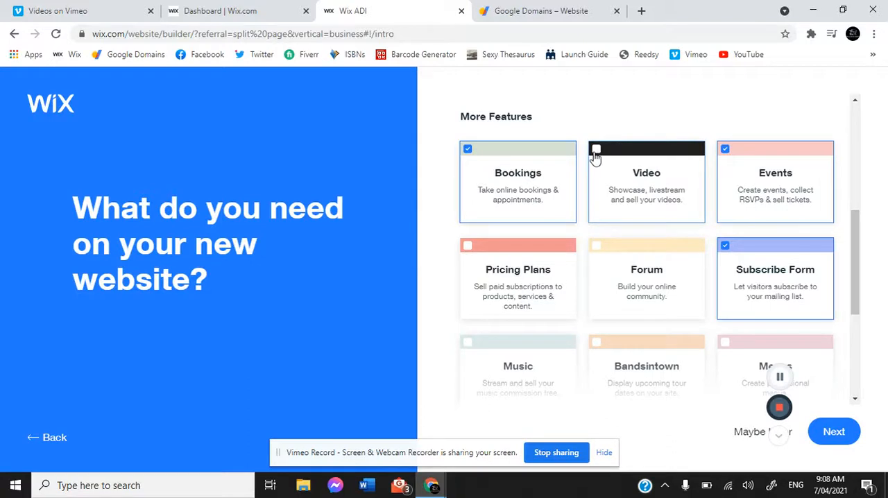
{"action": "left_click", "coordinate": [595, 149]}
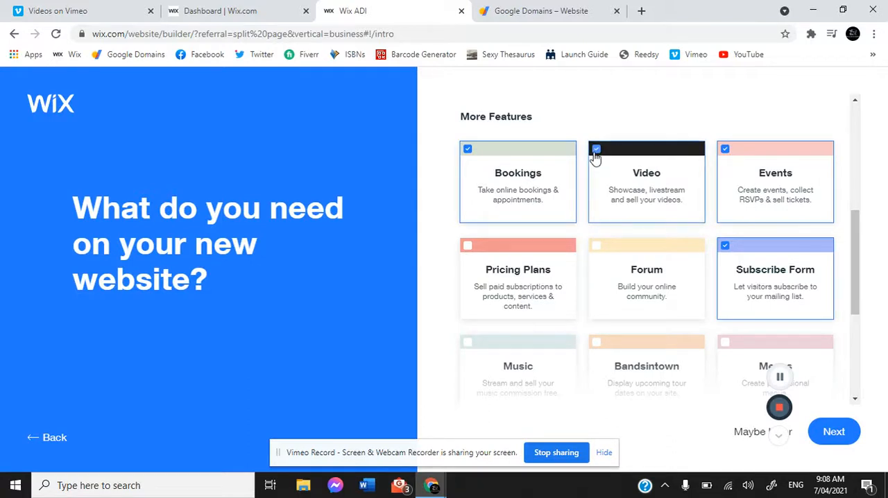
{"action": "left_click", "coordinate": [596, 148]}
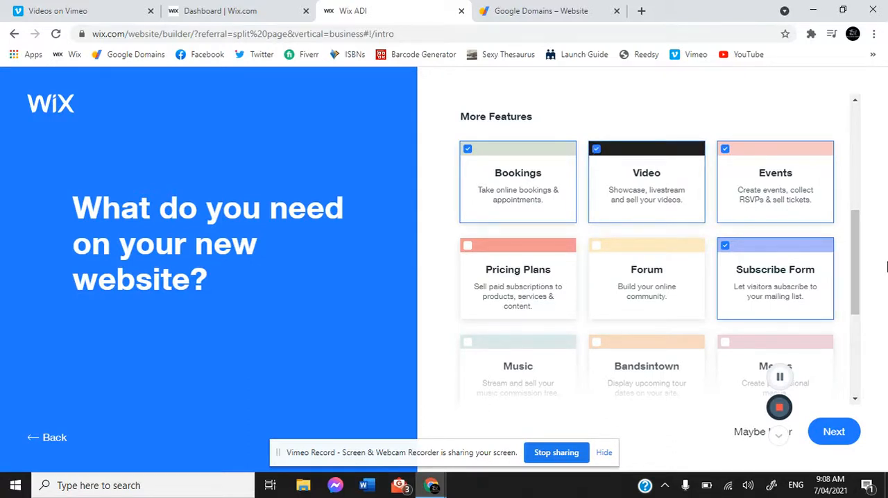
{"action": "scroll", "scroll_direction": "down", "scroll_amount": 3}
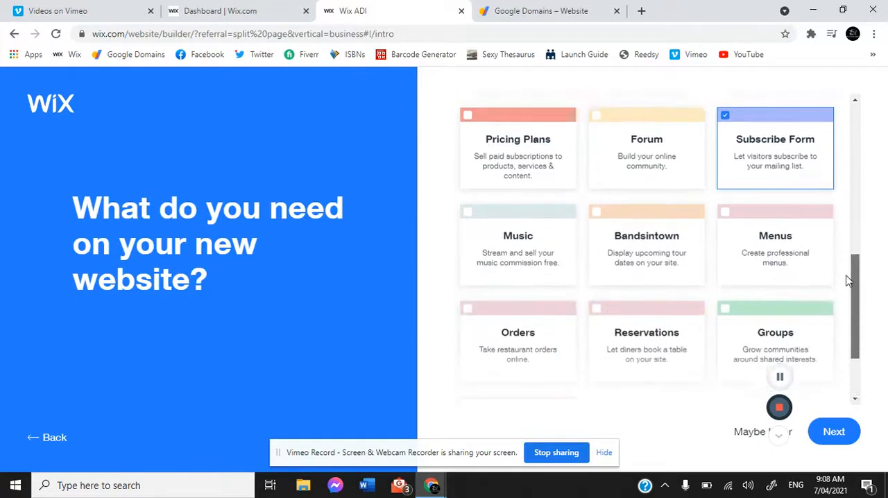
{"action": "scroll", "scroll_direction": "down", "scroll_amount": 3}
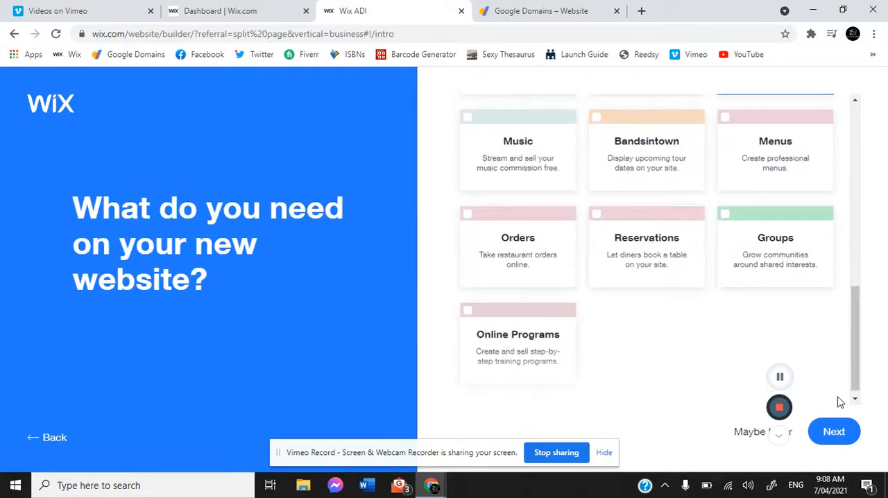
{"action": "left_click", "coordinate": [833, 430]}
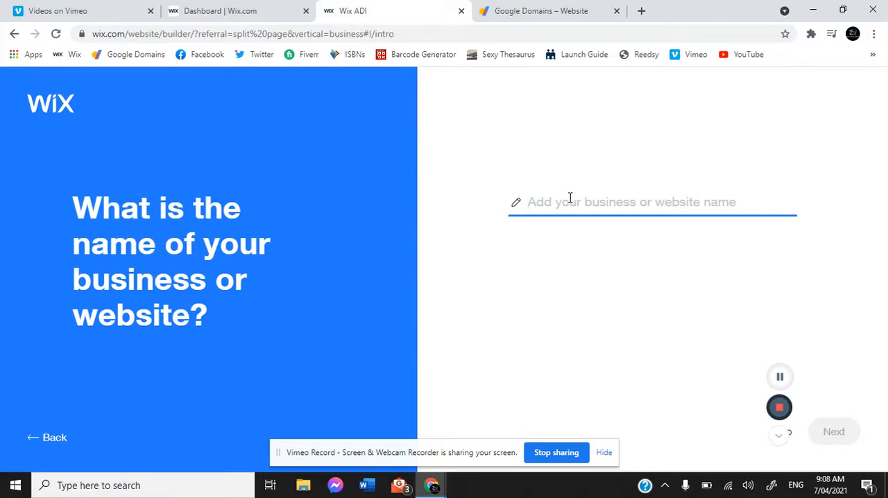
Step: Enter 'Ballads & Bards' as the business name and submit it
{"action": "type", "text": "B"}
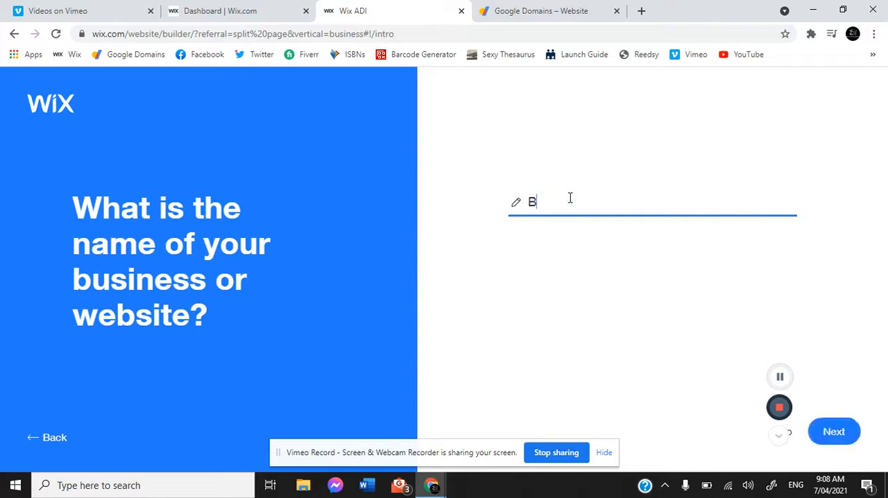
{"action": "type", "text": "allads"}
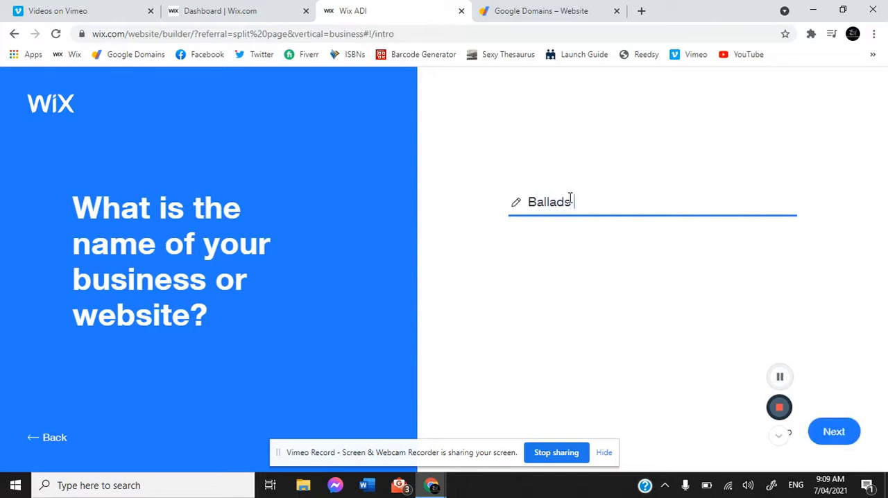
{"action": "type", "text": "& Bards"}
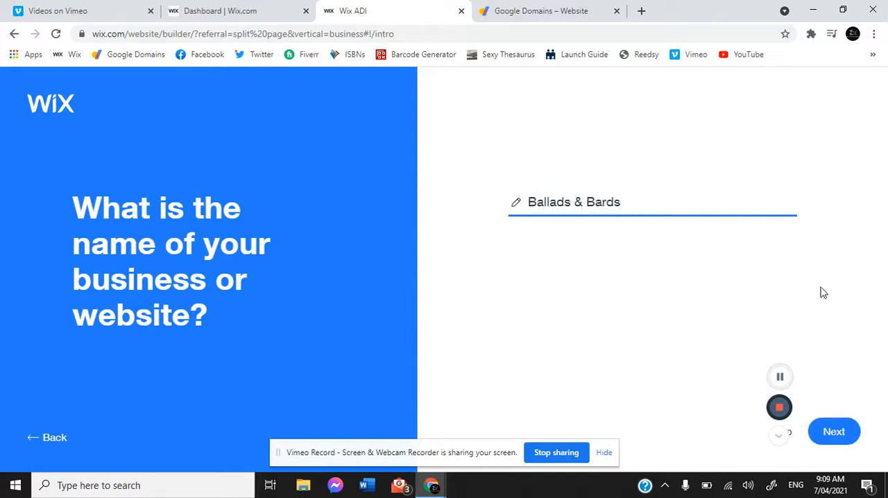
{"action": "left_click", "coordinate": [833, 431]}
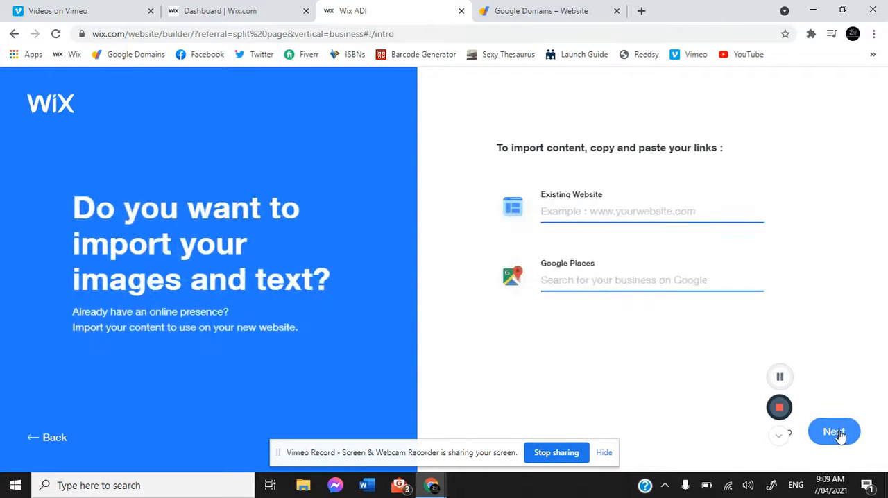
Step: Leave the Existing Website and Google Places fields empty and proceed past the import step
{"action": "left_click", "coordinate": [833, 432]}
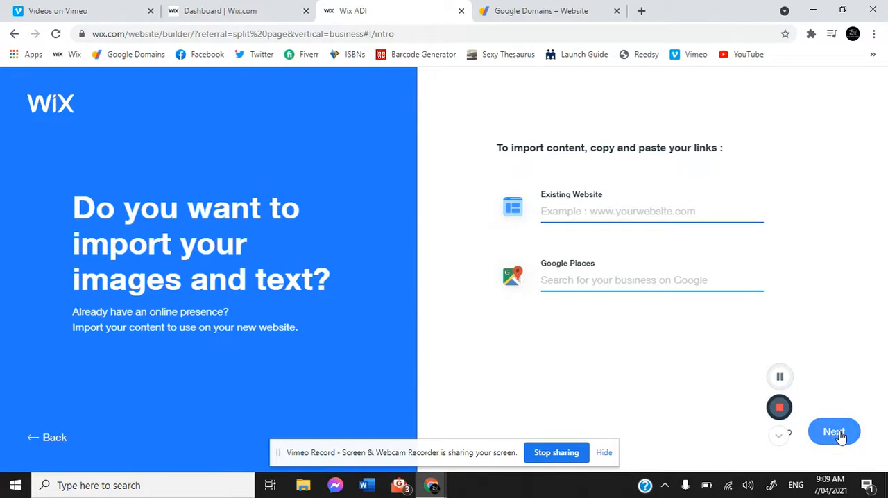
{"action": "left_click", "coordinate": [833, 431]}
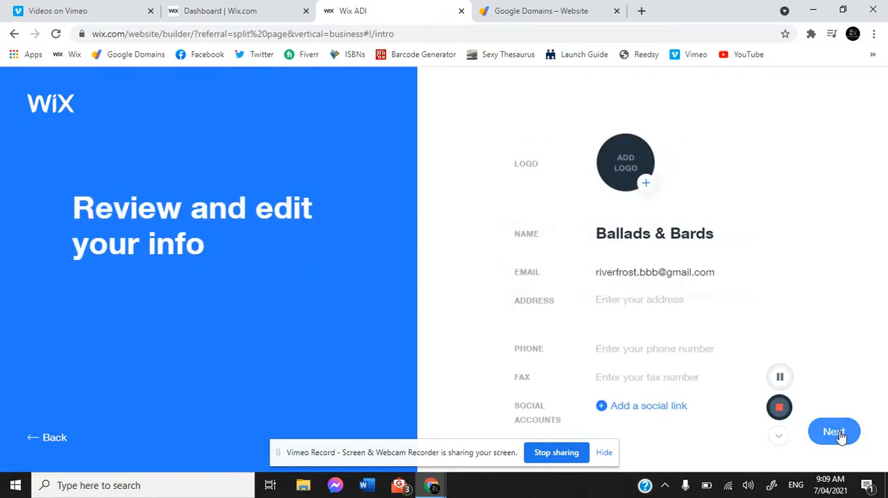
Step: Check the Ballads & Bards business details, then add and select a social link field
{"action": "left_click", "coordinate": [833, 431]}
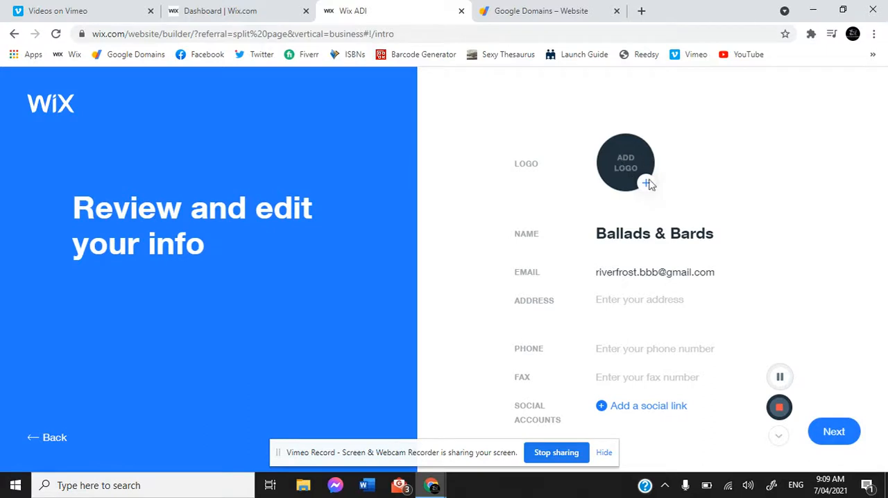
{"action": "mouse_move", "coordinate": [640, 308]}
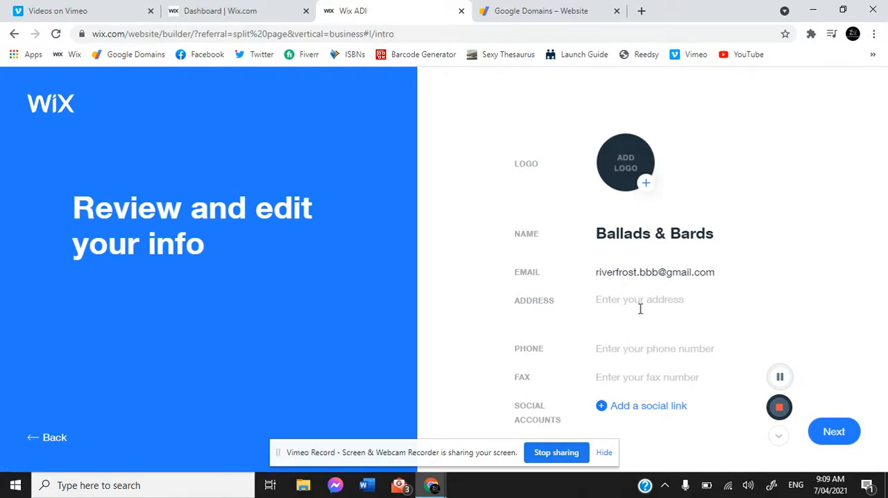
{"action": "mouse_move", "coordinate": [679, 423]}
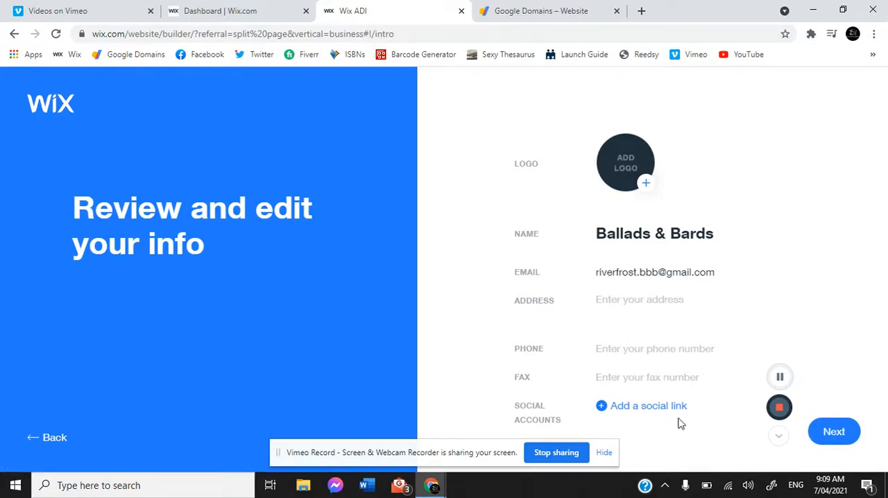
{"action": "mouse_move", "coordinate": [648, 405]}
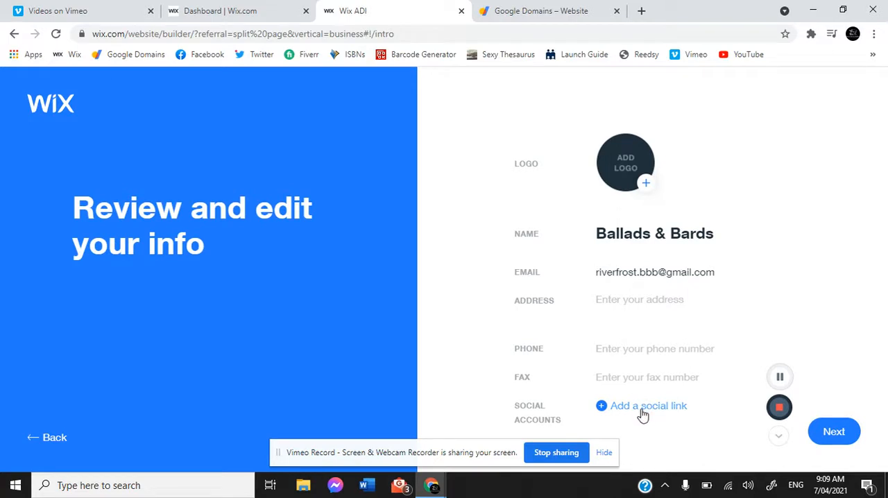
{"action": "left_click", "coordinate": [648, 406]}
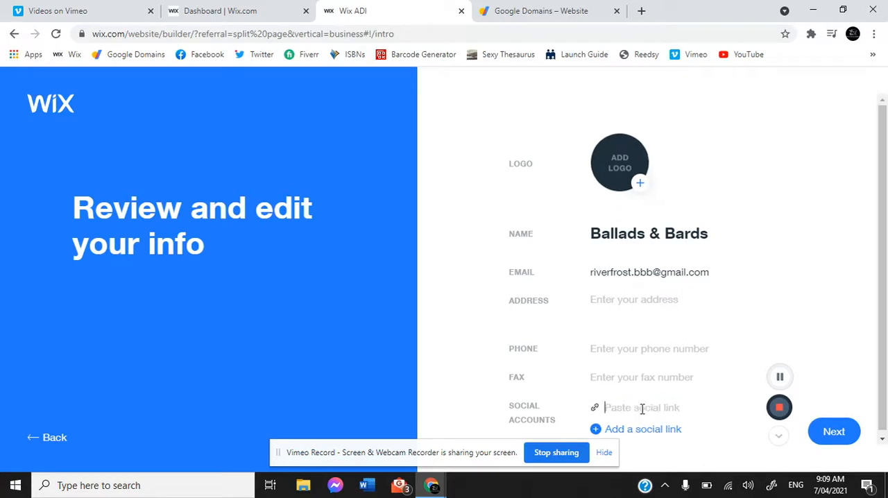
{"action": "left_click", "coordinate": [833, 430]}
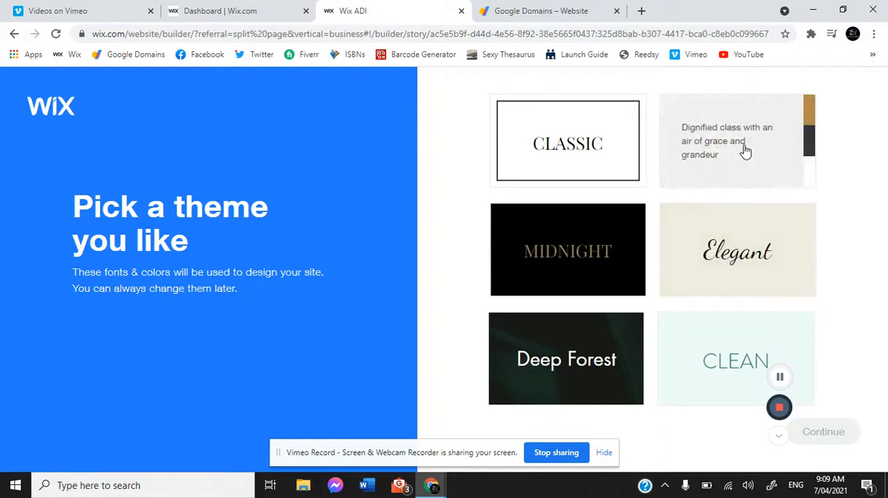
Step: Choose the Luxury theme and move on to the homepage designs
{"action": "left_click", "coordinate": [736, 140]}
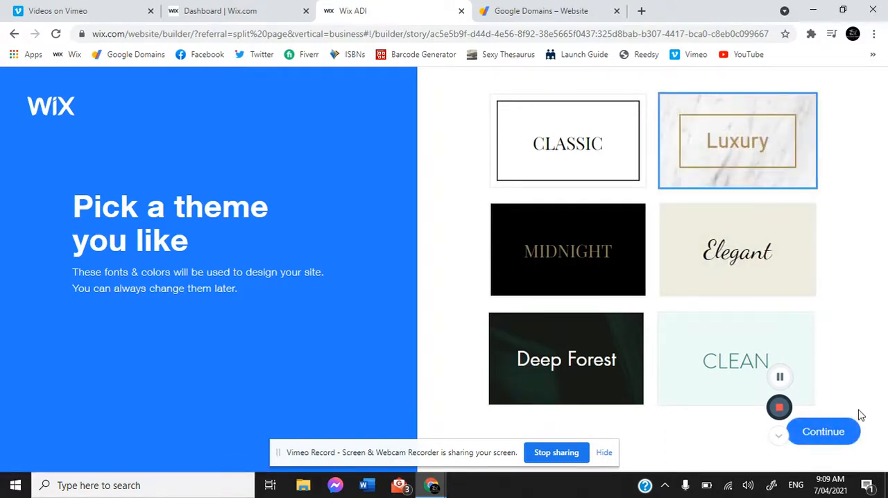
{"action": "left_click", "coordinate": [822, 431]}
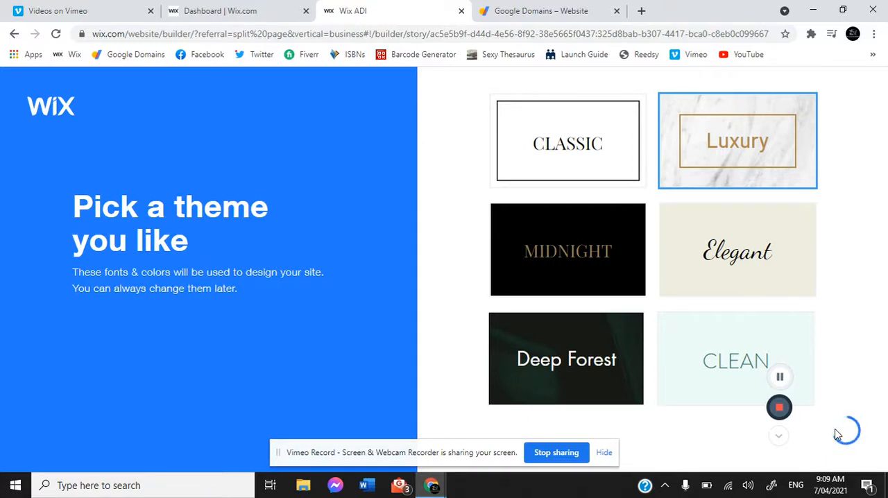
{"action": "mouse_move", "coordinate": [824, 431]}
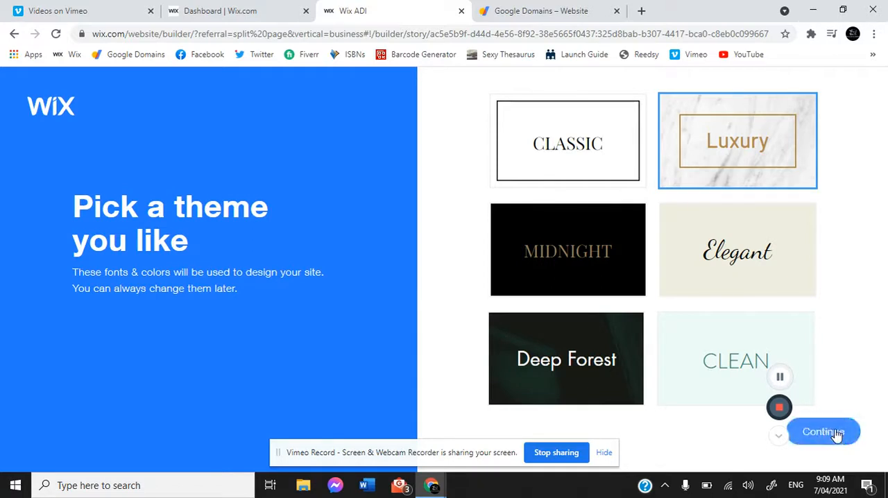
{"action": "left_click", "coordinate": [823, 432]}
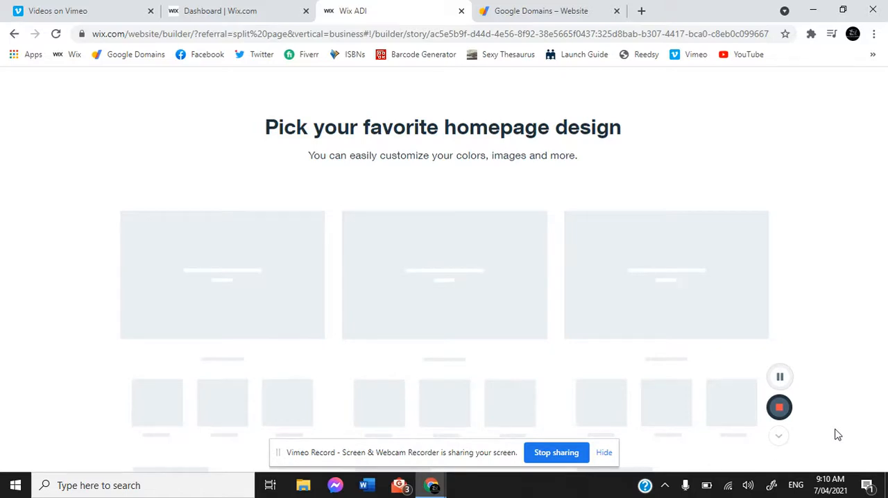
{"action": "mouse_move", "coordinate": [826, 427]}
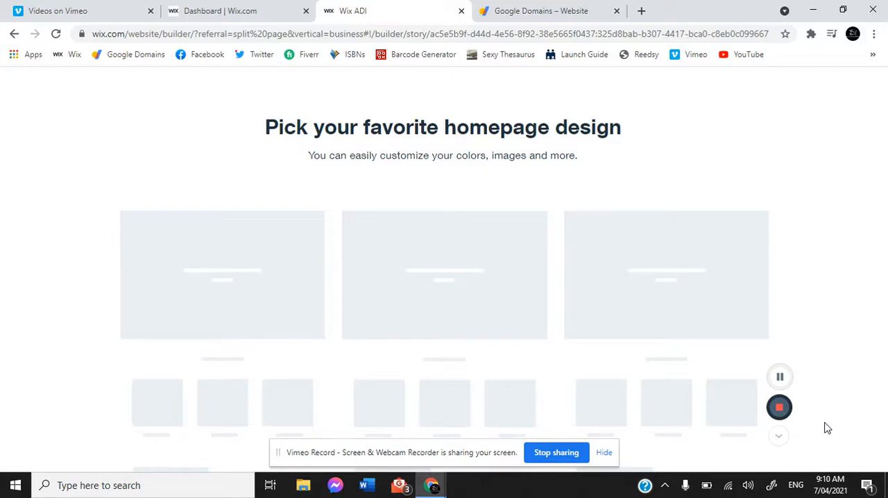
{"action": "mouse_move", "coordinate": [799, 150]}
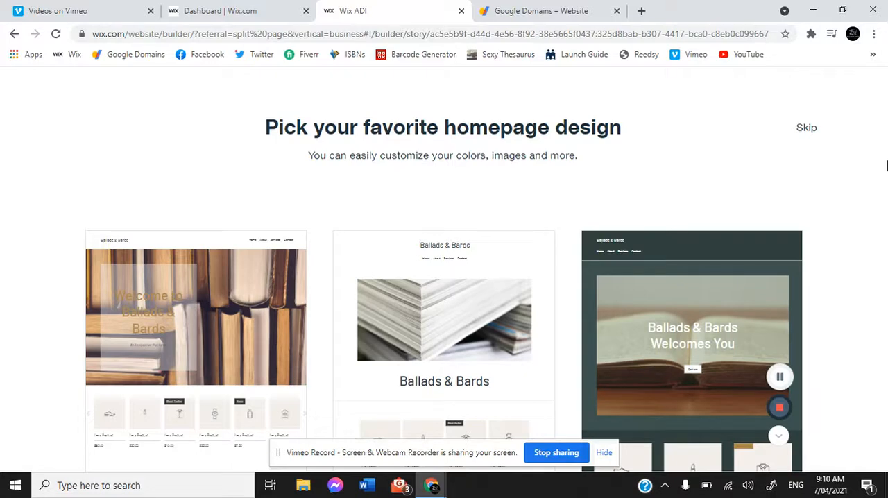
{"action": "mouse_move", "coordinate": [854, 170]}
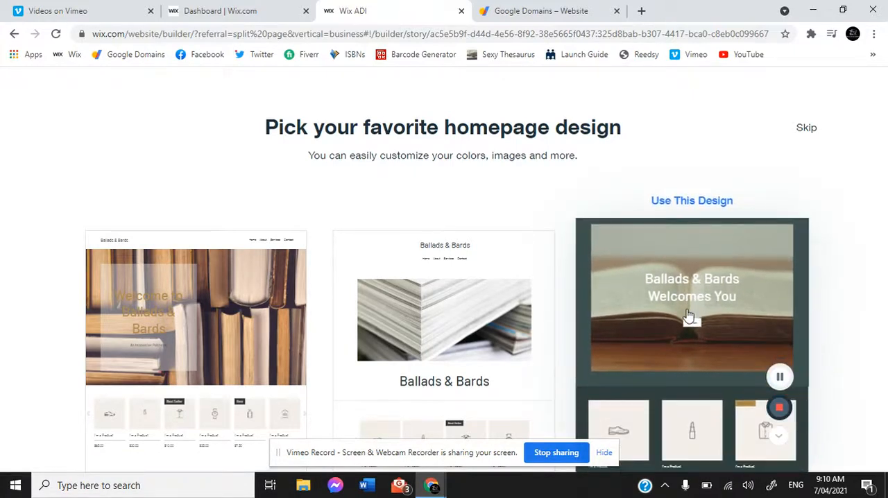
Step: Use the dark 'Ballads & Bards Welcomes You' open-book homepage design
{"action": "left_click", "coordinate": [691, 200]}
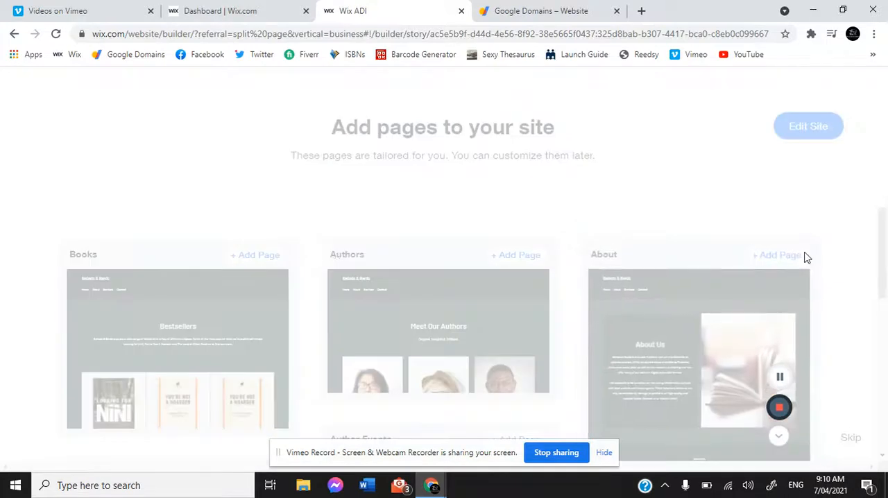
{"action": "mouse_move", "coordinate": [793, 217]}
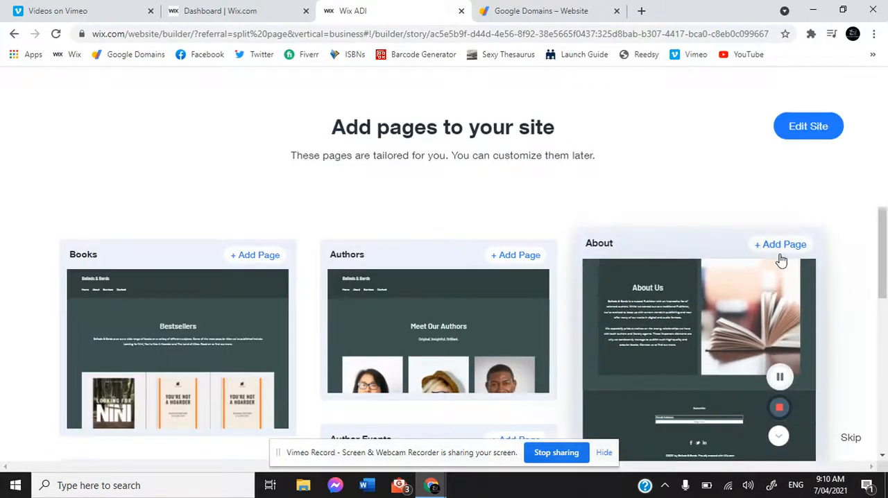
Step: Add the About, Authors, Contact and News pages from the suggested page list
{"action": "left_click", "coordinate": [779, 244]}
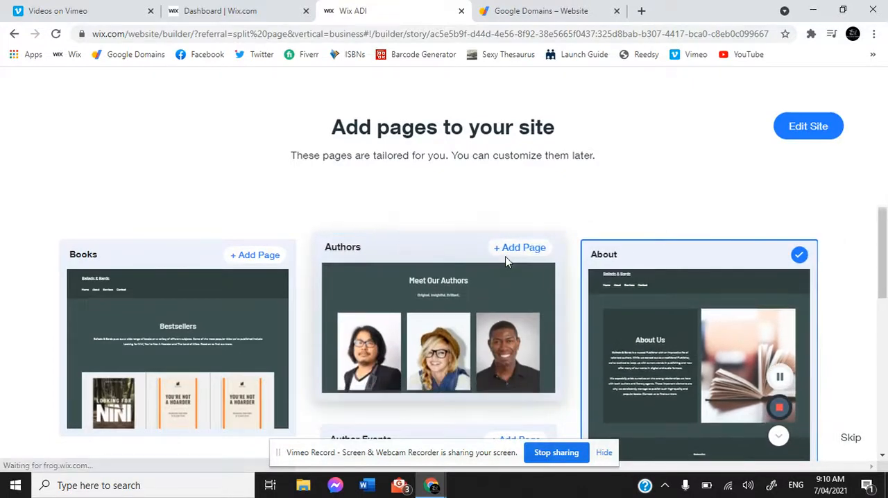
{"action": "left_click", "coordinate": [519, 247]}
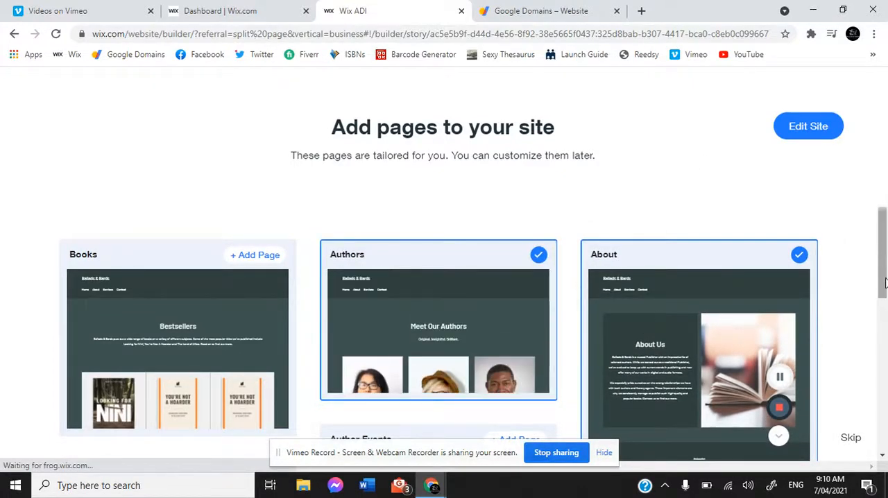
{"action": "scroll", "scroll_direction": "down", "scroll_amount": 3}
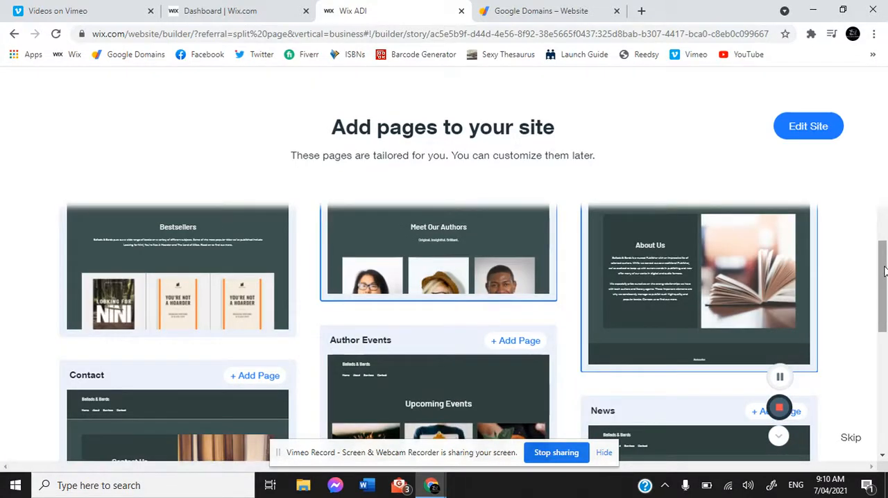
{"action": "mouse_move", "coordinate": [294, 406]}
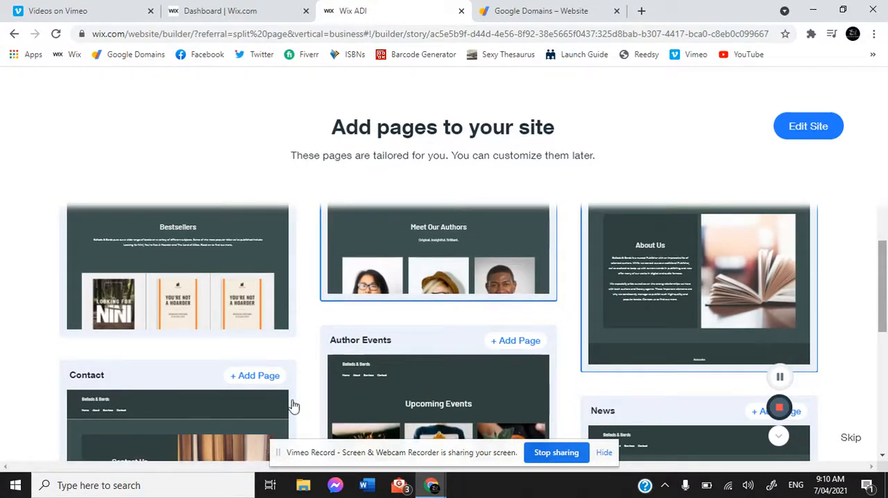
{"action": "left_click", "coordinate": [177, 406]}
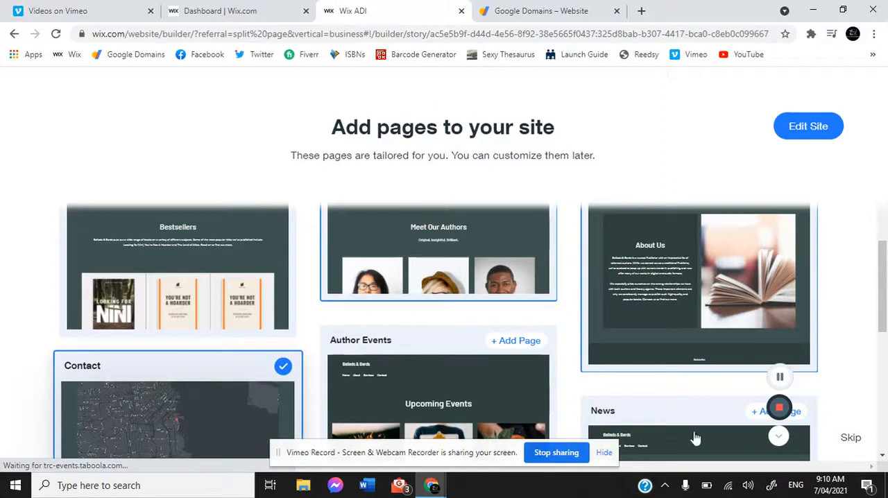
{"action": "left_click", "coordinate": [804, 403]}
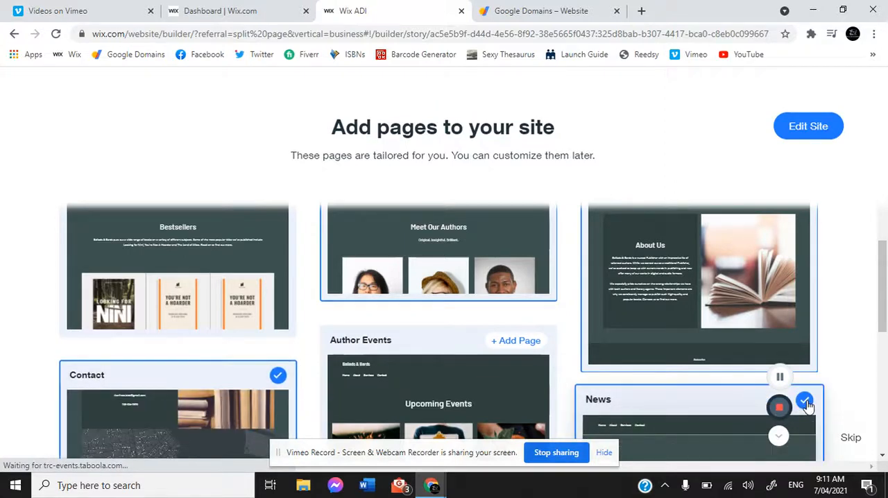
{"action": "scroll", "scroll_direction": "down", "scroll_amount": 3}
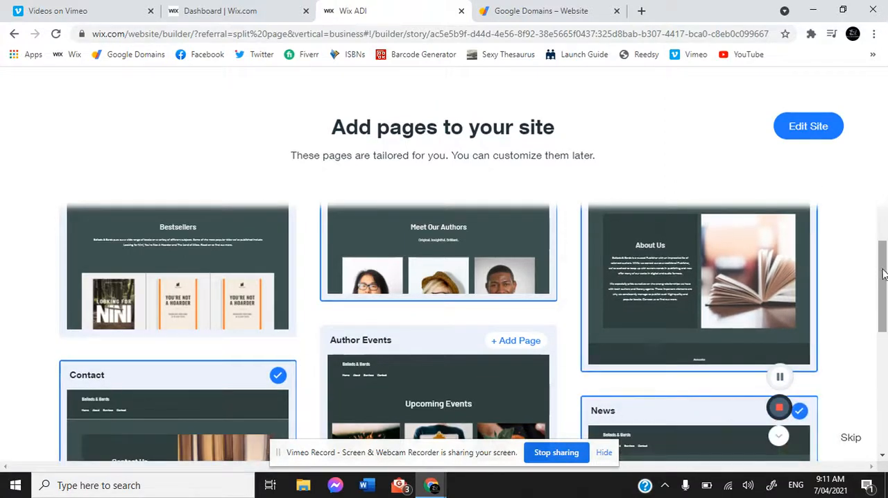
{"action": "scroll", "scroll_direction": "down", "scroll_amount": 3}
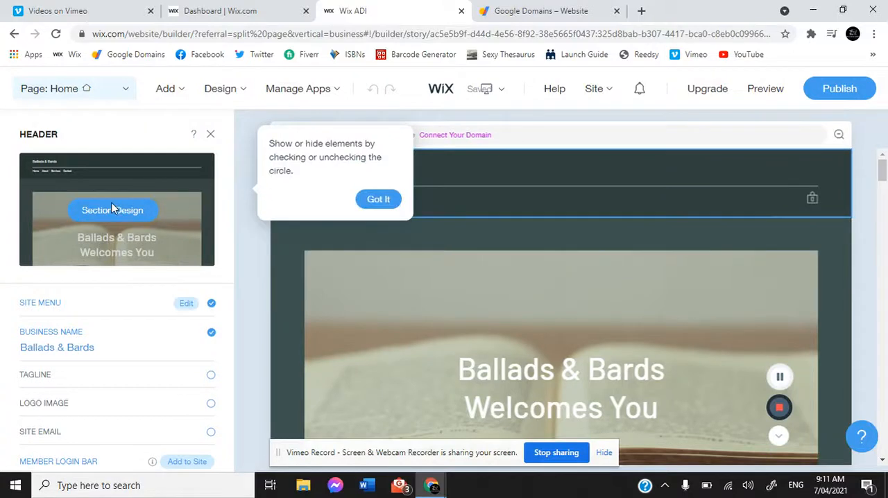
{"action": "mouse_move", "coordinate": [155, 310]}
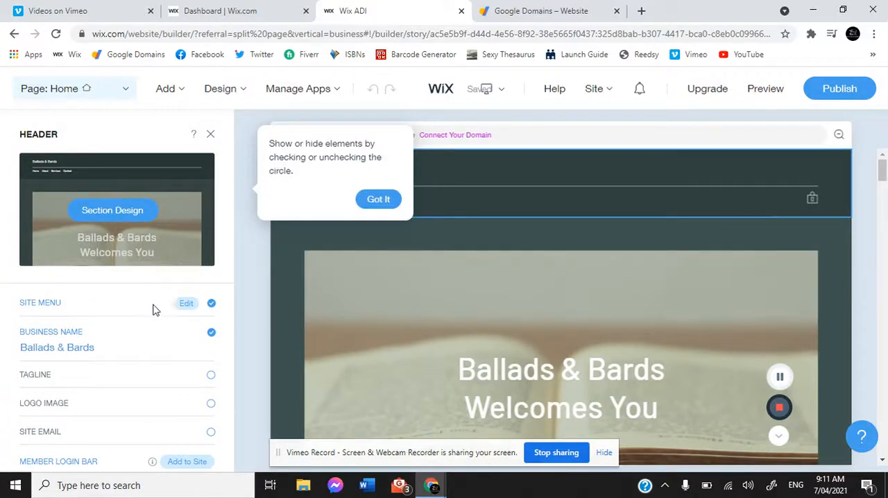
{"action": "mouse_move", "coordinate": [233, 316]}
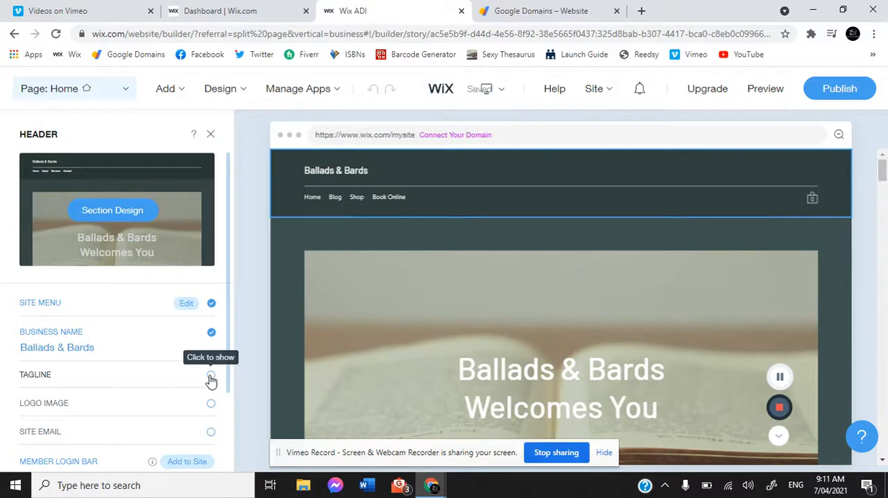
Step: Show the header tagline and set its text to 'Feel The Spark'
{"action": "left_click", "coordinate": [211, 375]}
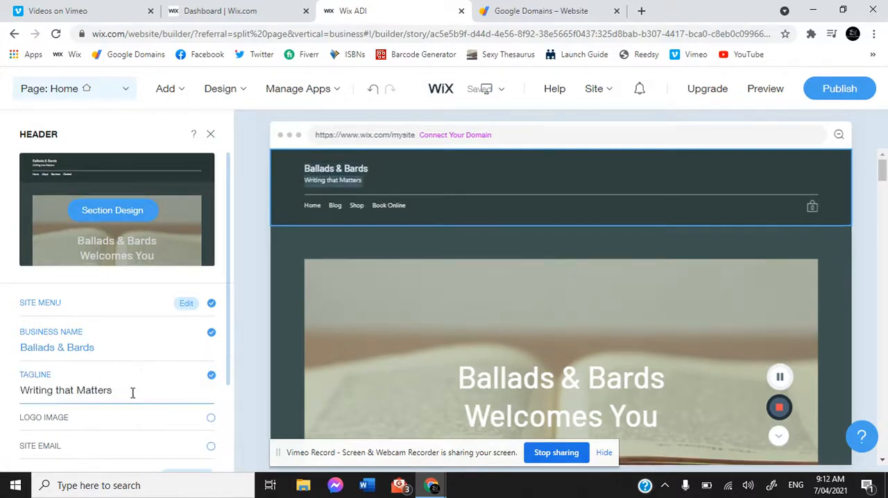
{"action": "left_click", "coordinate": [65, 390]}
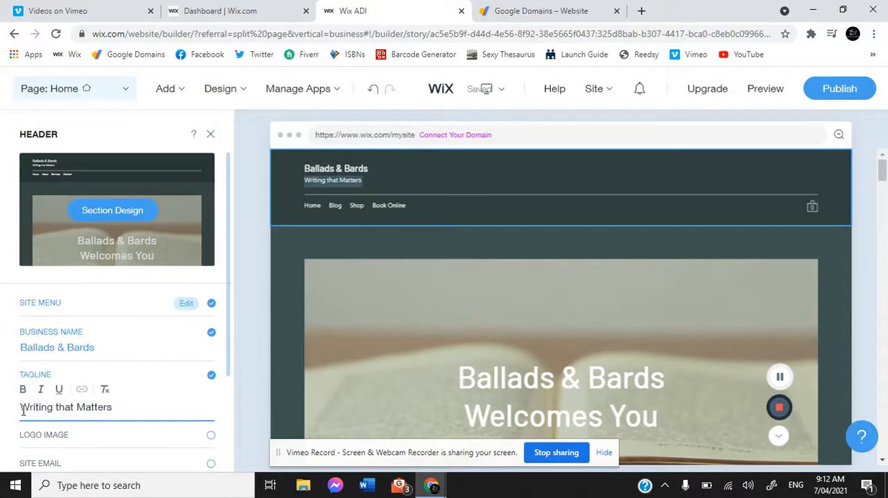
{"action": "type", "text": "F"}
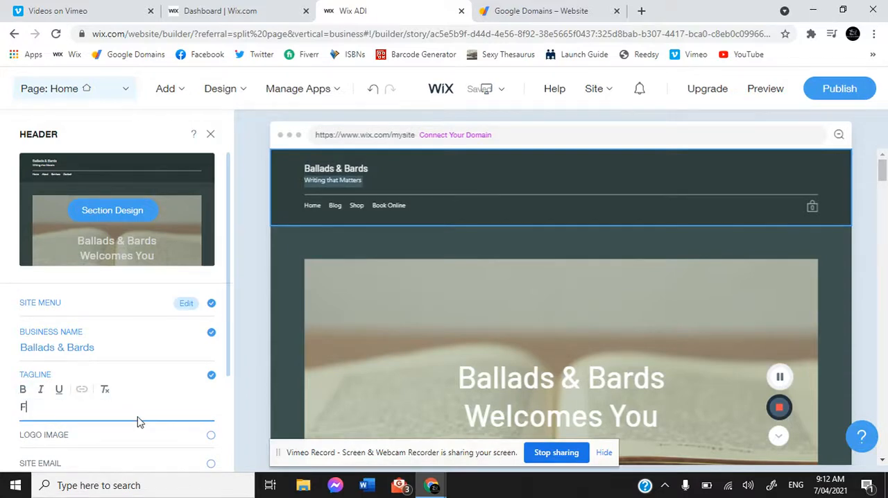
{"action": "type", "text": "Feel The S"}
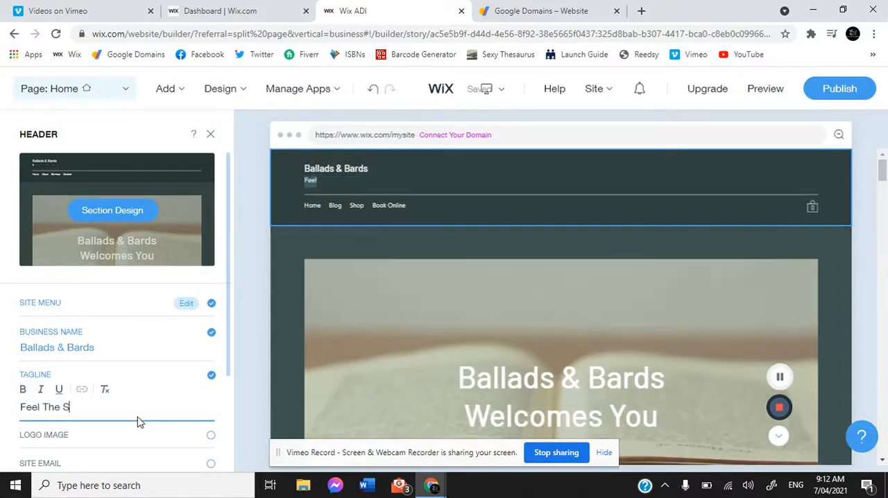
{"action": "type", "text": "park"}
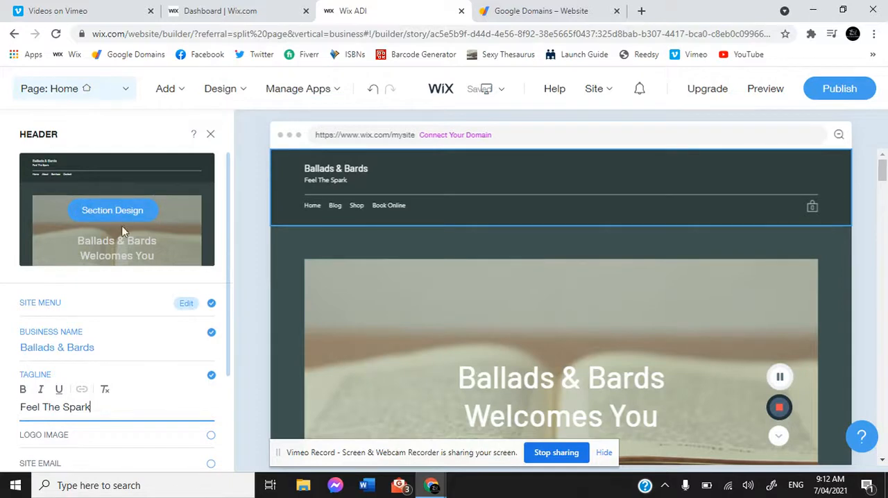
{"action": "mouse_move", "coordinate": [233, 229]}
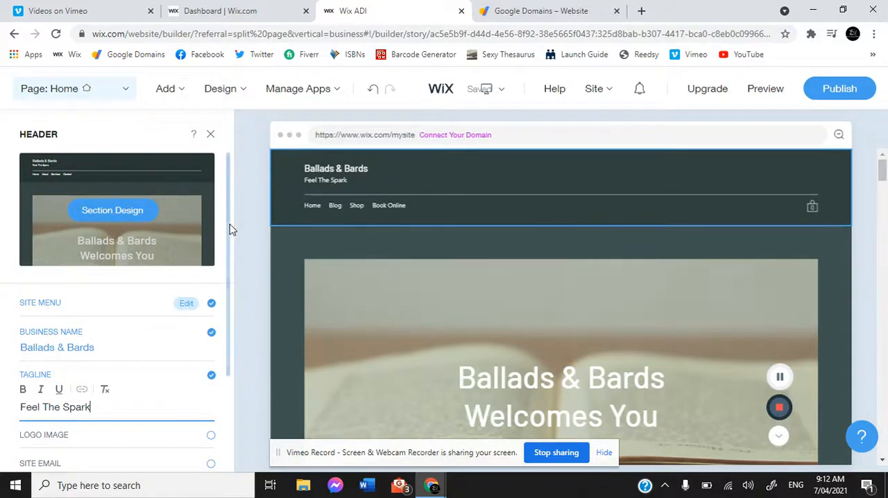
Step: Enable the Get In Touch button in the site header
{"action": "scroll", "scroll_direction": "down", "scroll_amount": 3}
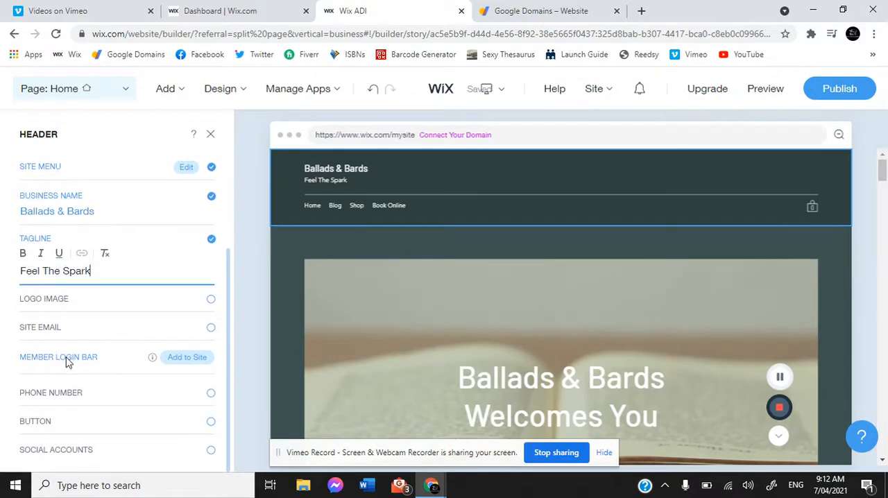
{"action": "mouse_move", "coordinate": [79, 410]}
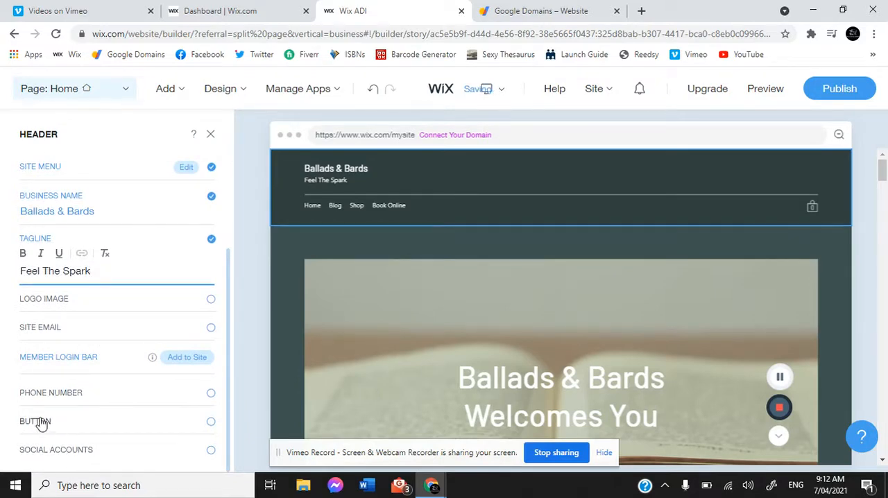
{"action": "left_click", "coordinate": [211, 421]}
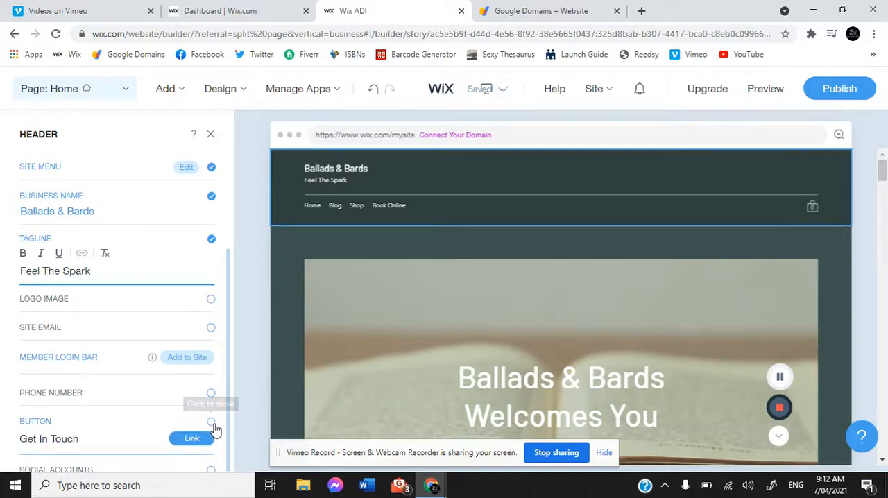
{"action": "left_click", "coordinate": [211, 421]}
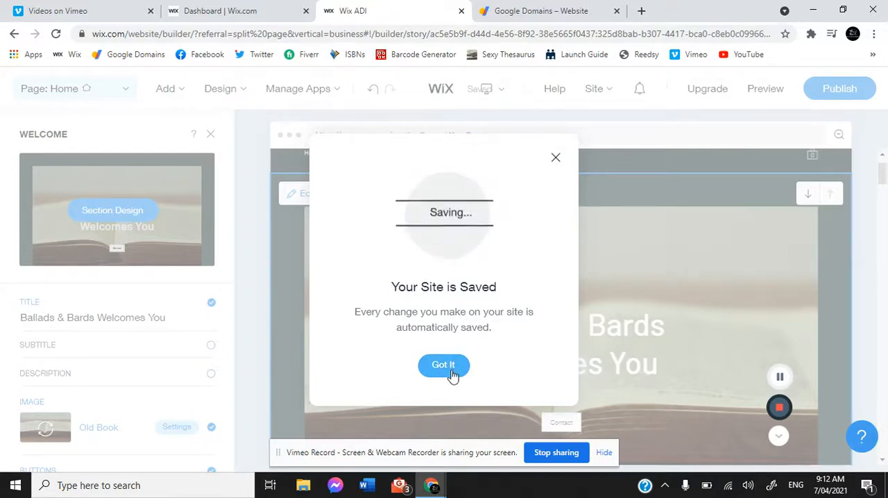
Step: Dismiss the saved notice and retitle the welcome section 'Welcome to Ballads & Bards!'
{"action": "left_click", "coordinate": [443, 365]}
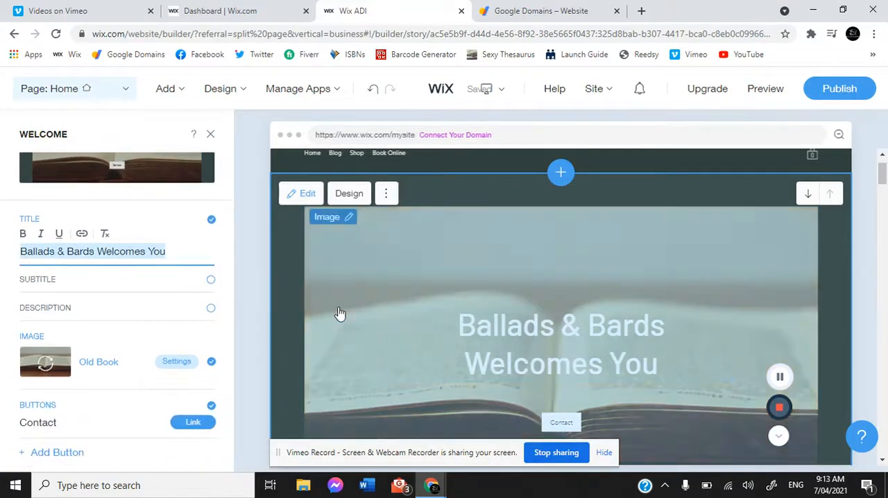
{"action": "type", "text": "Welcome to"}
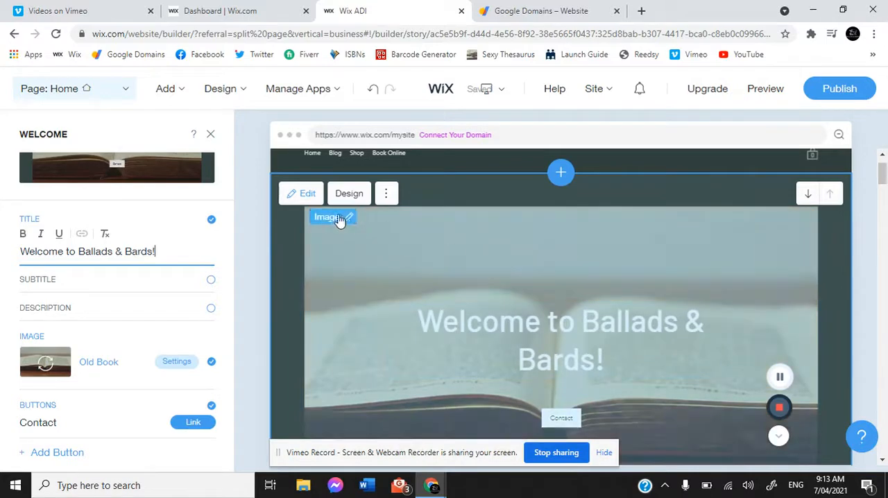
Step: Swap the welcome section background for the 'Open Book' image and apply it
{"action": "left_click", "coordinate": [350, 217]}
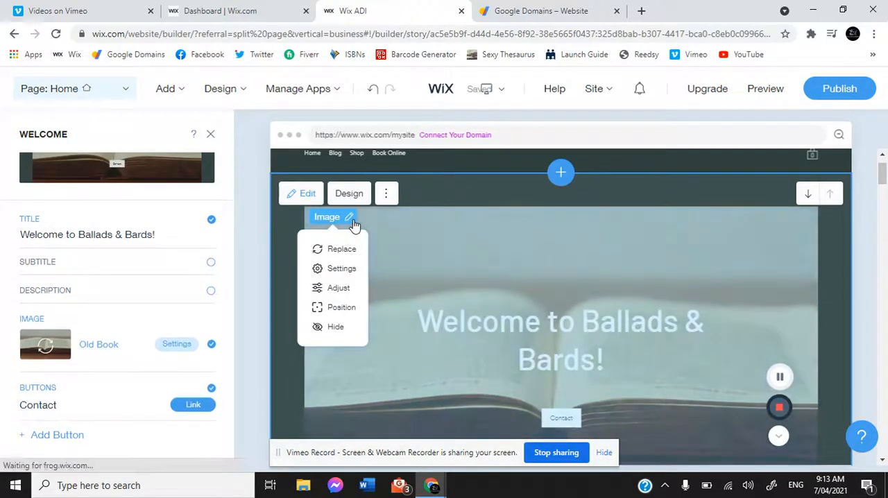
{"action": "left_click", "coordinate": [341, 268]}
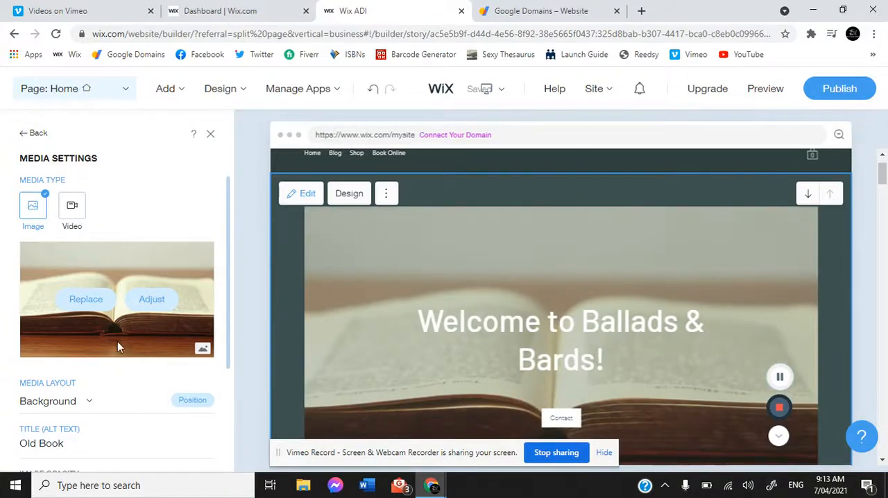
{"action": "left_click", "coordinate": [86, 299]}
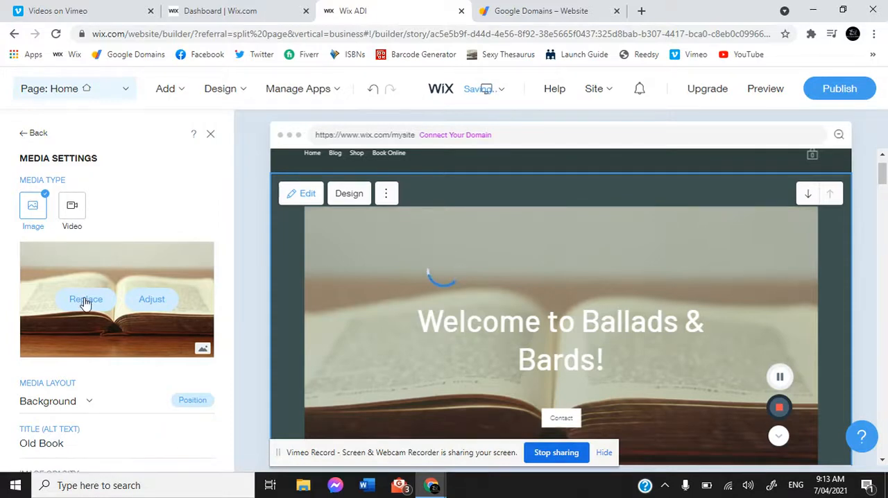
{"action": "left_click", "coordinate": [86, 299]}
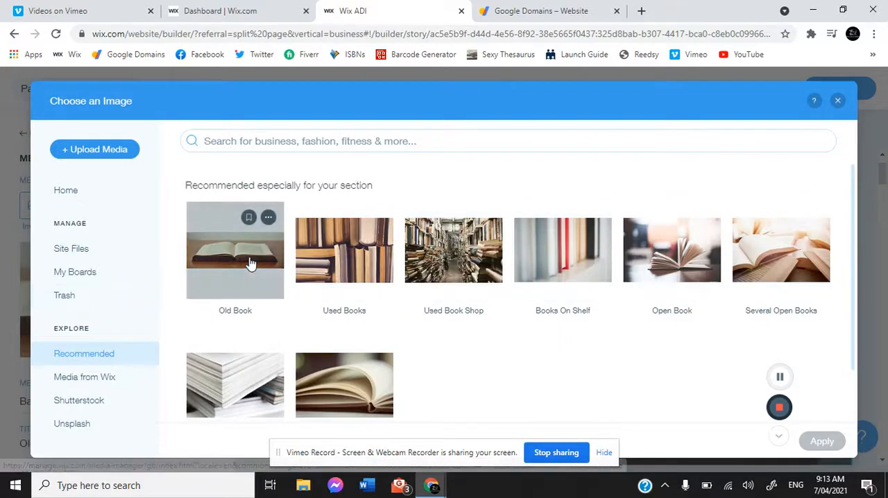
{"action": "left_click", "coordinate": [453, 250]}
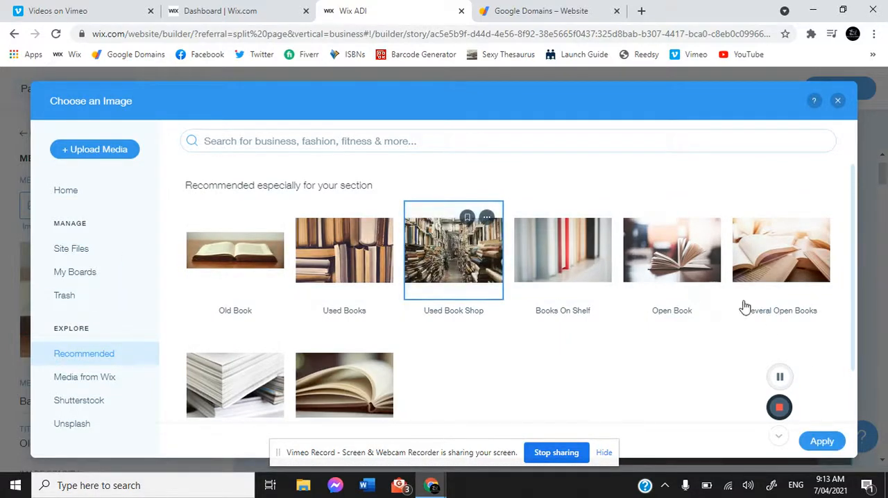
{"action": "left_click", "coordinate": [671, 250]}
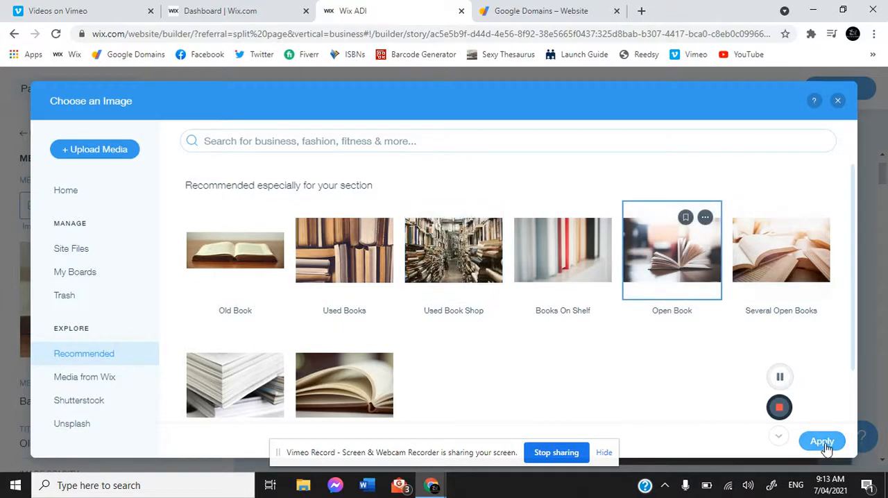
{"action": "left_click", "coordinate": [821, 442]}
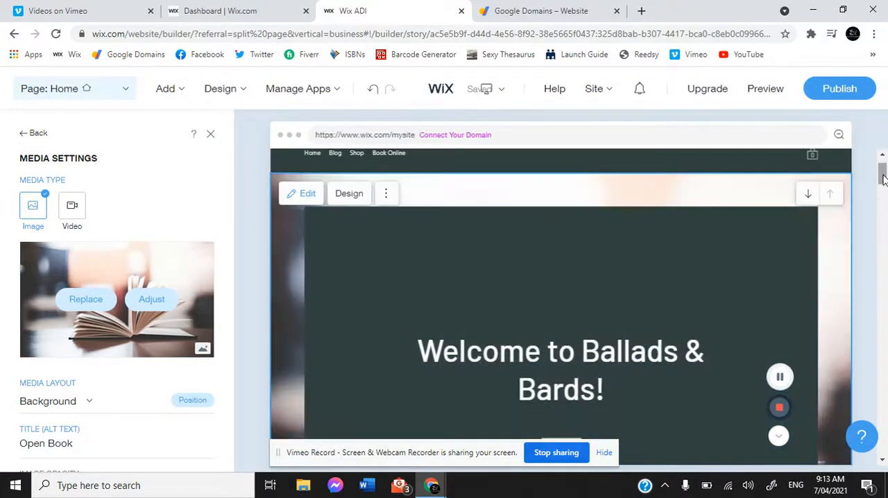
Step: Switch the Product Slider section to the compact six-products-per-row layout
{"action": "scroll", "scroll_direction": "down", "scroll_amount": 3}
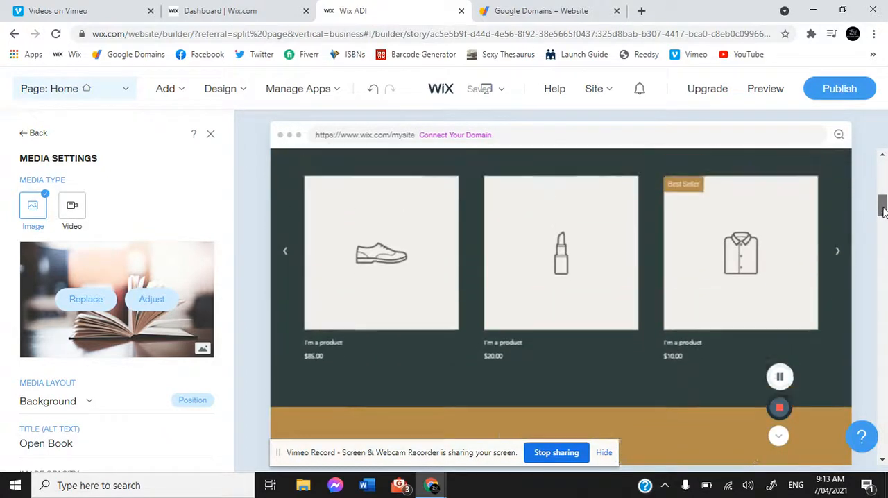
{"action": "left_click", "coordinate": [560, 260]}
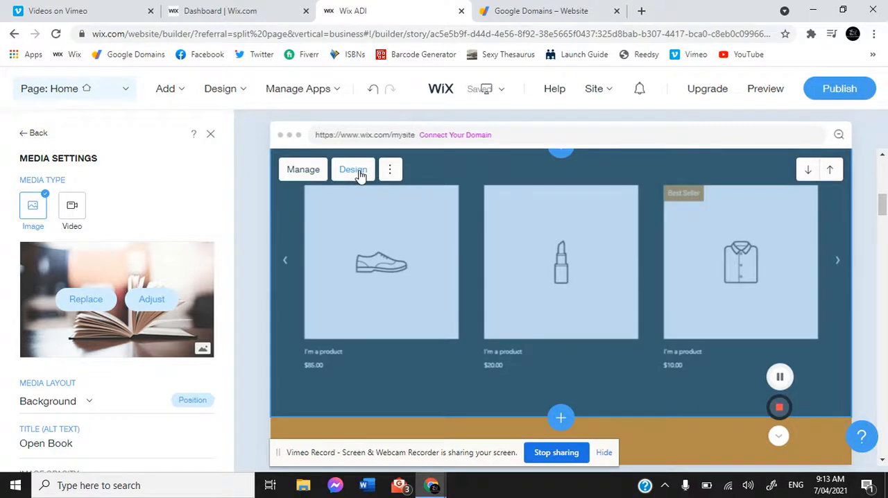
{"action": "left_click", "coordinate": [353, 169]}
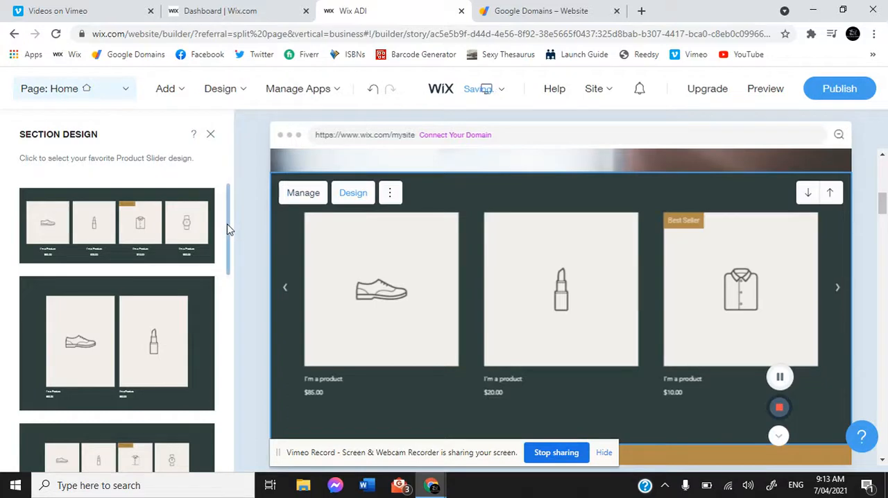
{"action": "scroll", "scroll_direction": "down", "scroll_amount": 3}
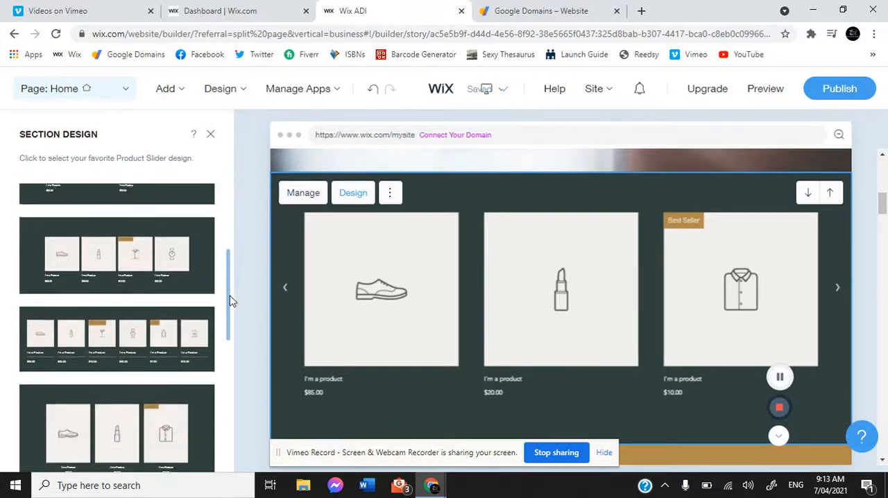
{"action": "left_click", "coordinate": [116, 291]}
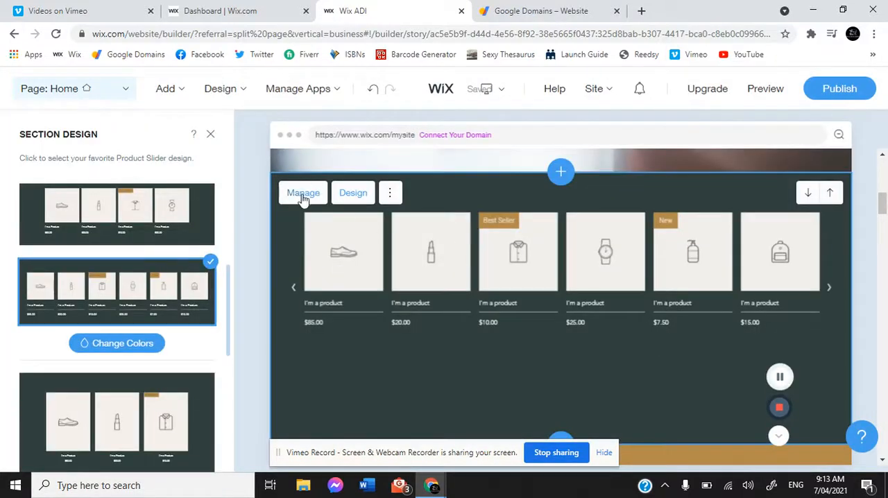
{"action": "left_click", "coordinate": [303, 193]}
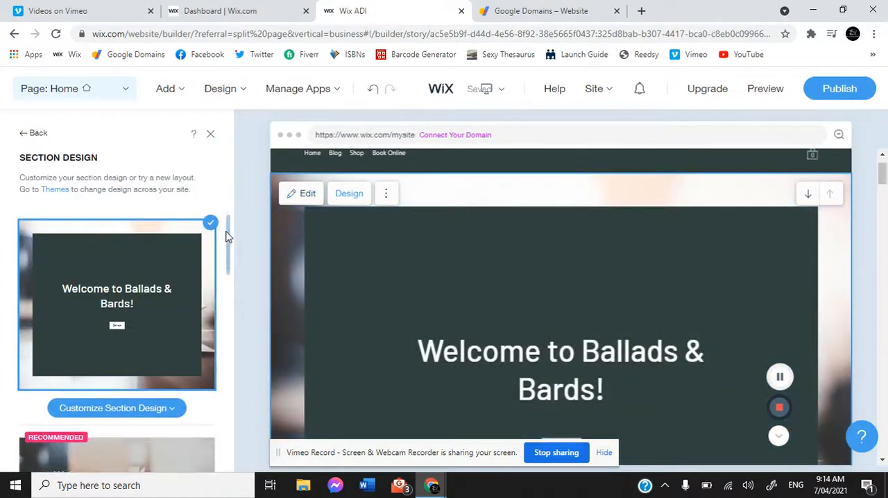
{"action": "scroll", "scroll_direction": "down", "scroll_amount": 3}
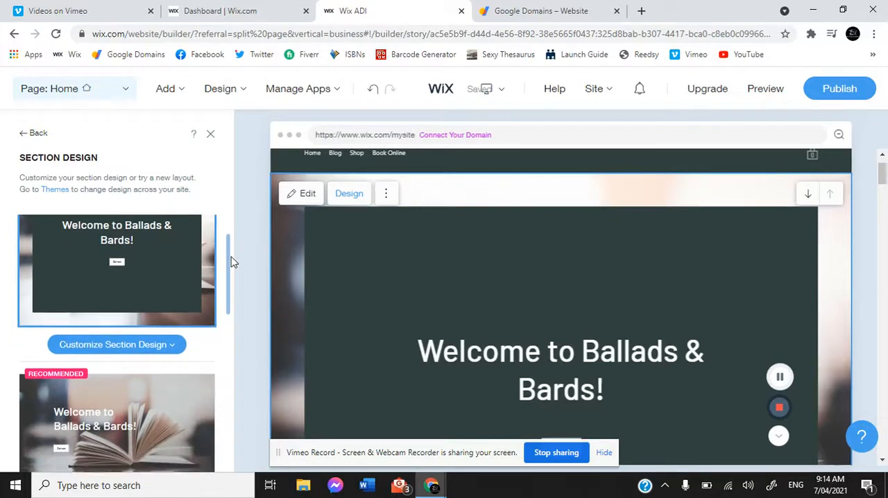
{"action": "scroll", "scroll_direction": "down", "scroll_amount": 3}
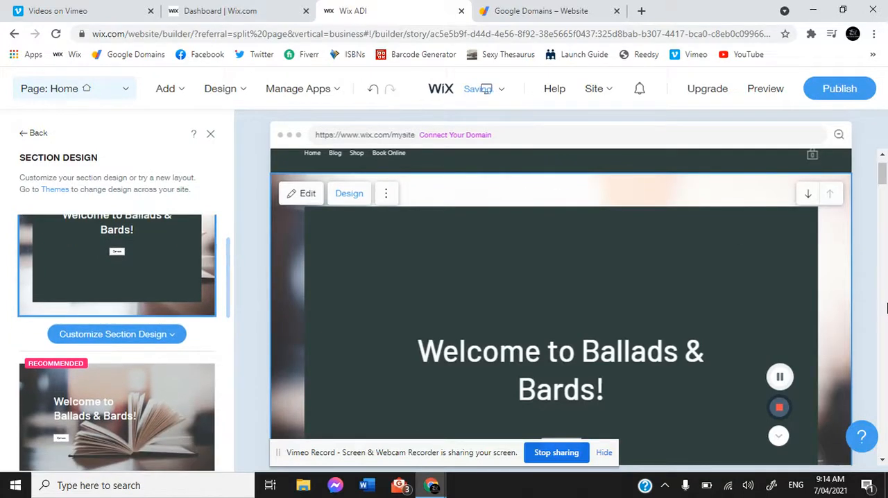
{"action": "scroll", "scroll_direction": "down", "scroll_amount": 3}
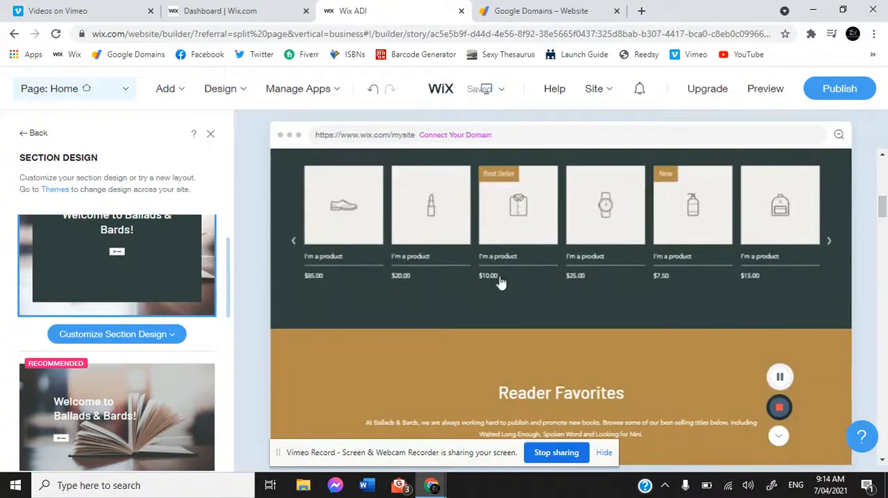
{"action": "left_click", "coordinate": [391, 226]}
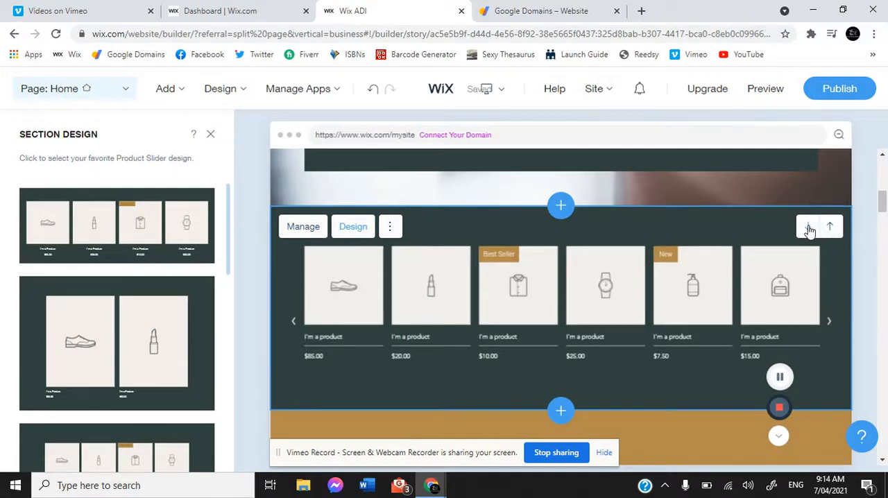
{"action": "mouse_move", "coordinate": [829, 227]}
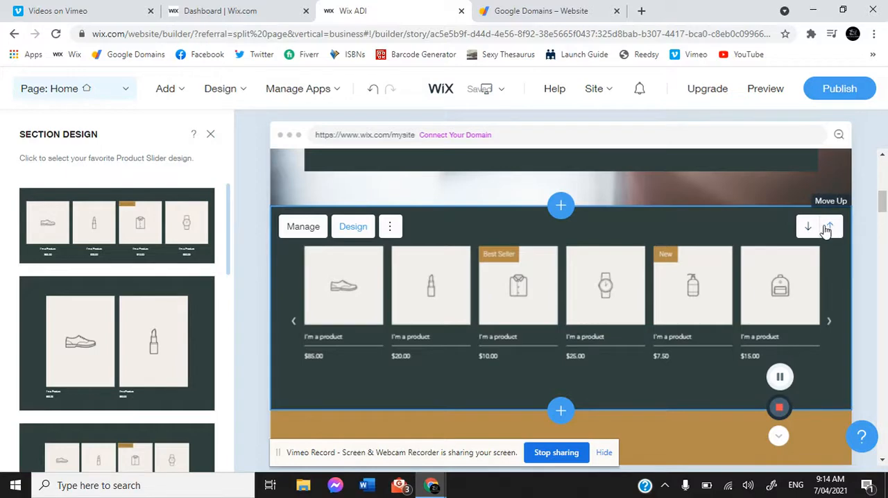
{"action": "mouse_move", "coordinate": [808, 227]}
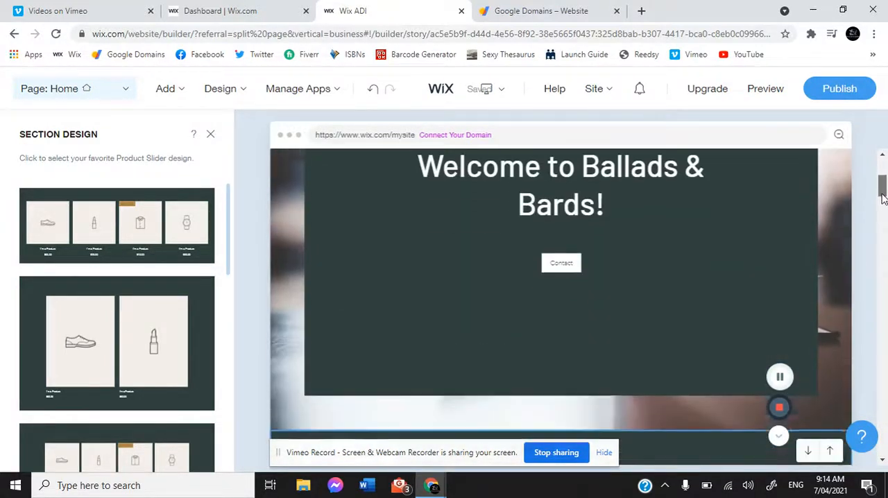
{"action": "scroll", "scroll_direction": "down", "scroll_amount": 3}
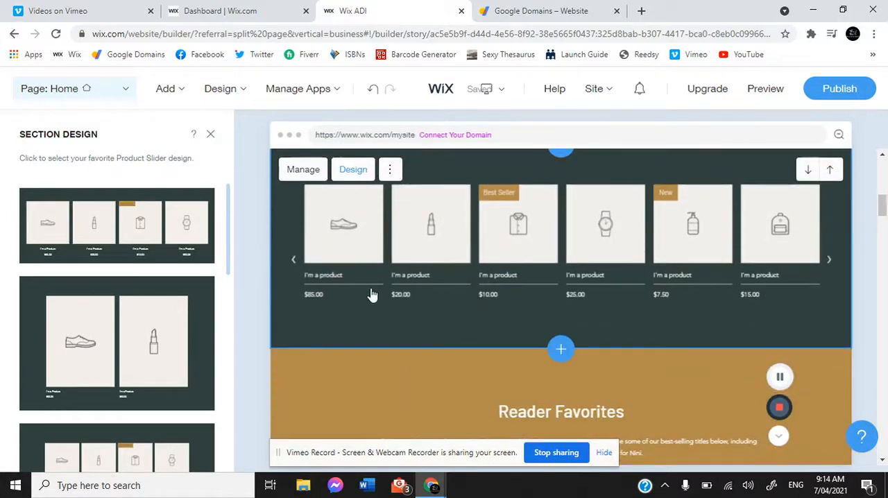
{"action": "mouse_move", "coordinate": [348, 325]}
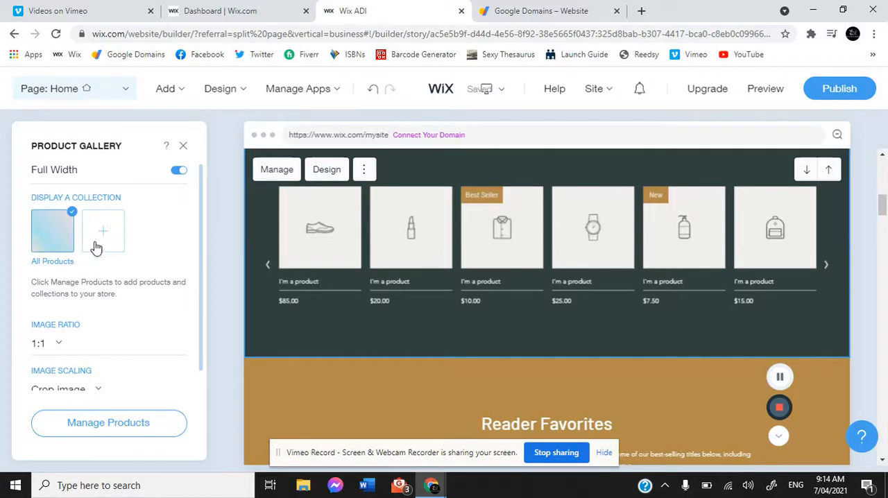
{"action": "mouse_move", "coordinate": [133, 237]}
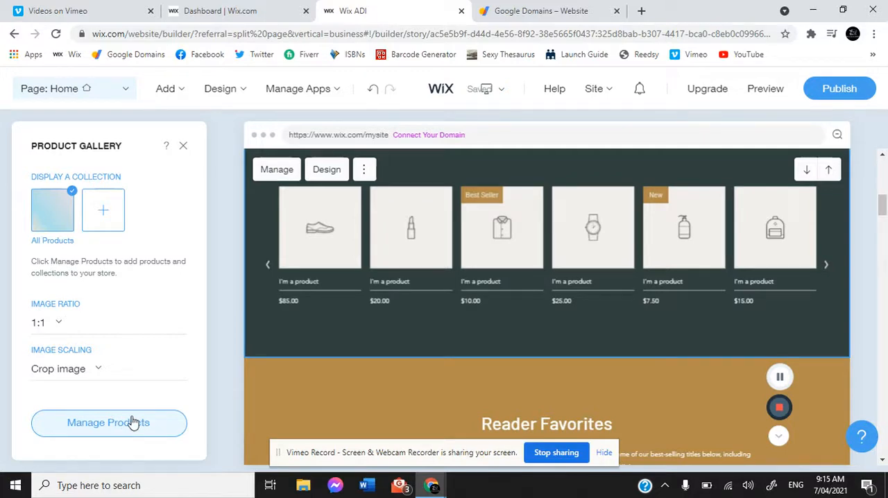
{"action": "mouse_move", "coordinate": [187, 147]}
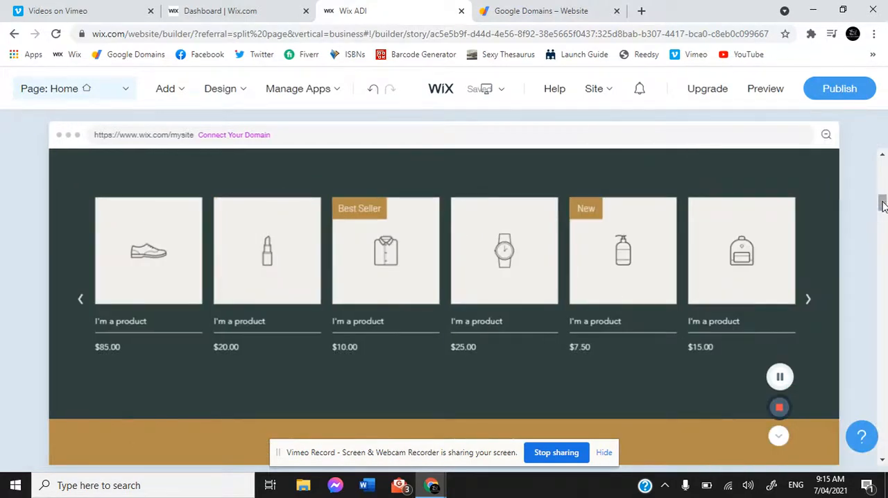
Step: Remove the Reader Favorites books section through its ⋮ menu Delete option
{"action": "scroll", "scroll_direction": "down", "scroll_amount": 3}
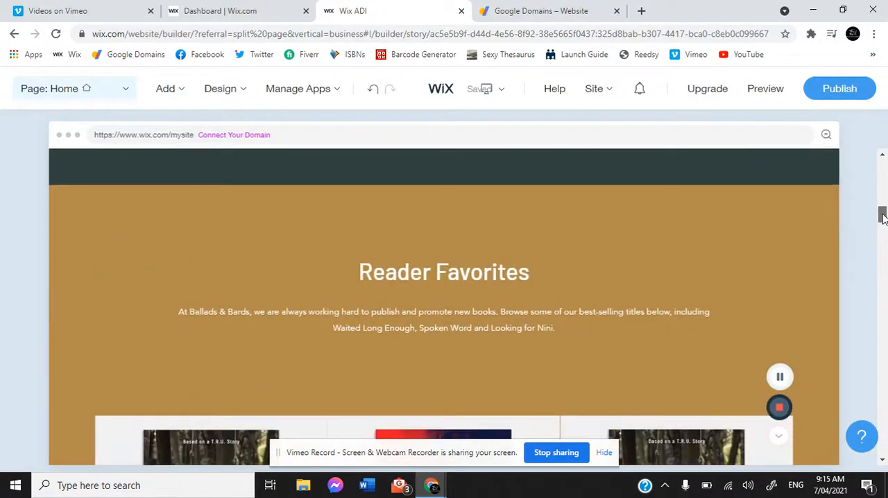
{"action": "scroll", "scroll_direction": "down", "scroll_amount": 3}
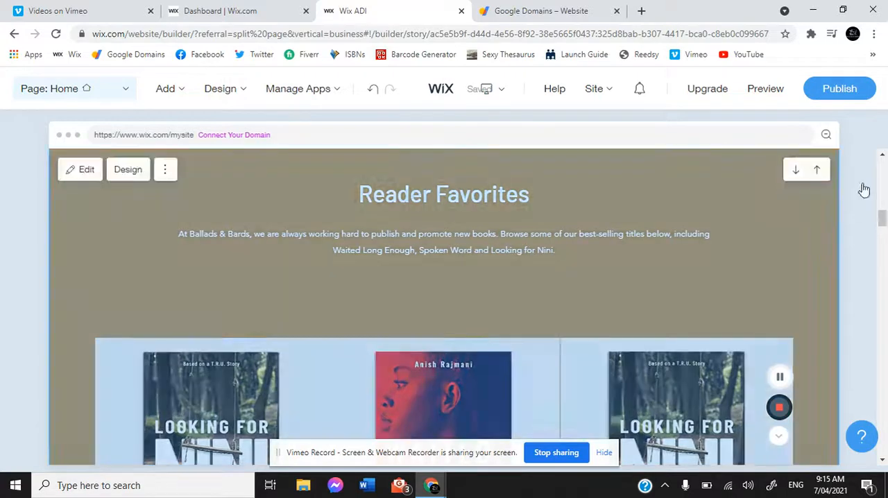
{"action": "scroll", "scroll_direction": "down", "scroll_amount": 3}
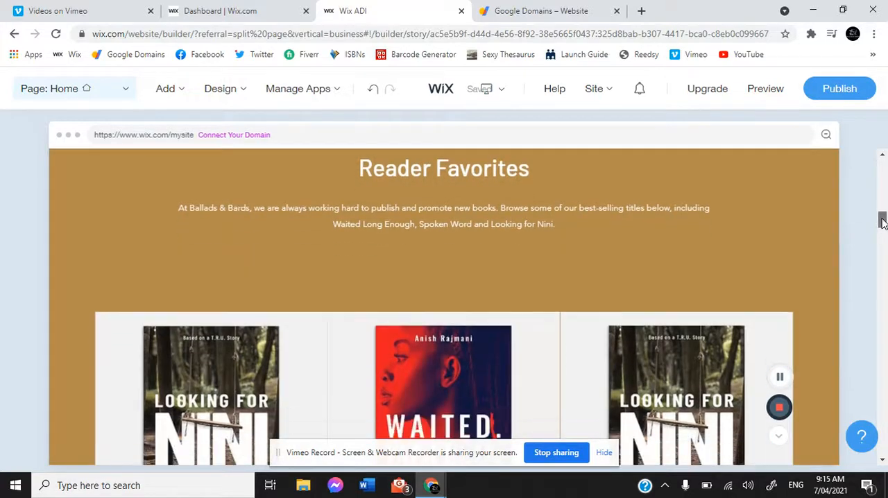
{"action": "scroll", "scroll_direction": "down", "scroll_amount": 3}
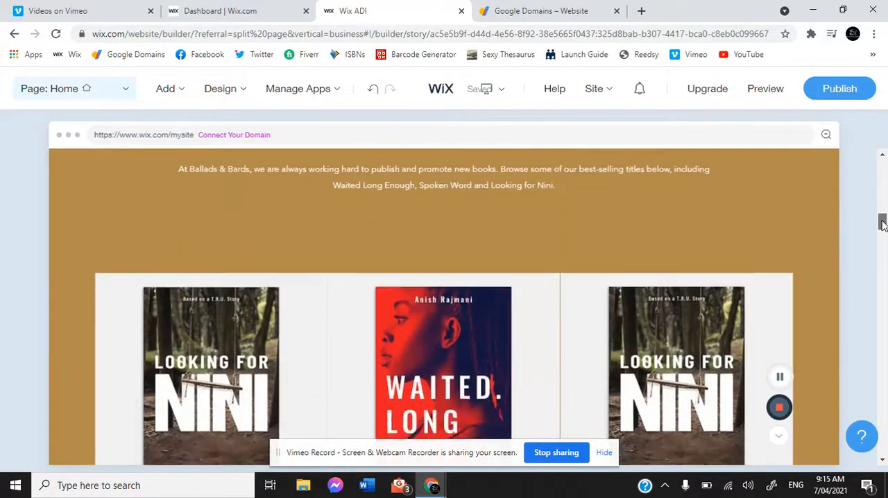
{"action": "scroll", "scroll_direction": "down", "scroll_amount": 3}
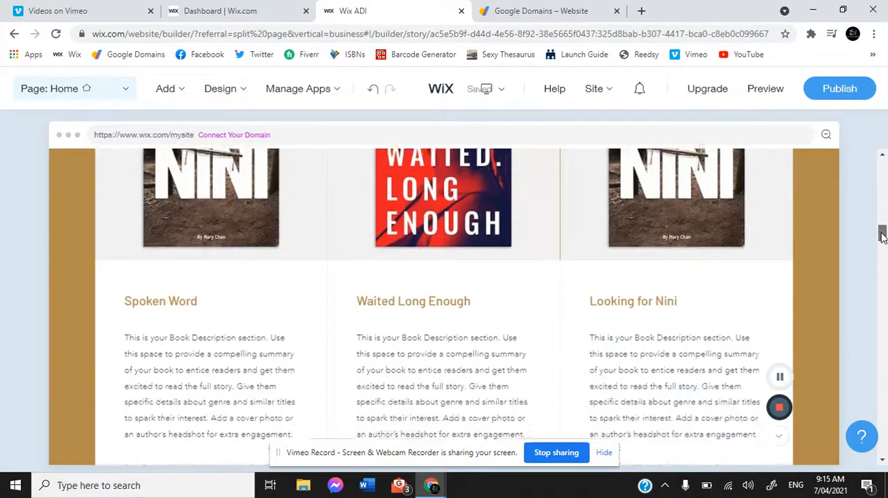
{"action": "scroll", "scroll_direction": "down", "scroll_amount": 3}
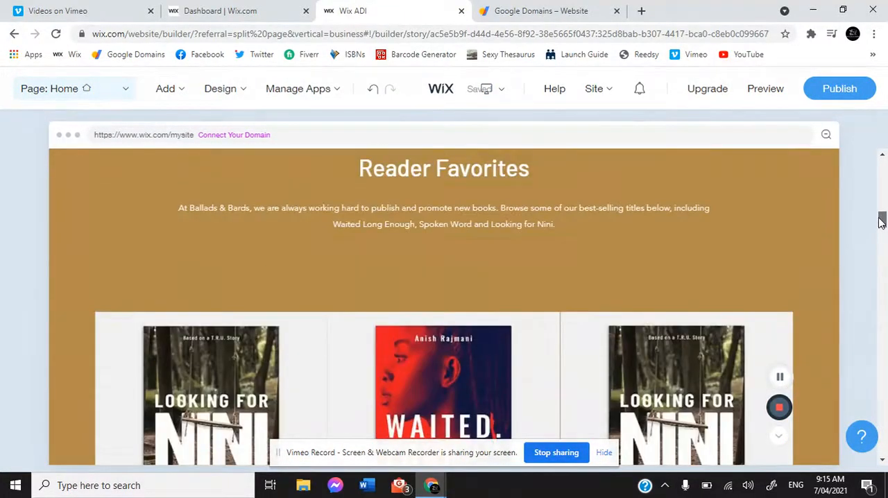
{"action": "scroll", "scroll_direction": "down", "scroll_amount": 3}
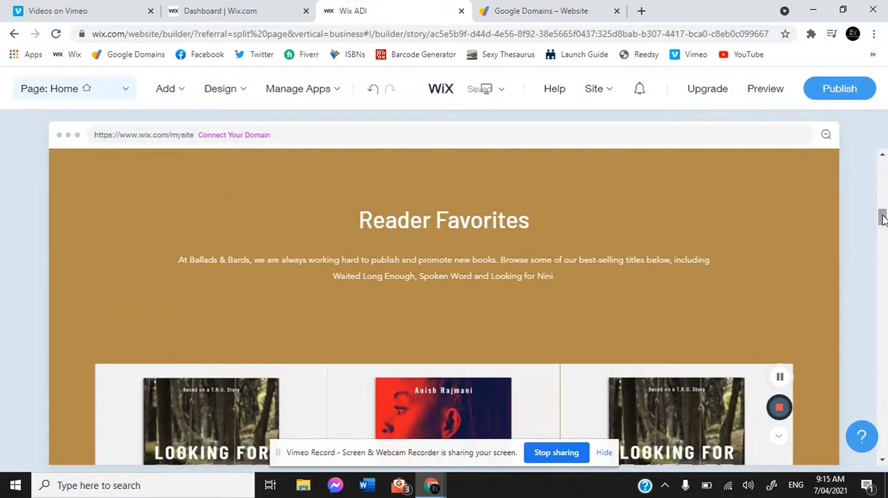
{"action": "scroll", "scroll_direction": "up", "scroll_amount": 3}
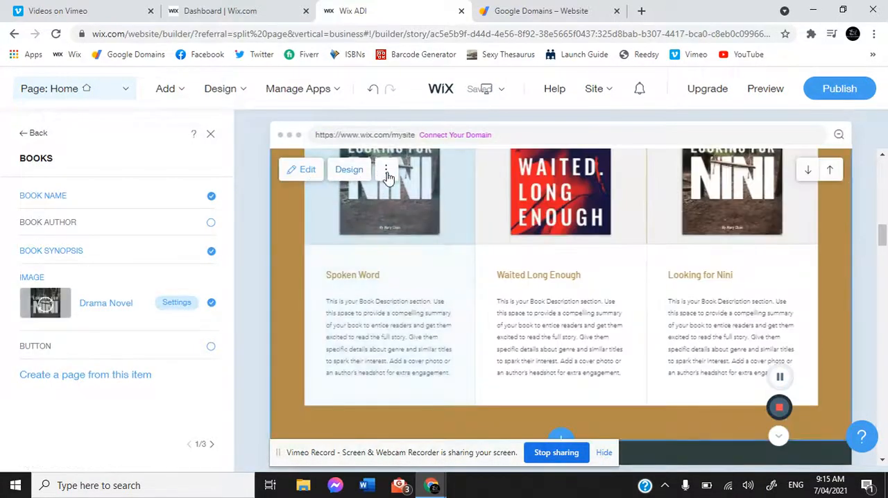
{"action": "left_click", "coordinate": [386, 169]}
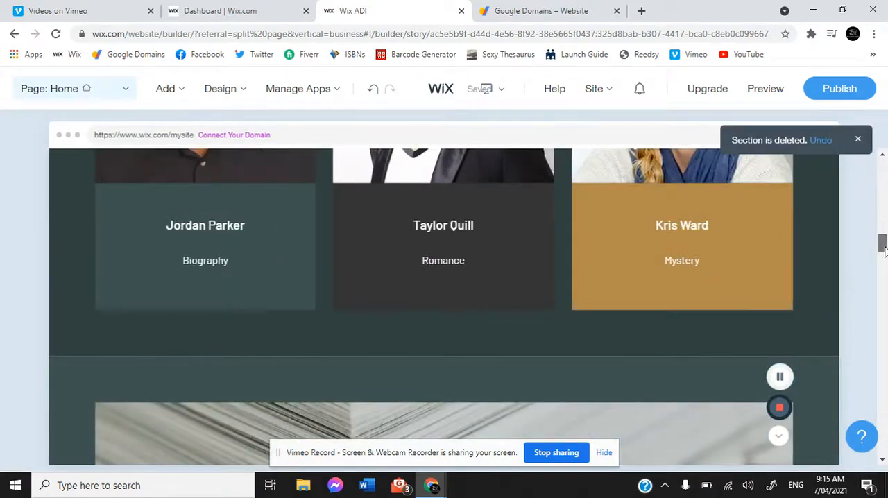
{"action": "scroll", "scroll_direction": "down", "scroll_amount": 3}
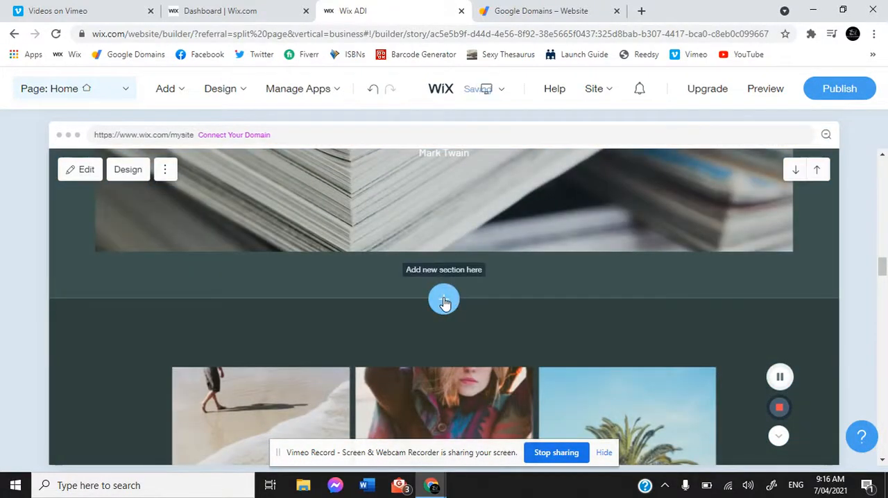
Step: Start a new section below the Mark Twain quote and browse the Events layouts
{"action": "left_click", "coordinate": [443, 302]}
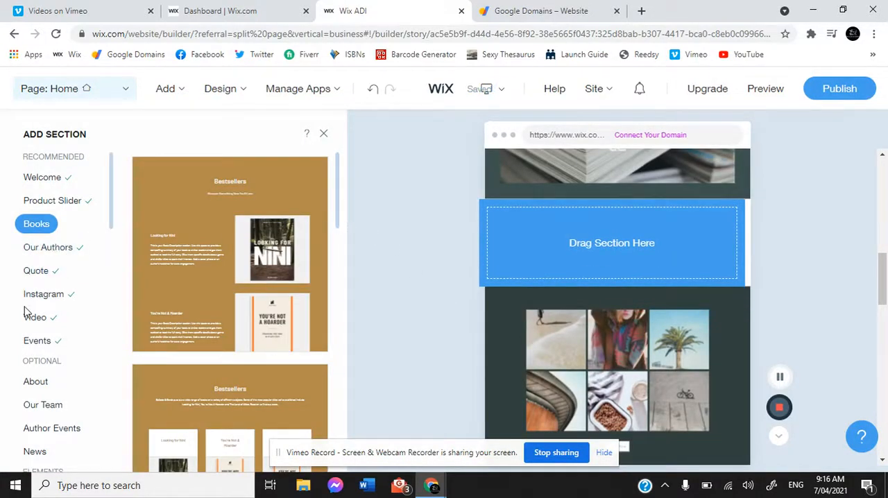
{"action": "left_click", "coordinate": [36, 340]}
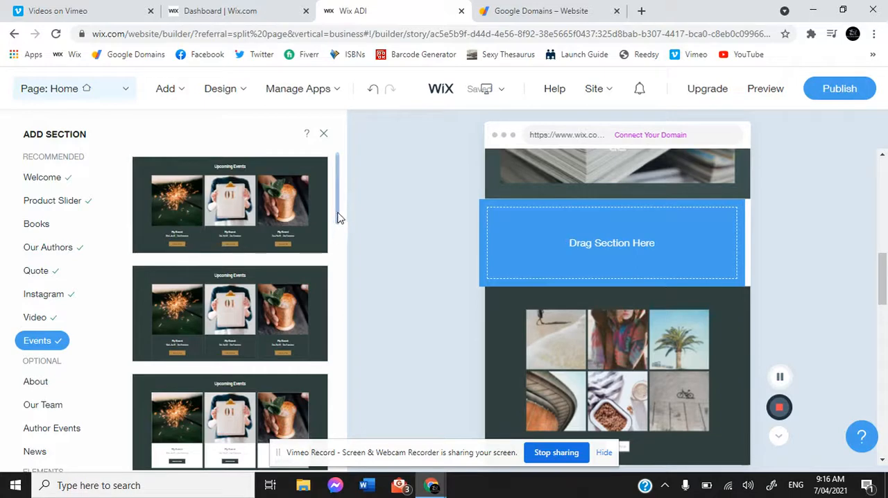
{"action": "scroll", "scroll_direction": "down", "scroll_amount": 3}
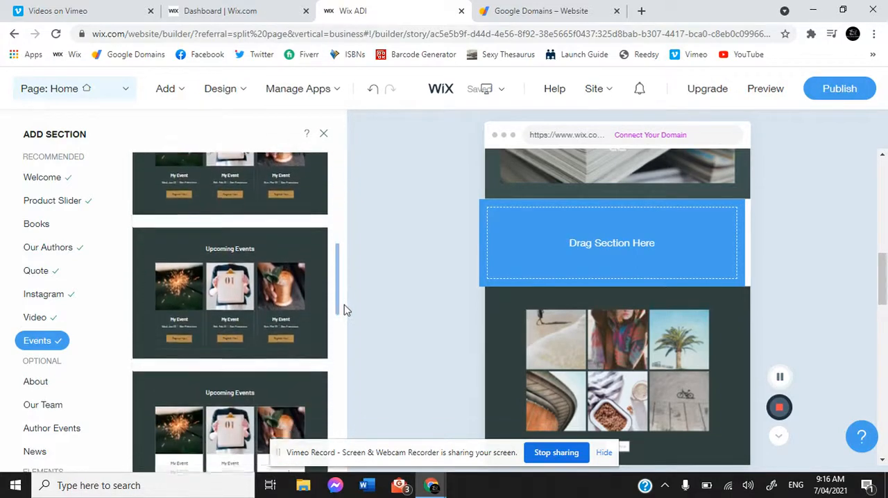
{"action": "scroll", "scroll_direction": "down", "scroll_amount": 3}
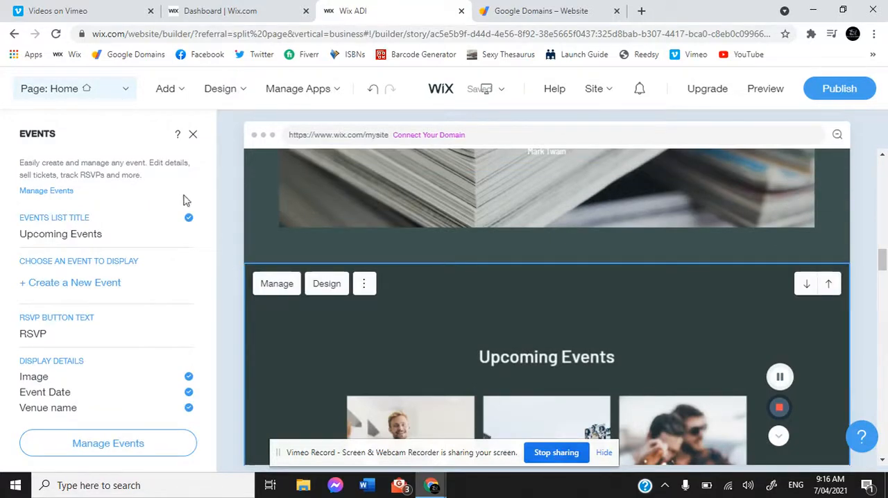
{"action": "mouse_move", "coordinate": [69, 288]}
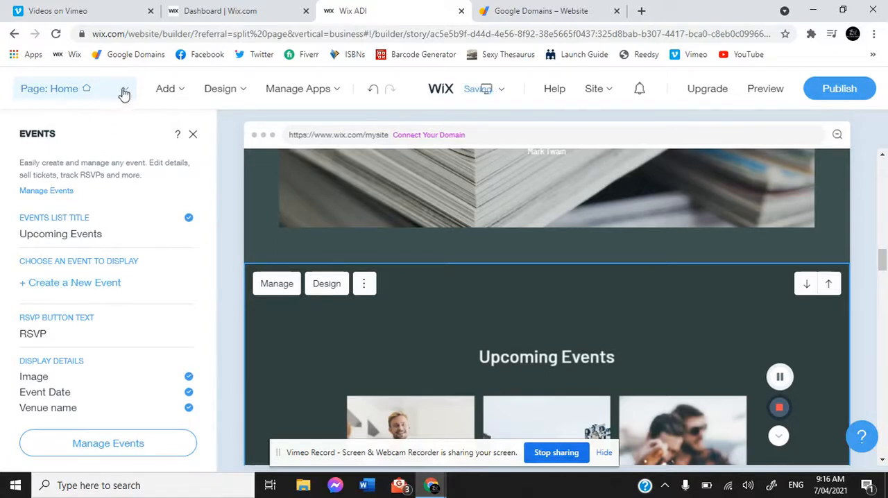
Step: Open Manage Pages, scroll the page list, and show the Home page's settings menu
{"action": "left_click", "coordinate": [127, 88]}
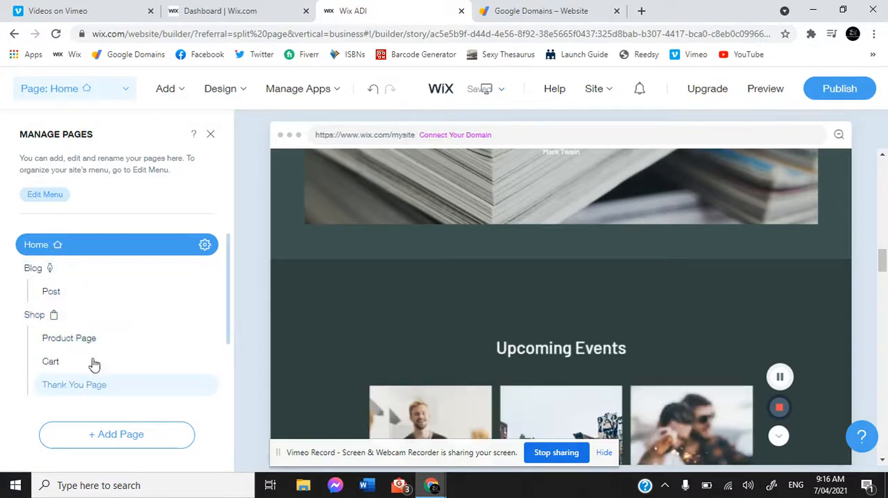
{"action": "scroll", "scroll_direction": "down", "scroll_amount": 3}
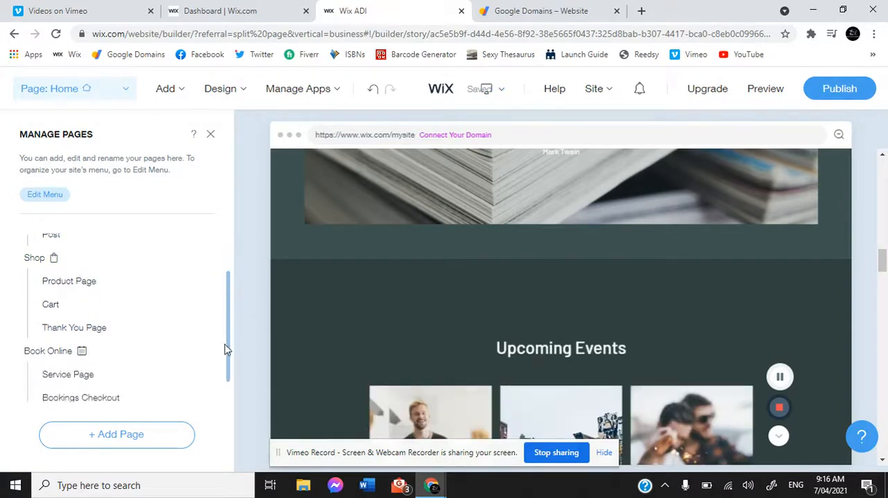
{"action": "scroll", "scroll_direction": "down", "scroll_amount": 3}
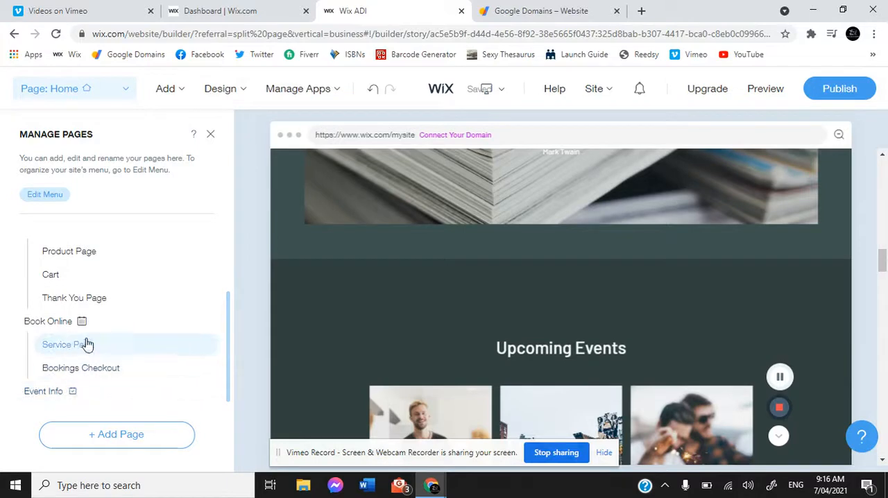
{"action": "mouse_move", "coordinate": [43, 391]}
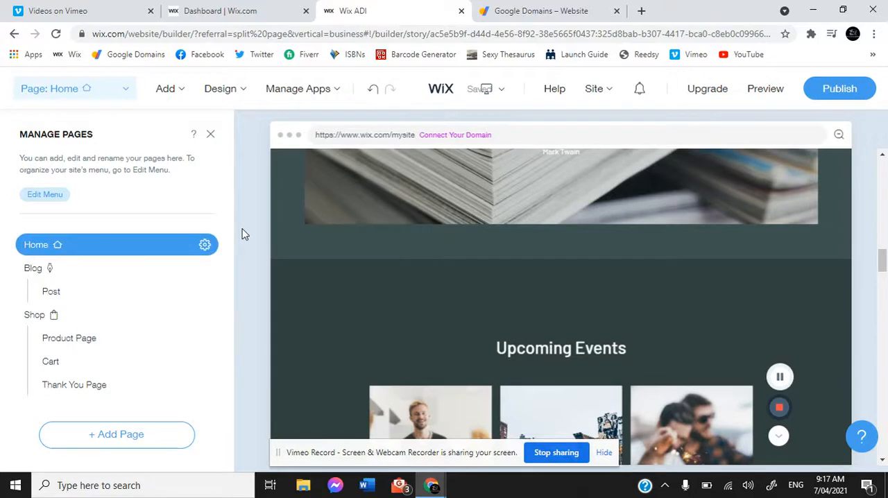
{"action": "mouse_move", "coordinate": [205, 244]}
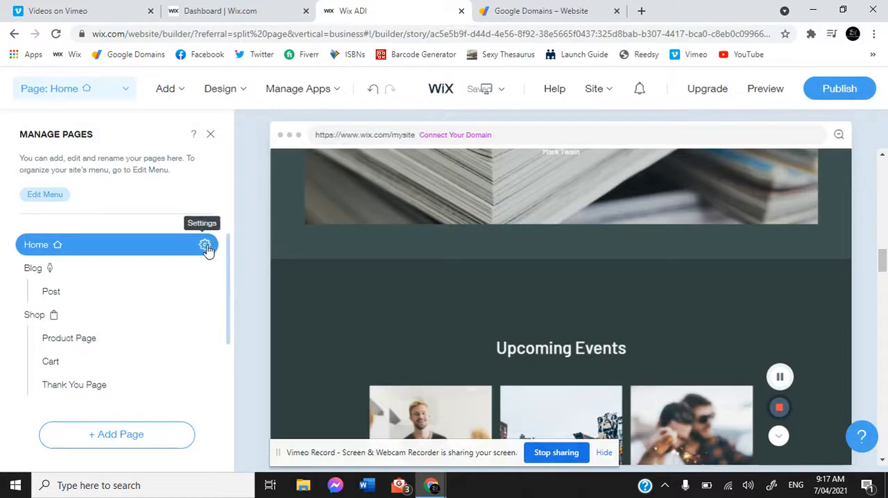
{"action": "left_click", "coordinate": [205, 244]}
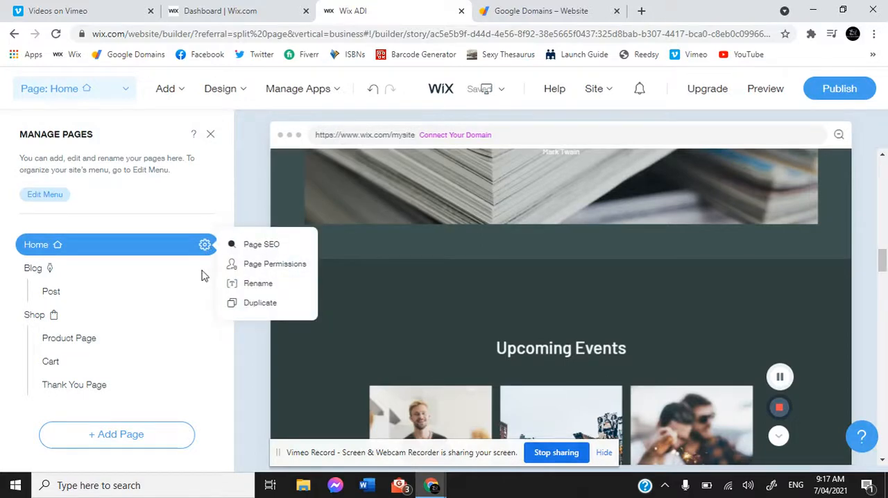
{"action": "mouse_move", "coordinate": [39, 276]}
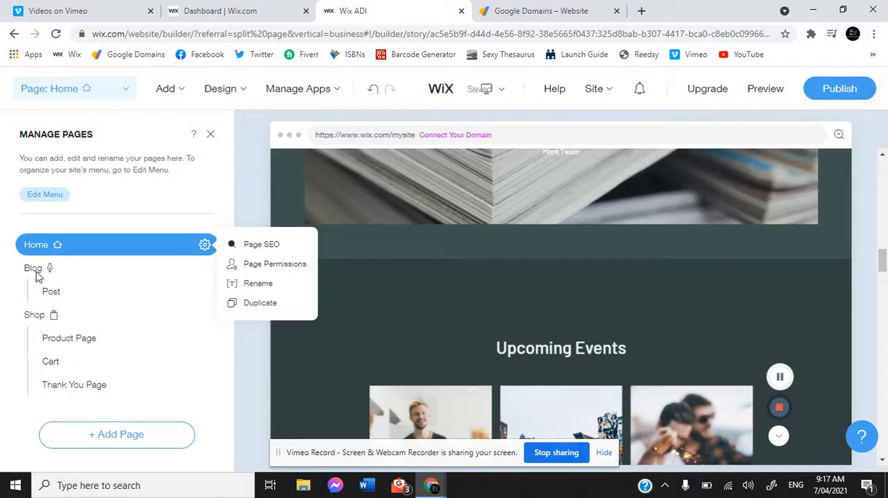
{"action": "mouse_move", "coordinate": [262, 243]}
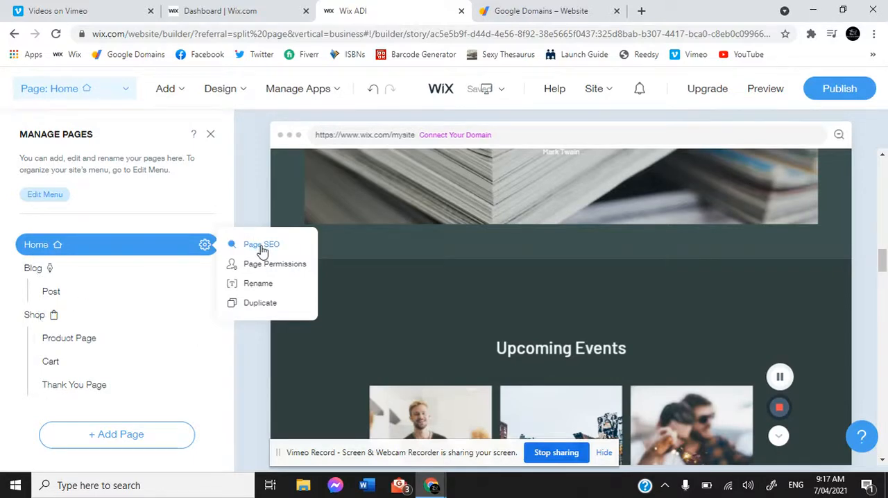
Step: Set the Home page's SEO description to 'Ballads & Bards Bookhouse publisher. Feel the Spark'
{"action": "left_click", "coordinate": [262, 244]}
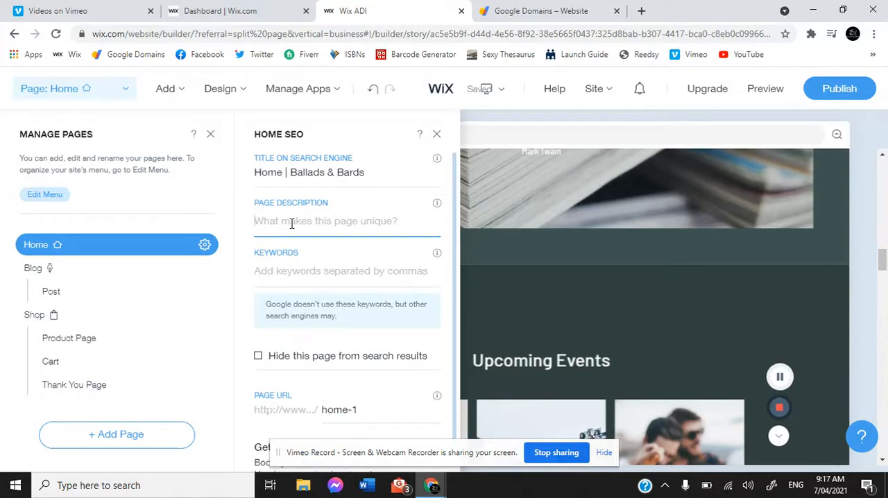
{"action": "type", "text": "Ballads & Bard"}
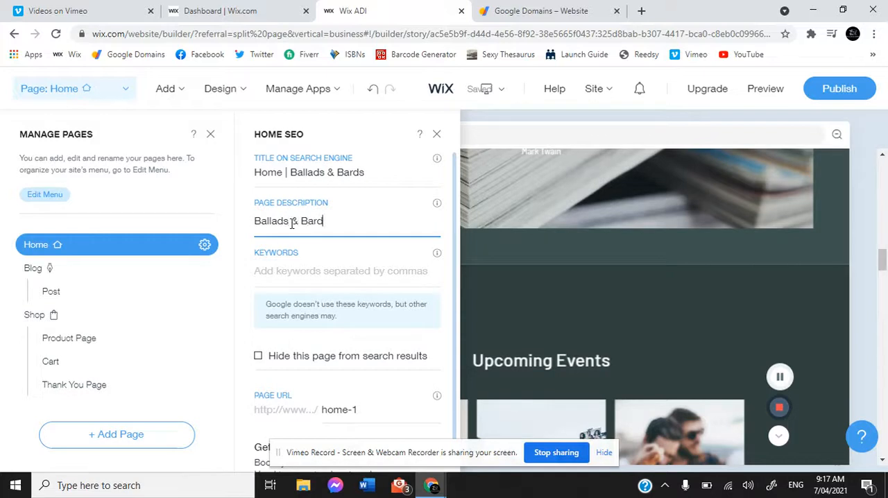
{"action": "type", "text": "Bookhouse p"}
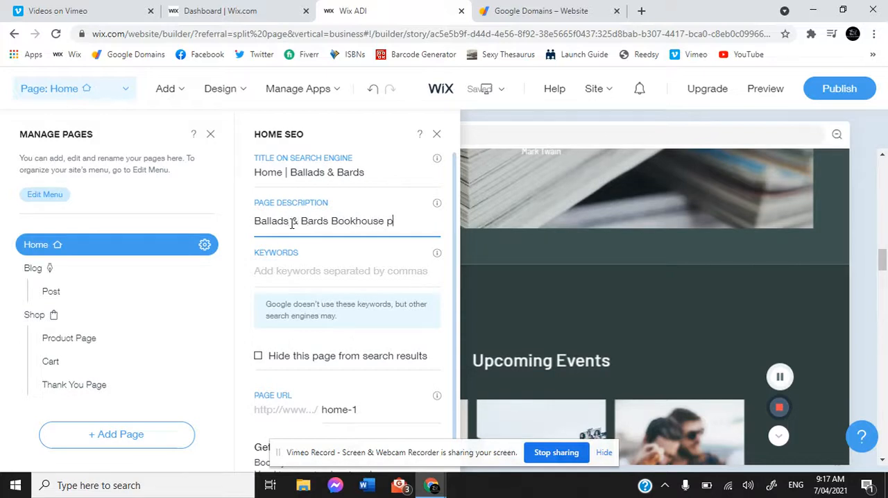
{"action": "type", "text": "ublisher"}
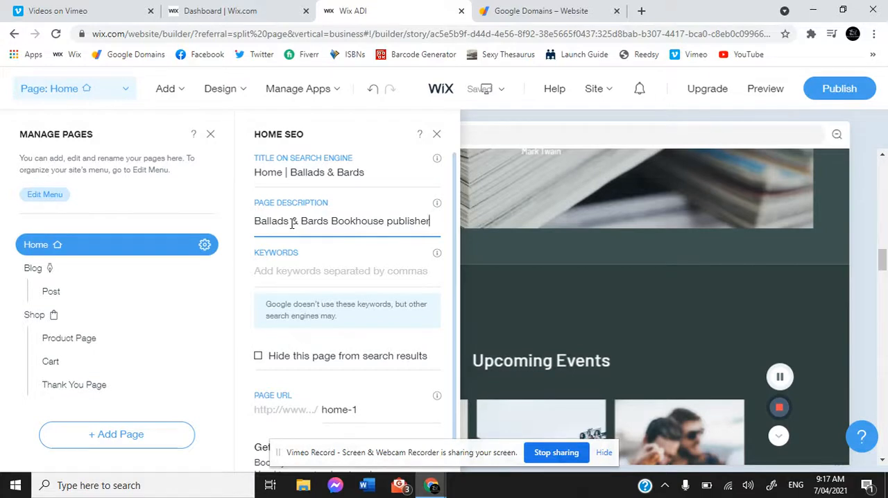
{"action": "type", "text": "."}
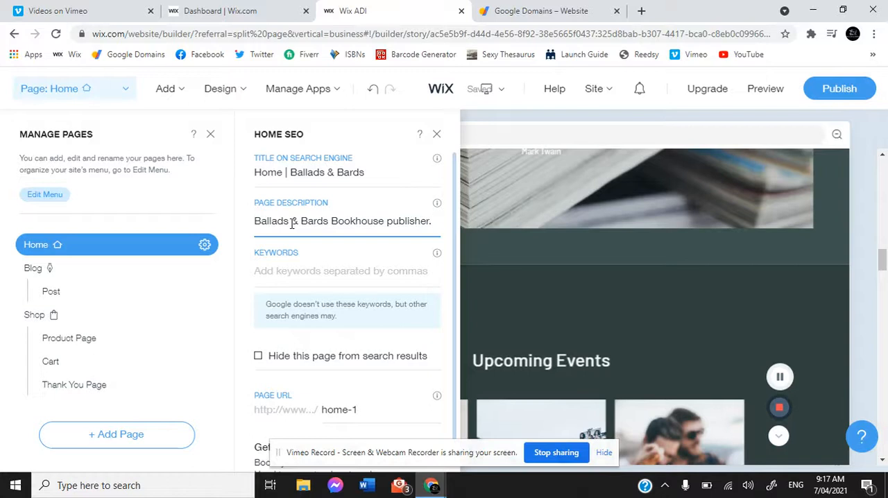
{"action": "type", "text": "Feel the"}
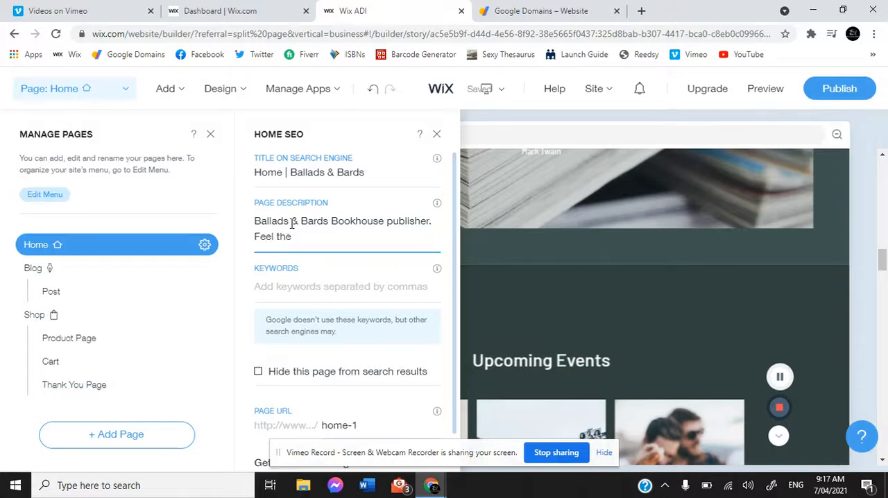
{"action": "type", "text": "Spark"}
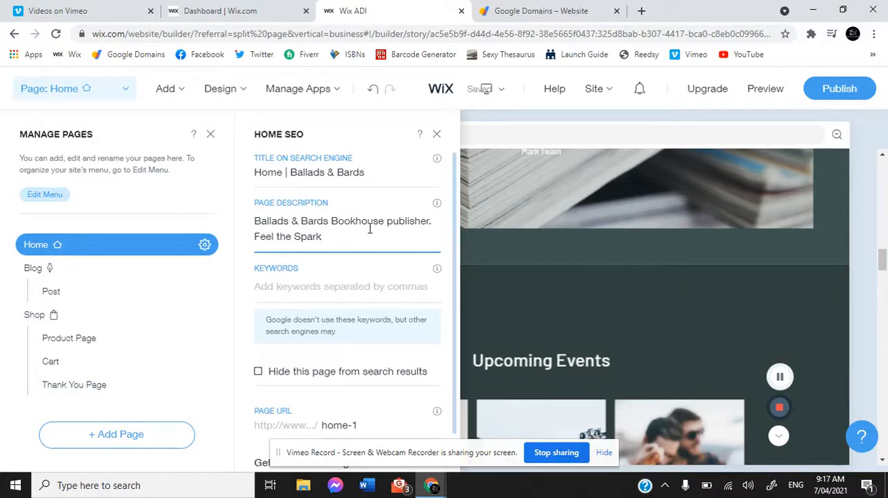
{"action": "left_click", "coordinate": [323, 237]}
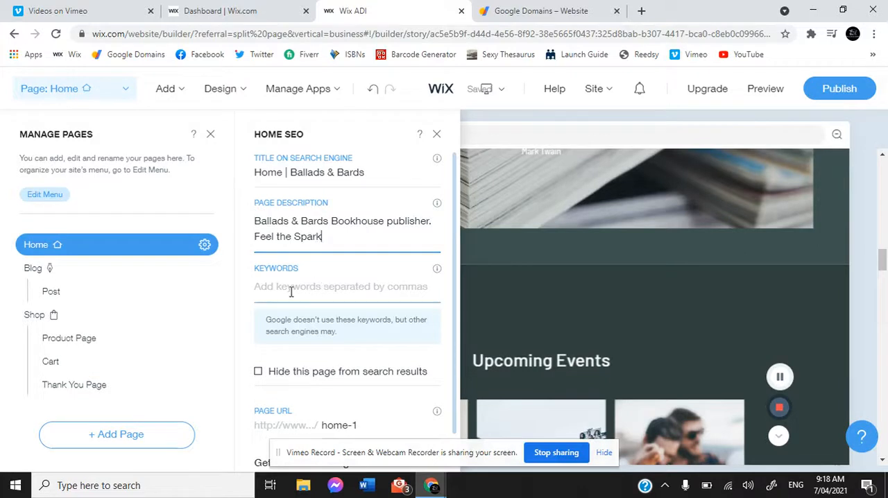
Step: Review the Home page's SEO keywords and its home-1 page URL
{"action": "left_click", "coordinate": [340, 287]}
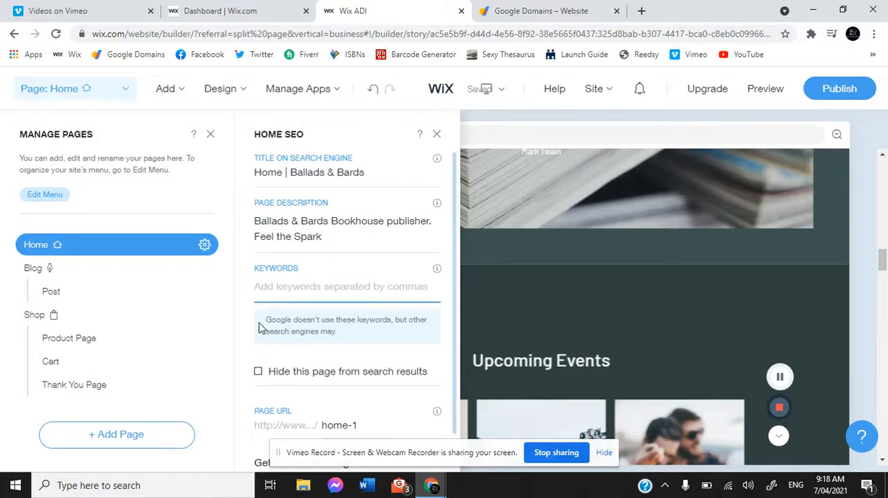
{"action": "mouse_move", "coordinate": [326, 331]}
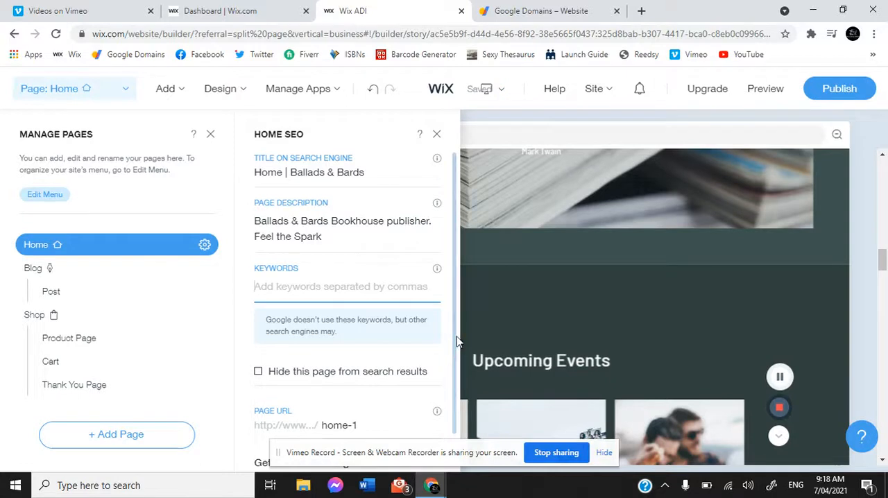
{"action": "mouse_move", "coordinate": [405, 374]}
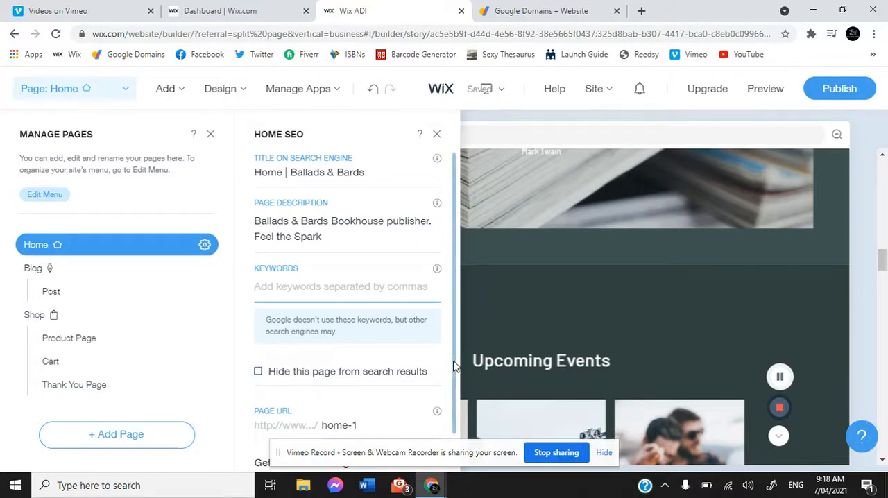
{"action": "scroll", "scroll_direction": "down", "scroll_amount": 3}
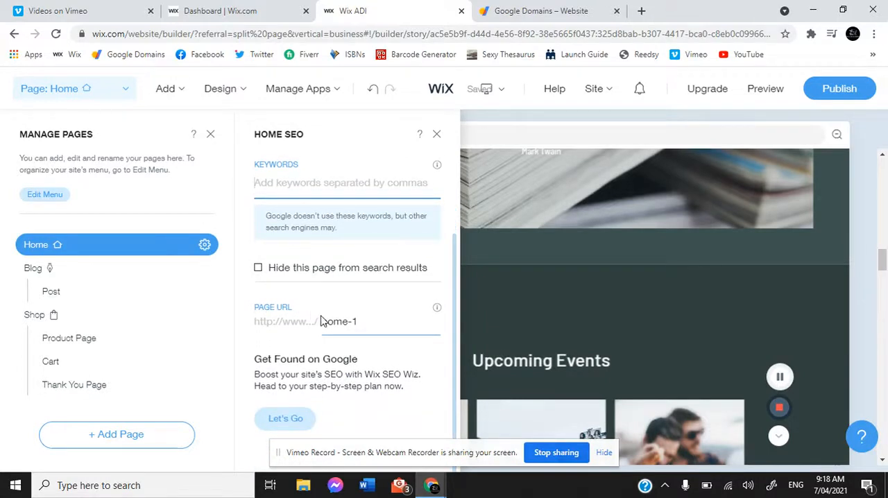
{"action": "left_click", "coordinate": [338, 321]}
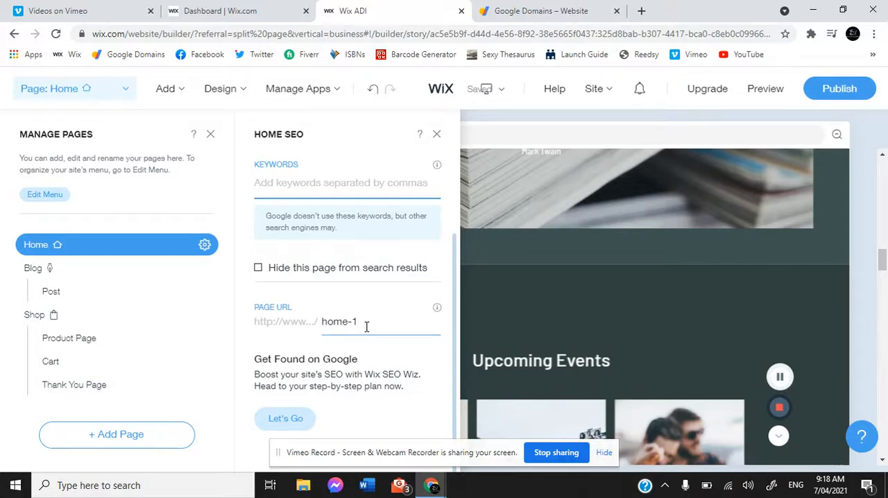
{"action": "mouse_move", "coordinate": [205, 244]}
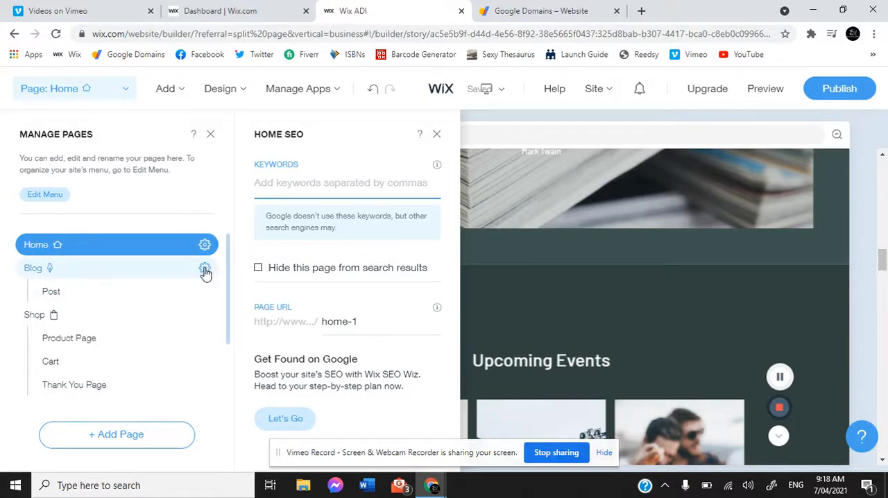
Step: Switch the editor to the Blog page and view its Page SEO settings
{"action": "left_click", "coordinate": [205, 269]}
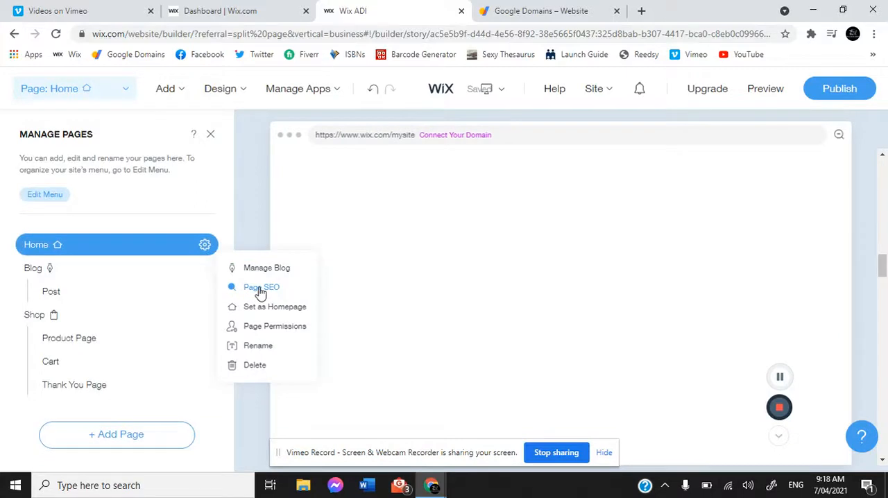
{"action": "left_click", "coordinate": [33, 267]}
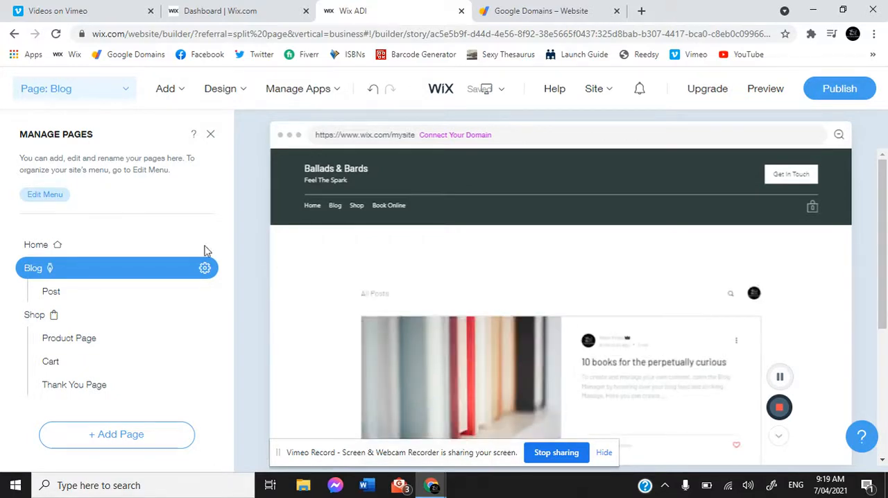
{"action": "left_click", "coordinate": [205, 268]}
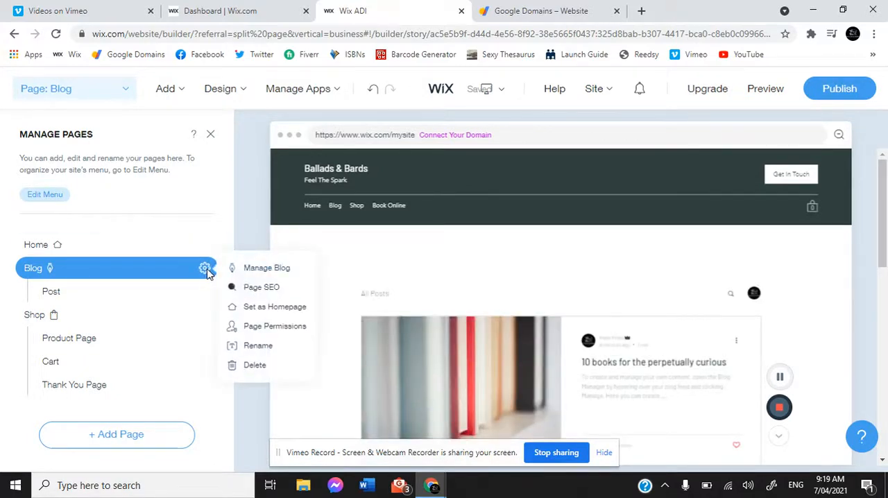
{"action": "left_click", "coordinate": [262, 286]}
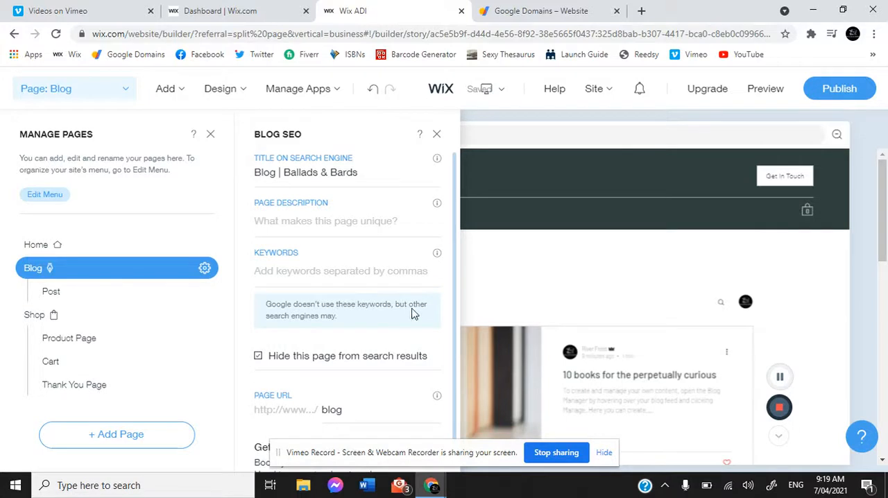
{"action": "scroll", "scroll_direction": "down", "scroll_amount": 3}
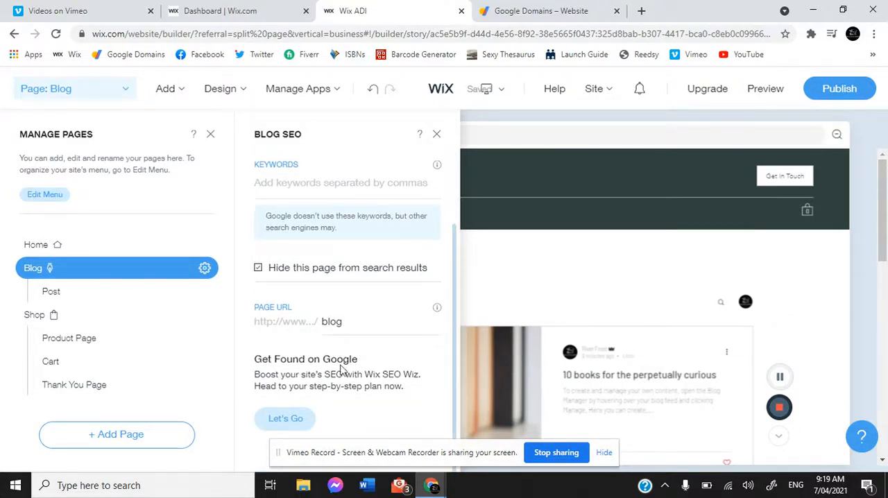
{"action": "mouse_move", "coordinate": [345, 414]}
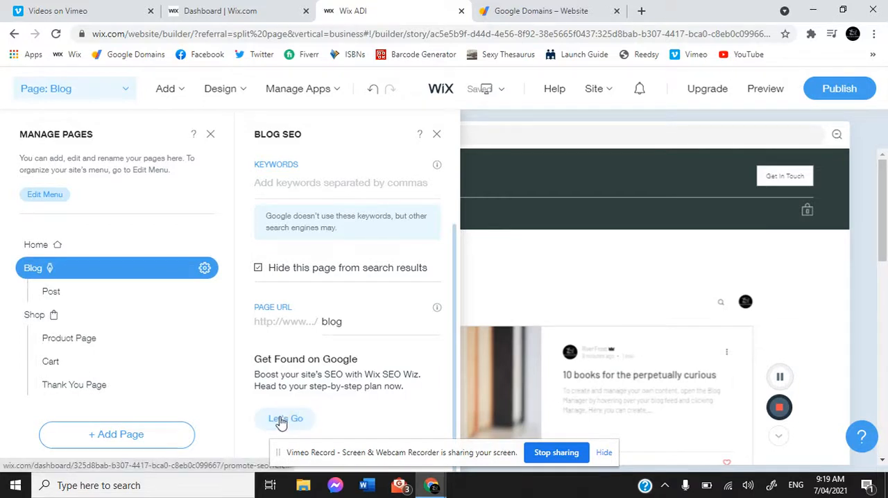
Step: Run SEO Wiz with Ballads & Bards, online-only business and keyword Publisher, then create the plan
{"action": "left_click", "coordinate": [285, 418]}
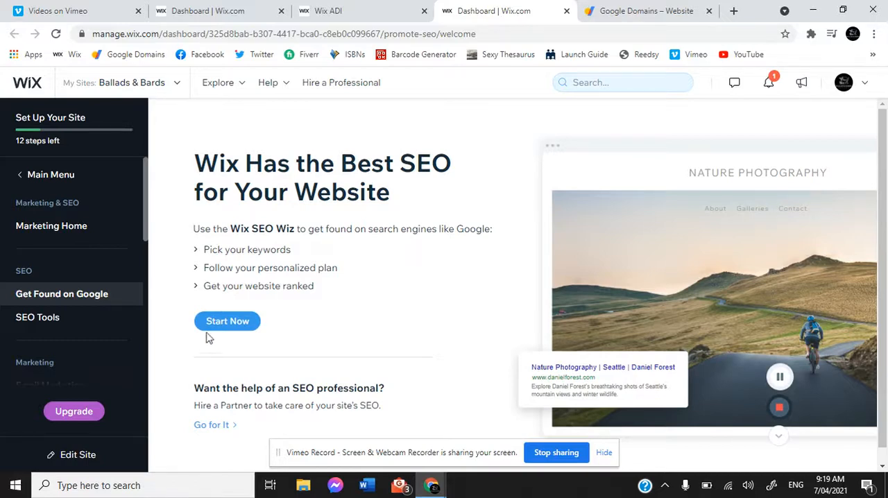
{"action": "left_click", "coordinate": [227, 320]}
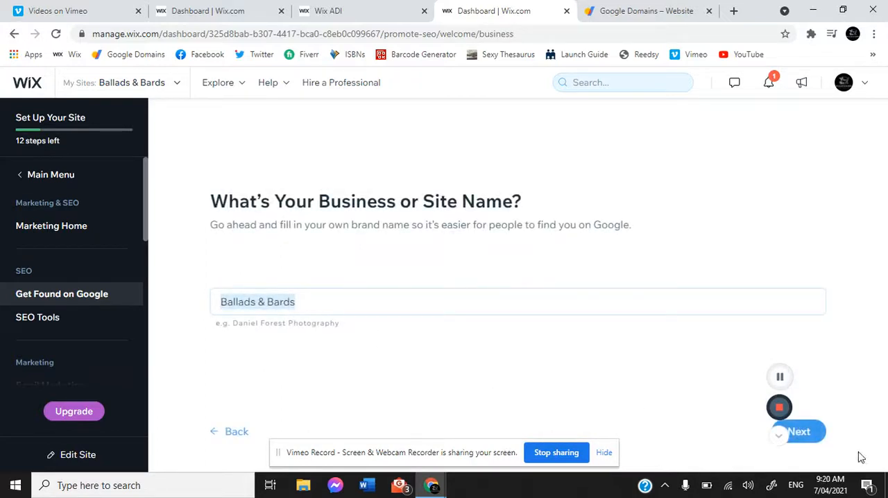
{"action": "left_click", "coordinate": [798, 431]}
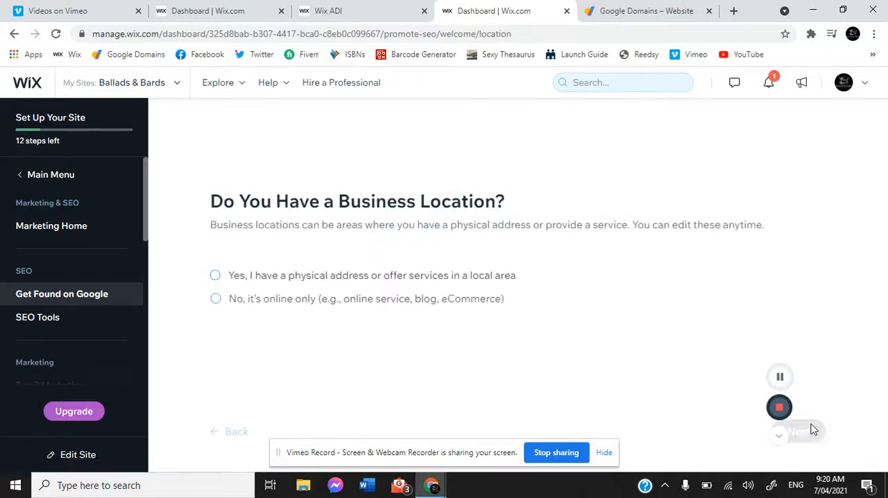
{"action": "left_click", "coordinate": [215, 298]}
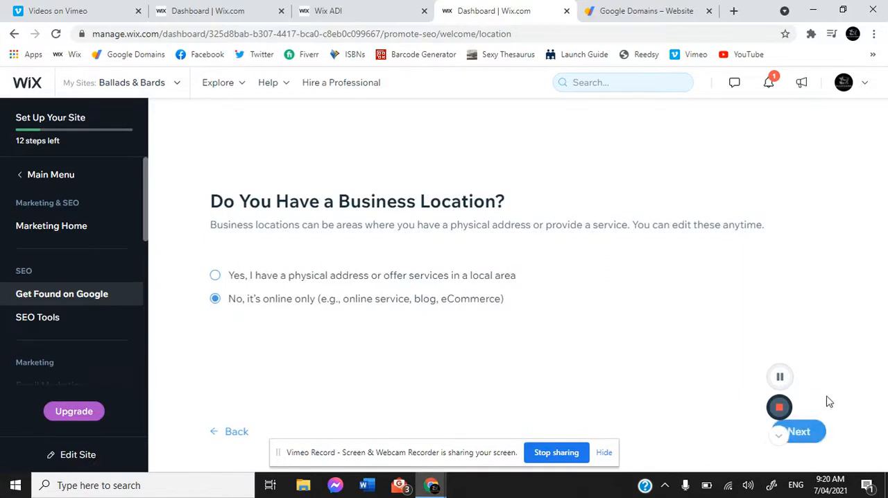
{"action": "left_click", "coordinate": [798, 431]}
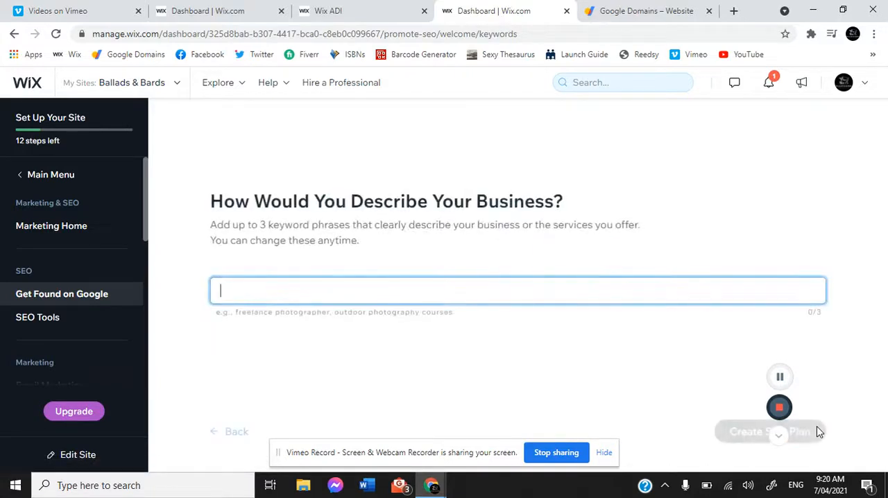
{"action": "type", "text": "Publisher Writers"}
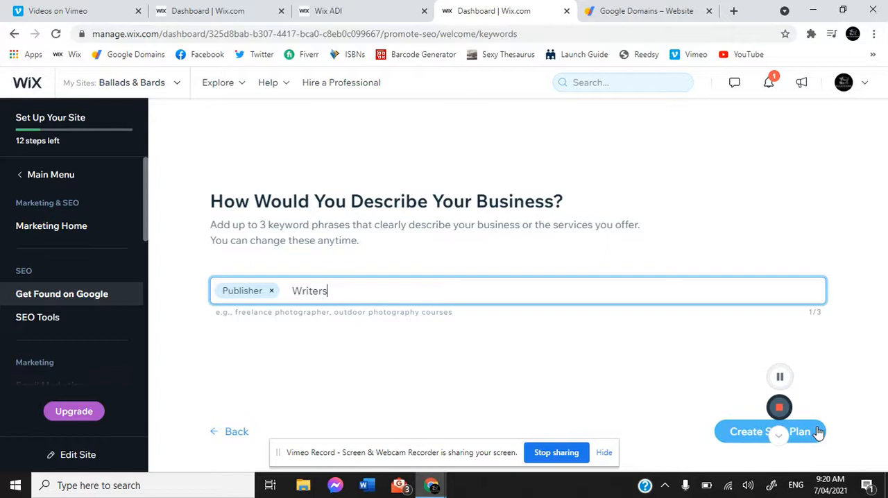
{"action": "key", "text": "Backspace"}
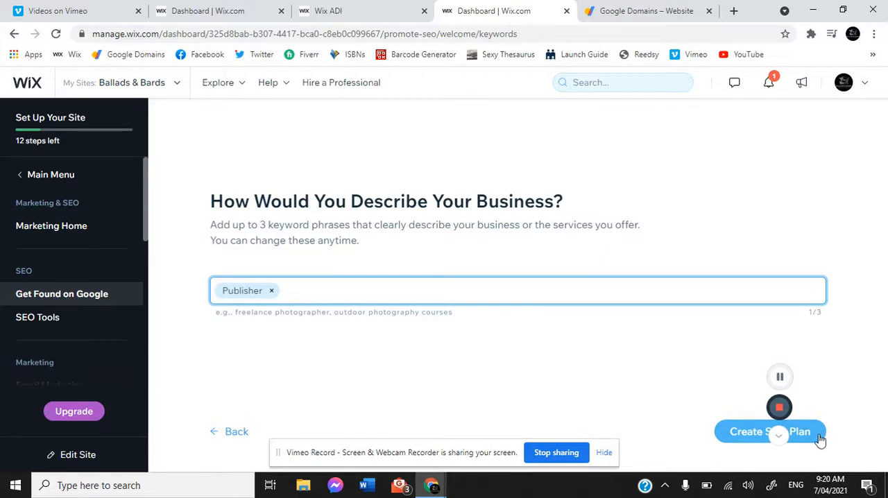
{"action": "left_click", "coordinate": [768, 430]}
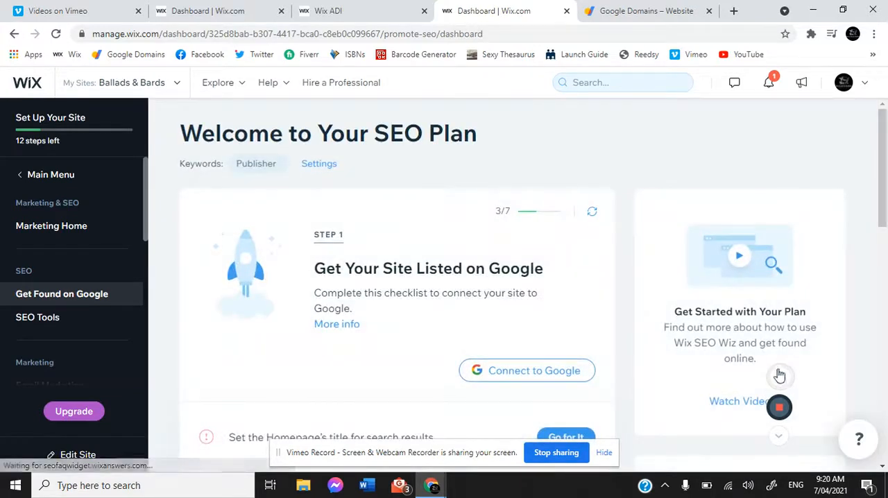
Step: Scroll the SEO Plan checklist to review homepage title, domain connection and Search Console tasks
{"action": "scroll", "scroll_direction": "down", "scroll_amount": 3}
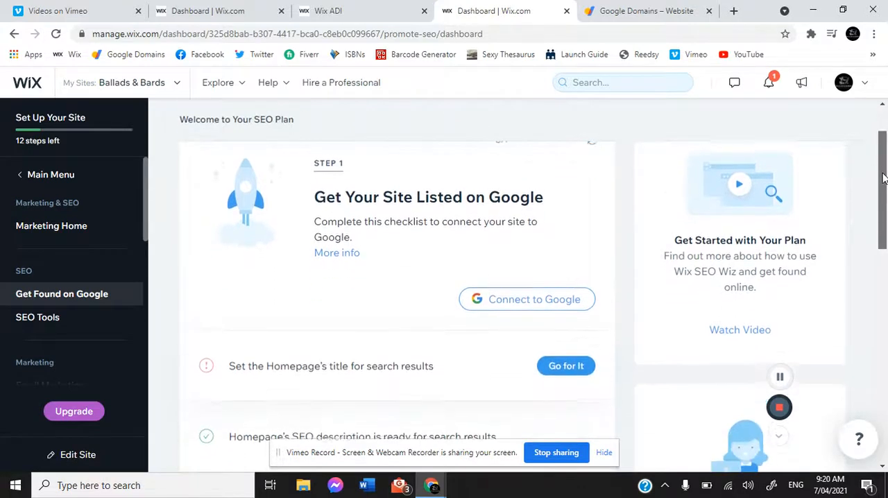
{"action": "scroll", "scroll_direction": "down", "scroll_amount": 3}
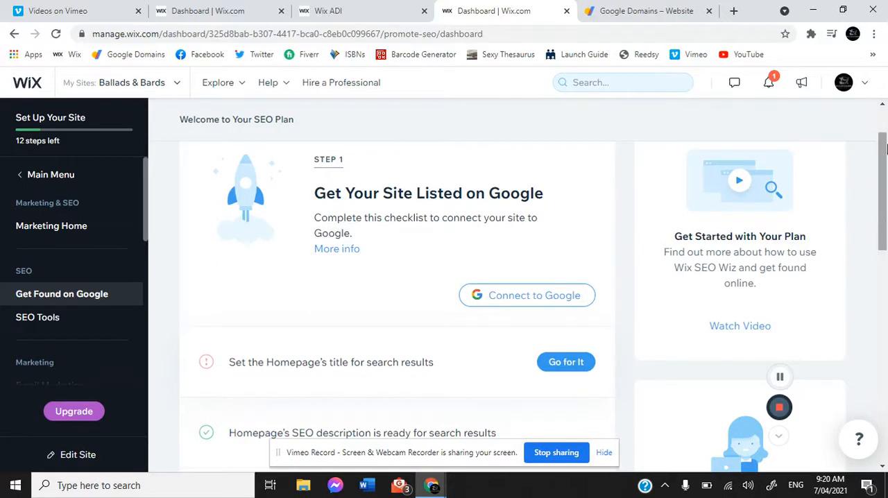
{"action": "scroll", "scroll_direction": "down", "scroll_amount": 3}
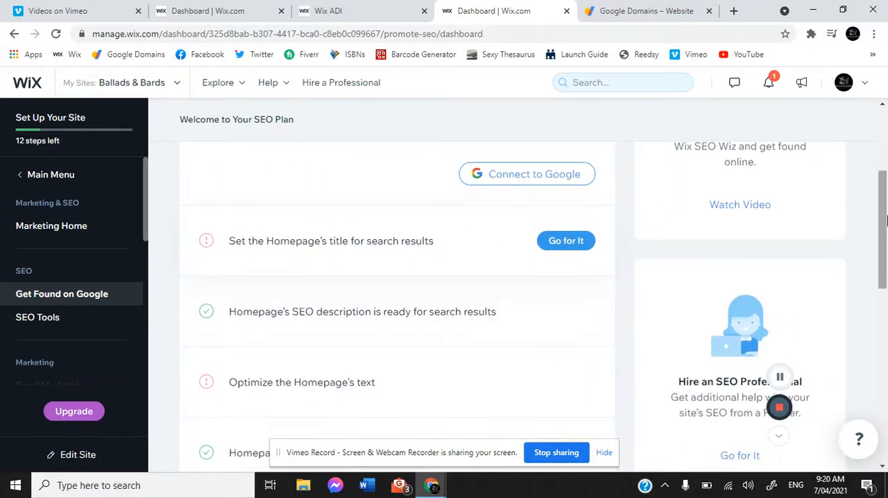
{"action": "scroll", "scroll_direction": "down", "scroll_amount": 3}
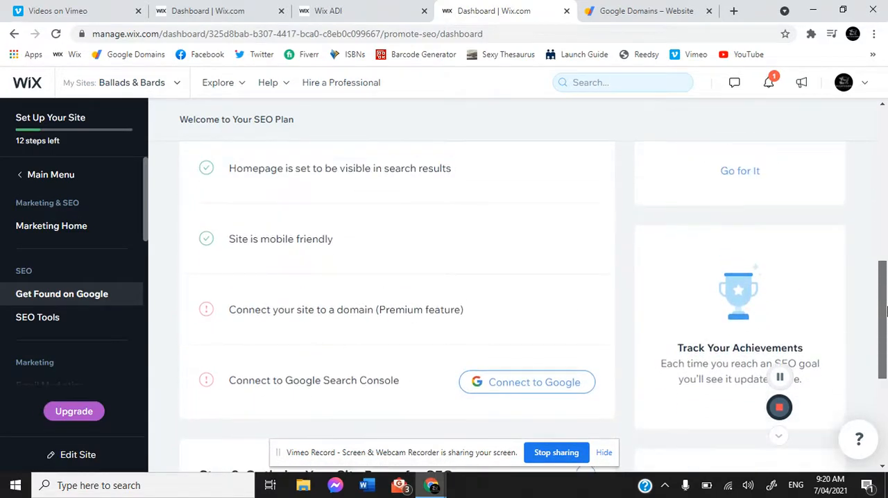
{"action": "scroll", "scroll_direction": "down", "scroll_amount": 3}
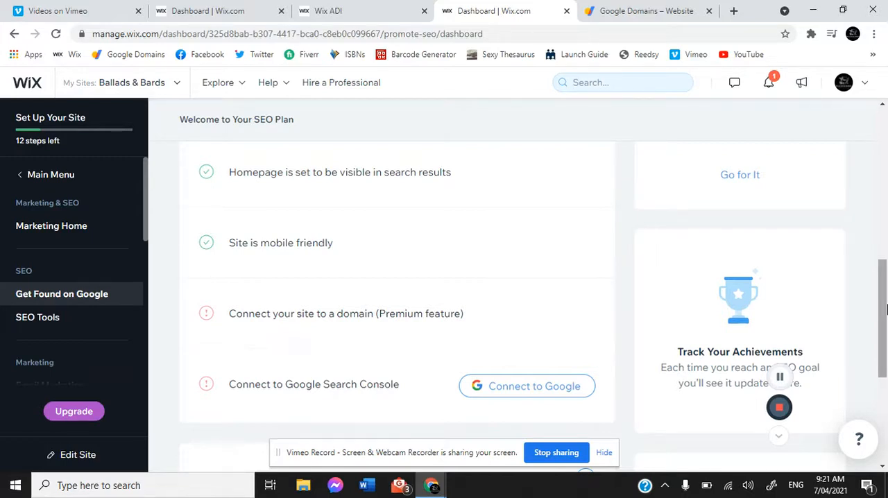
{"action": "mouse_move", "coordinate": [471, 317]}
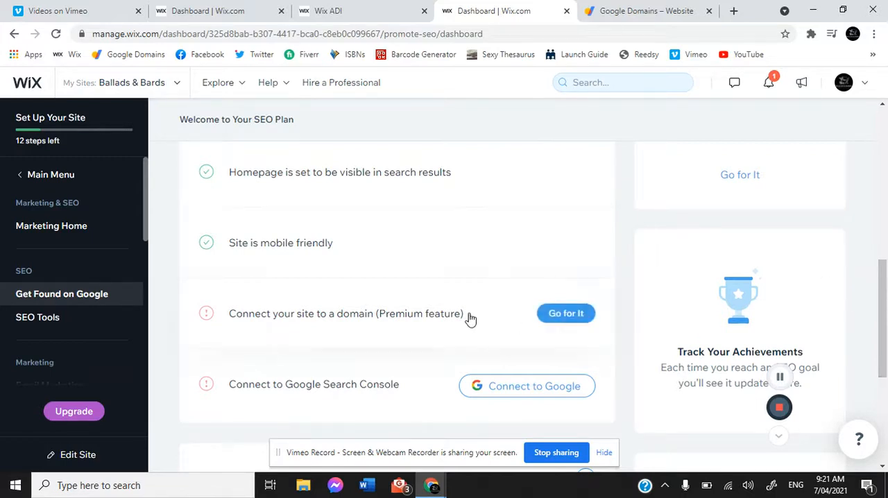
{"action": "mouse_move", "coordinate": [360, 314]}
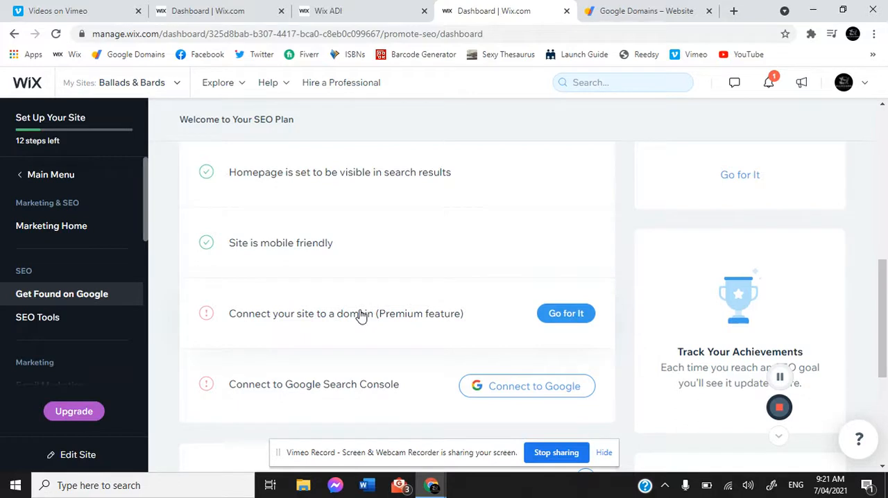
{"action": "mouse_move", "coordinate": [310, 327]}
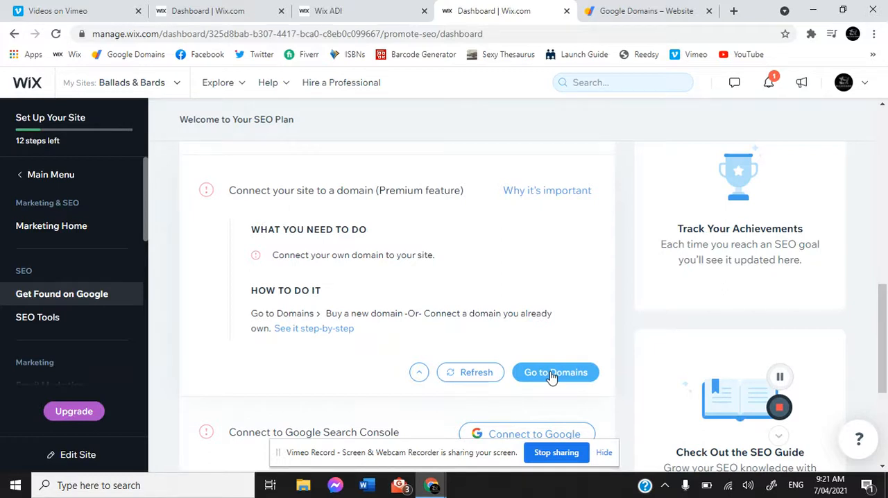
{"action": "mouse_move", "coordinate": [567, 355]}
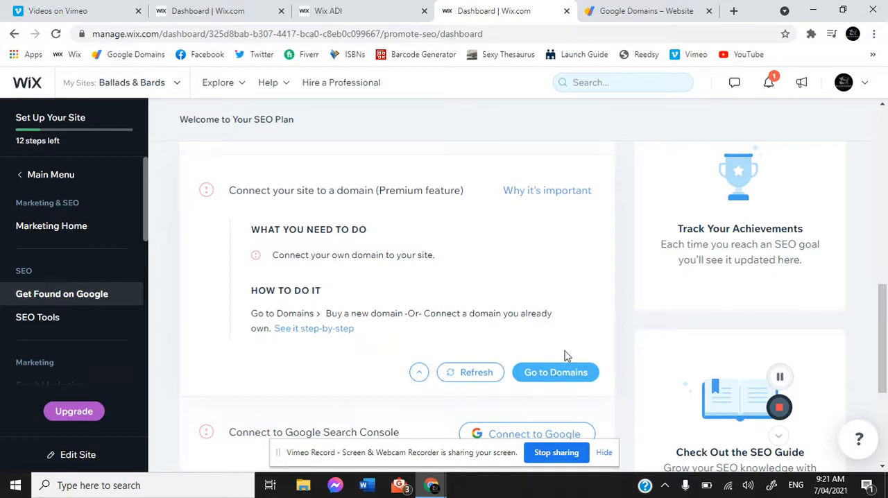
{"action": "mouse_move", "coordinate": [685, 296]}
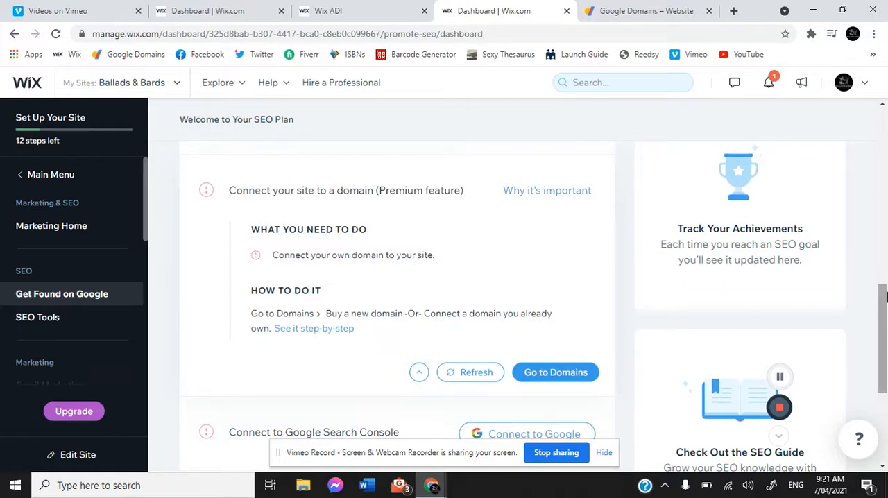
{"action": "scroll", "scroll_direction": "down", "scroll_amount": 3}
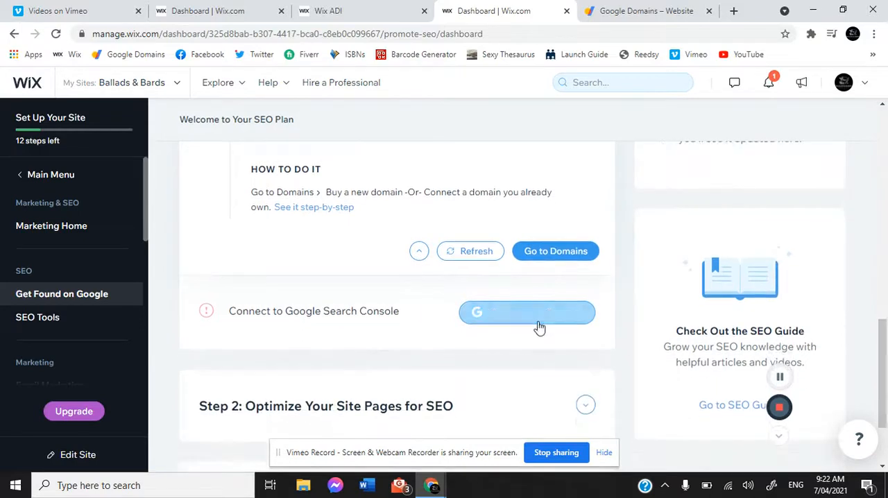
{"action": "left_click", "coordinate": [526, 312]}
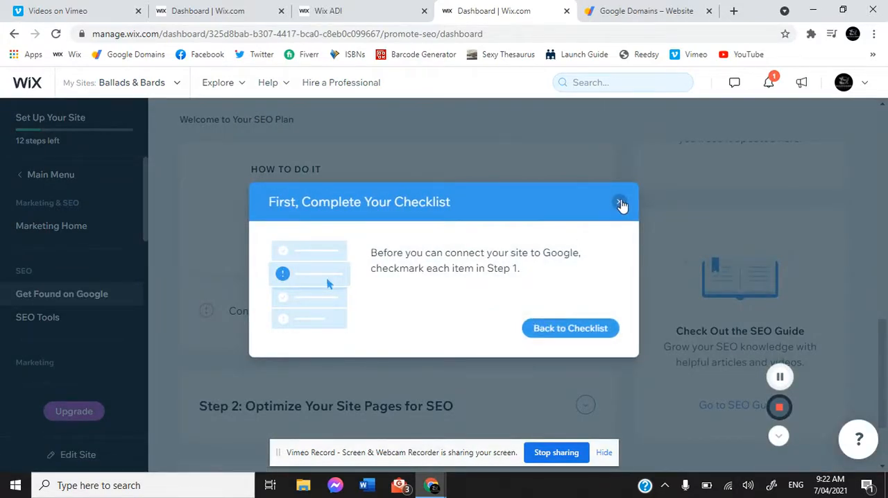
{"action": "left_click", "coordinate": [620, 204]}
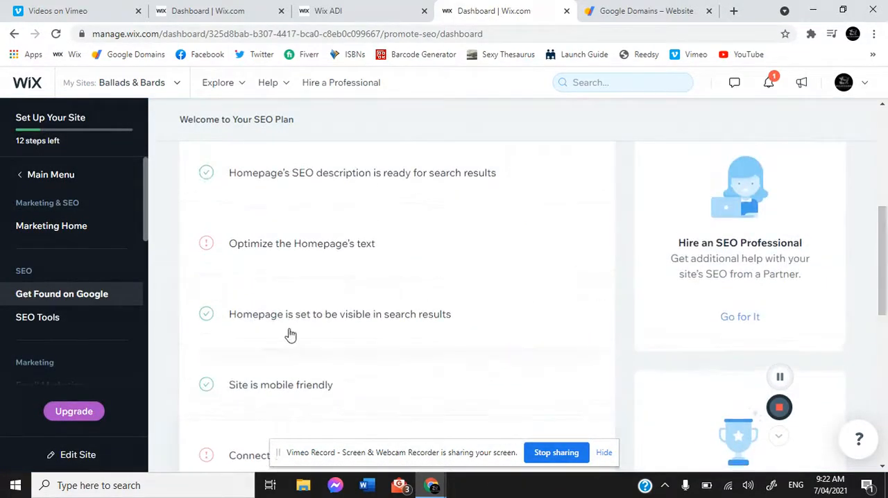
{"action": "mouse_move", "coordinate": [578, 252]}
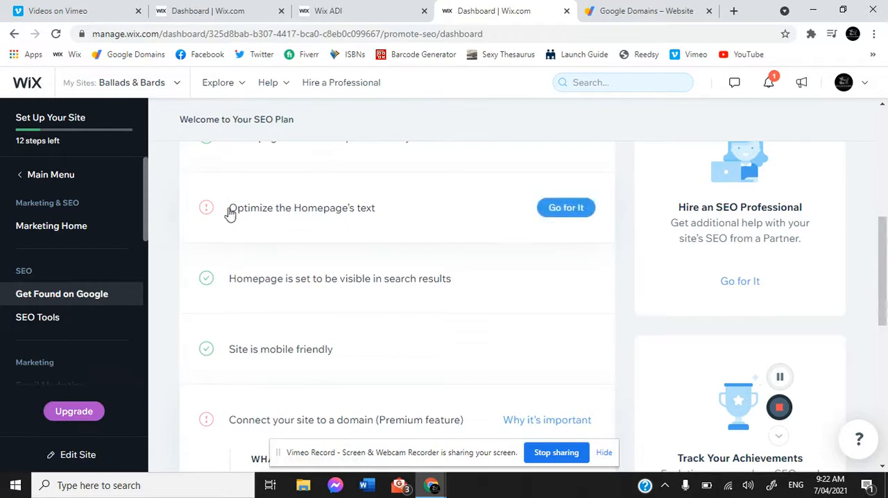
{"action": "mouse_move", "coordinate": [473, 203]}
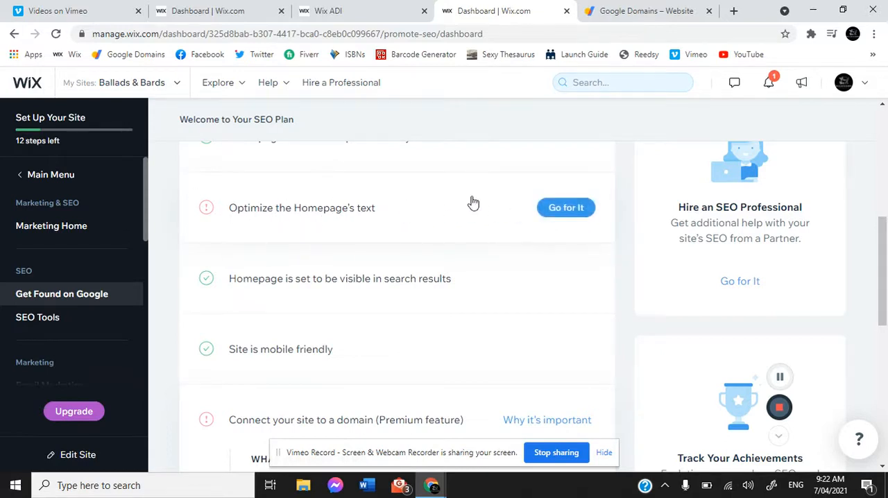
{"action": "mouse_move", "coordinate": [279, 202]}
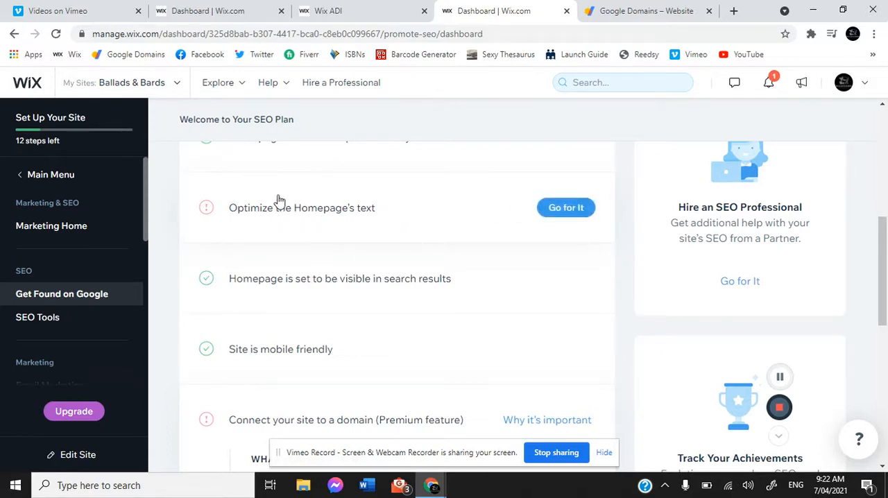
{"action": "scroll", "scroll_direction": "down", "scroll_amount": 3}
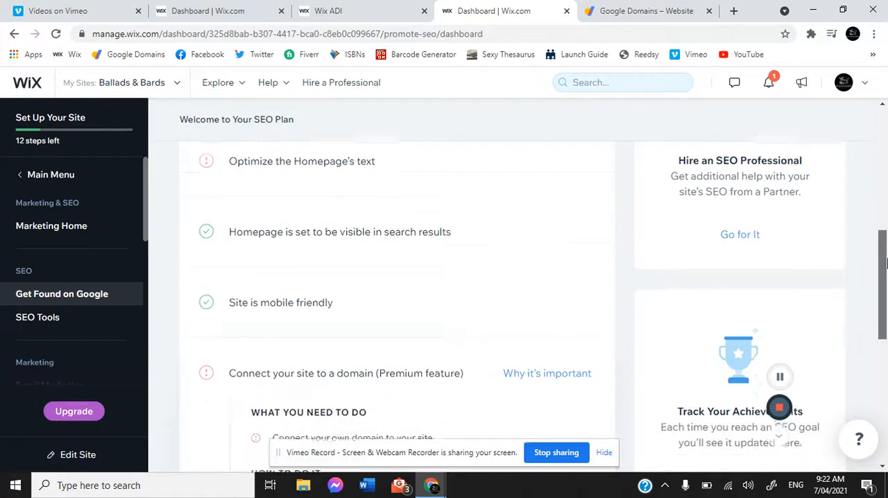
{"action": "scroll", "scroll_direction": "down", "scroll_amount": 3}
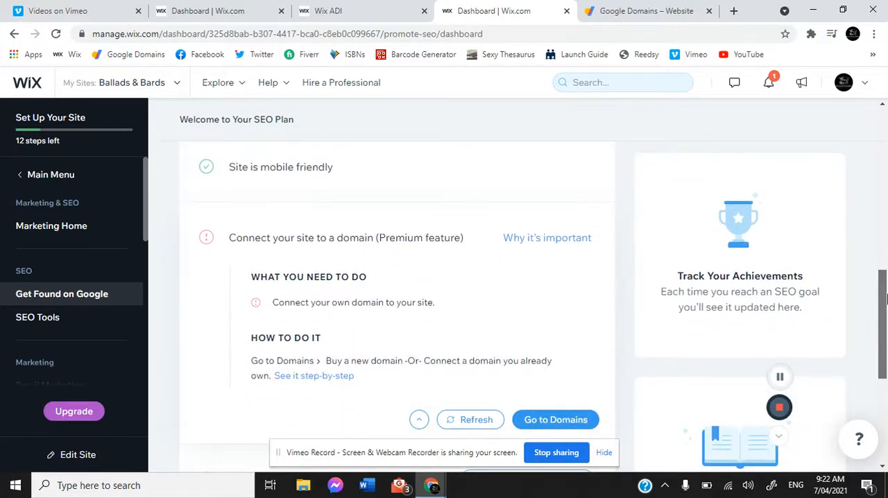
{"action": "scroll", "scroll_direction": "down", "scroll_amount": 3}
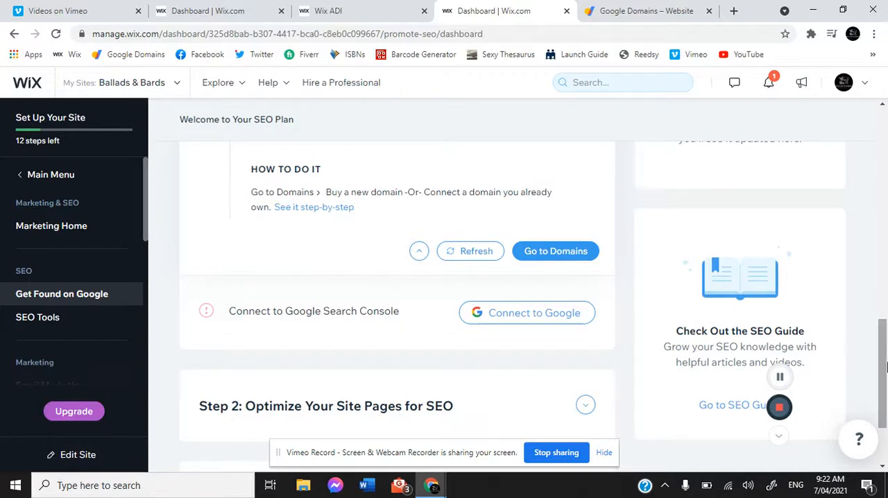
{"action": "mouse_move", "coordinate": [881, 385]}
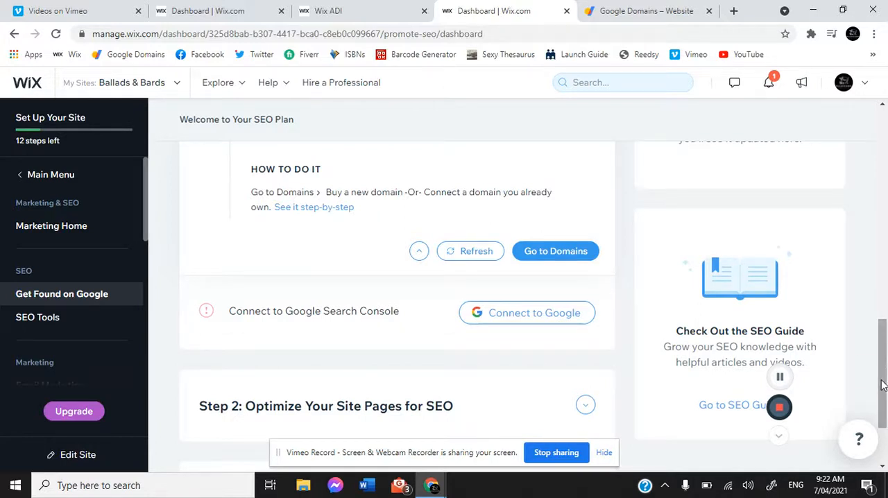
{"action": "scroll", "scroll_direction": "down", "scroll_amount": 3}
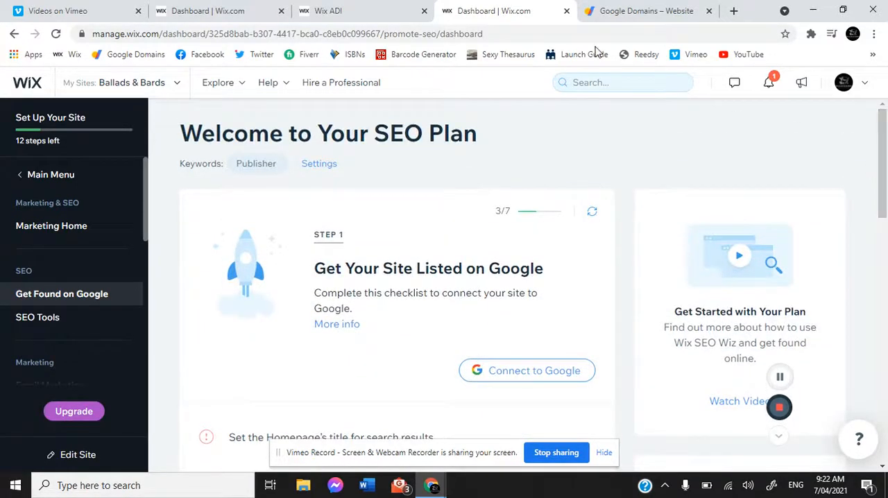
Step: Scroll the Google results for 'ballads & Bards bookhouse' to find balladsandbardsbookhouse.com
{"action": "left_click", "coordinate": [363, 10]}
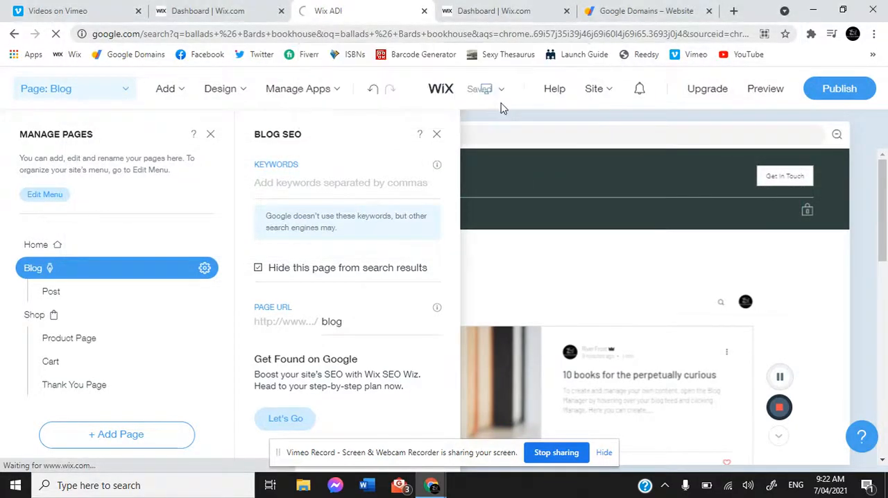
{"action": "left_click", "coordinate": [361, 10]}
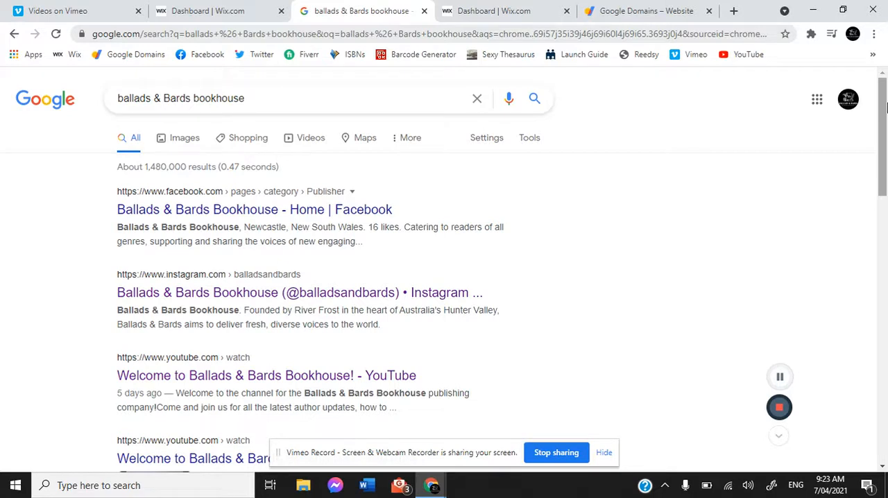
{"action": "scroll", "scroll_direction": "down", "scroll_amount": 3}
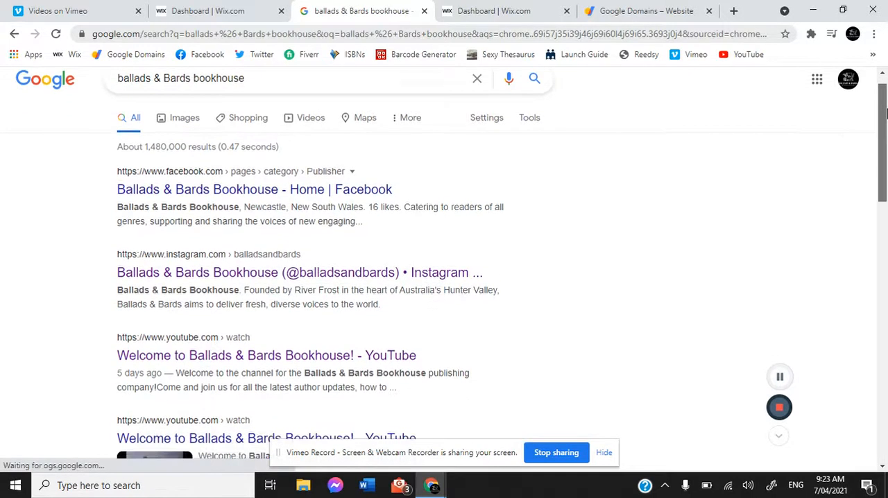
{"action": "scroll", "scroll_direction": "down", "scroll_amount": 3}
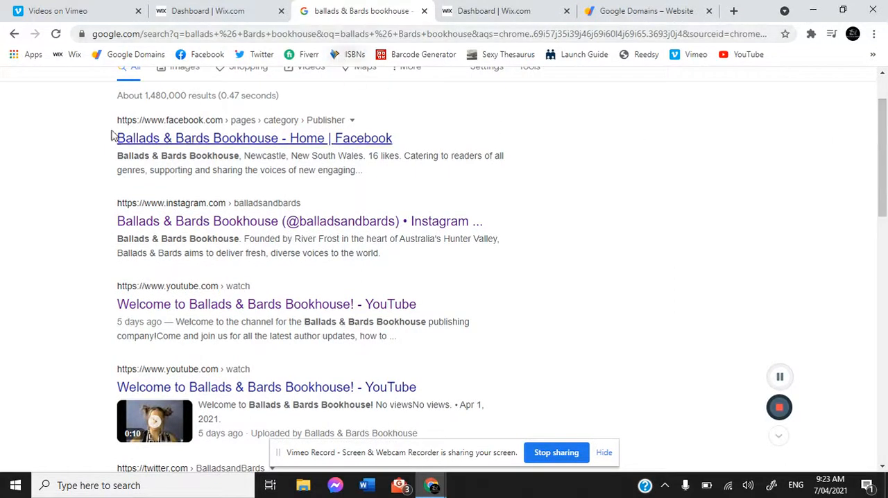
{"action": "mouse_move", "coordinate": [477, 250]}
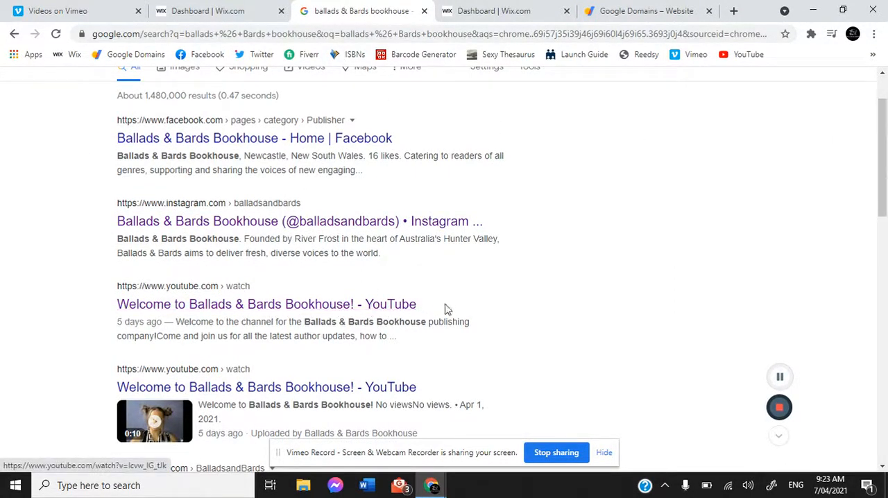
{"action": "mouse_move", "coordinate": [727, 285]}
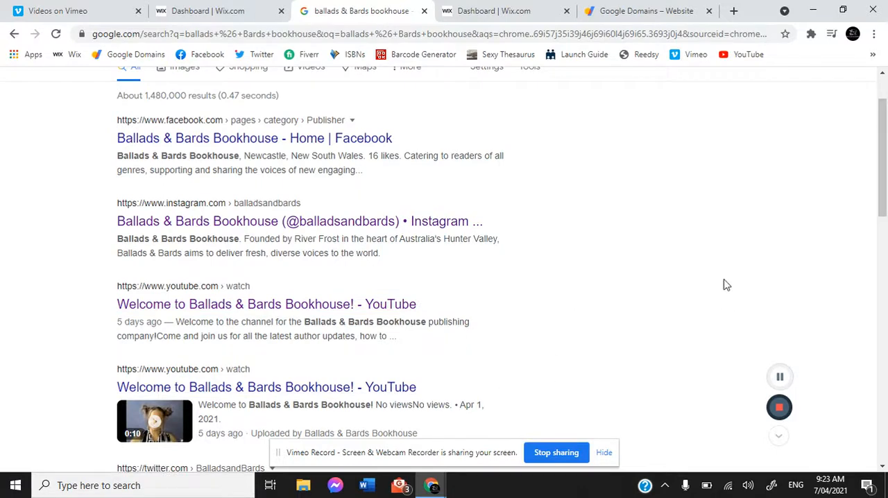
{"action": "scroll", "scroll_direction": "down", "scroll_amount": 3}
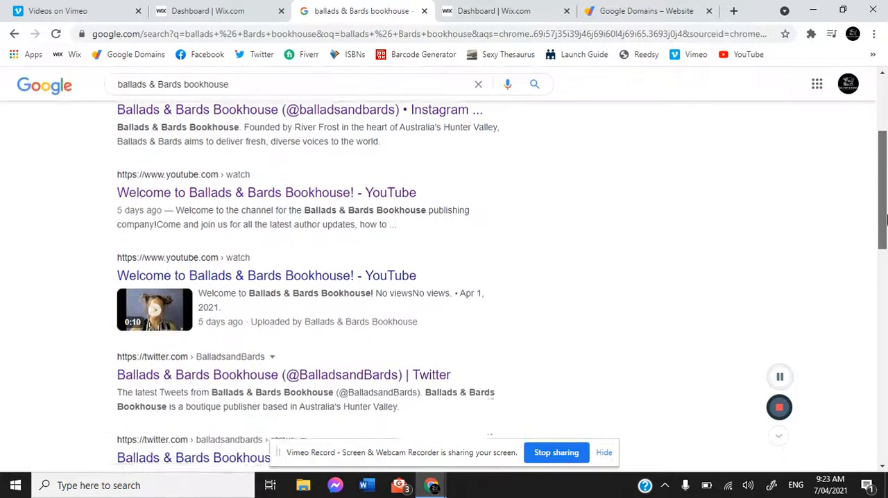
{"action": "scroll", "scroll_direction": "down", "scroll_amount": 3}
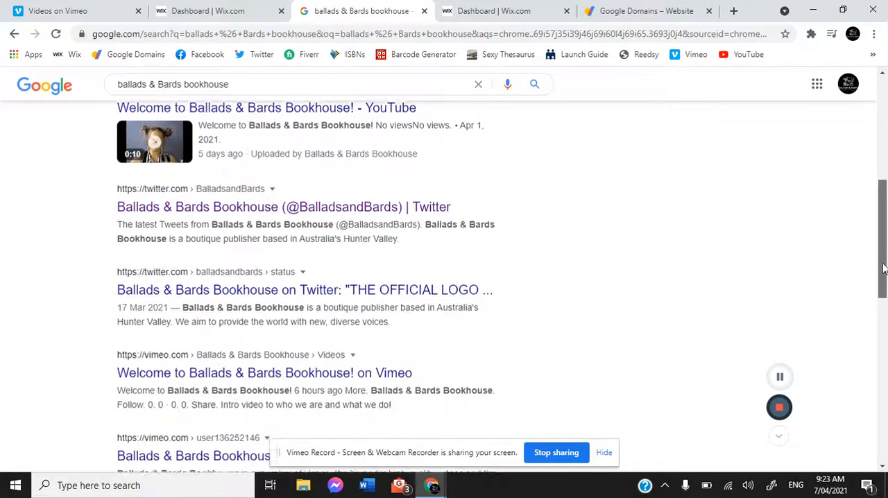
{"action": "scroll", "scroll_direction": "down", "scroll_amount": 3}
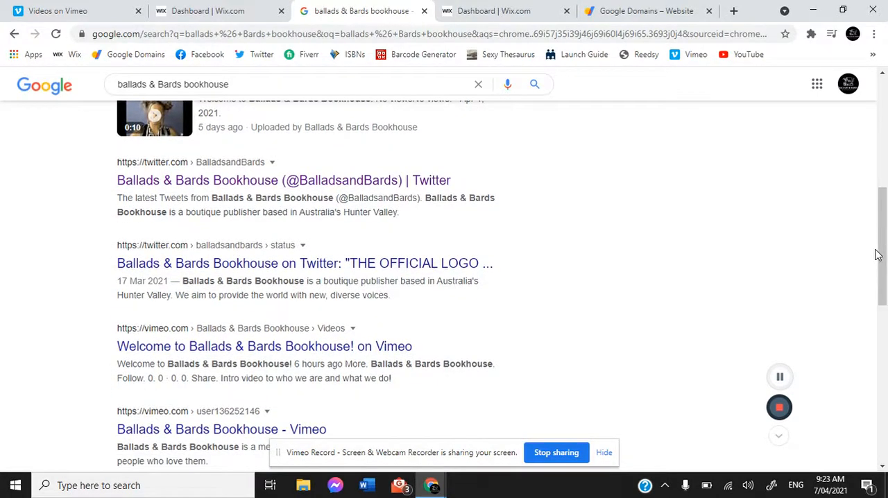
{"action": "scroll", "scroll_direction": "down", "scroll_amount": 3}
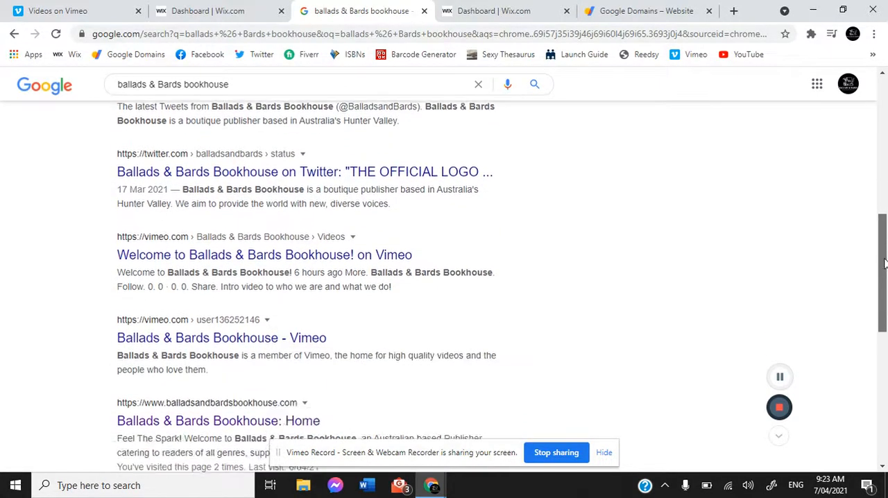
{"action": "scroll", "scroll_direction": "down", "scroll_amount": 3}
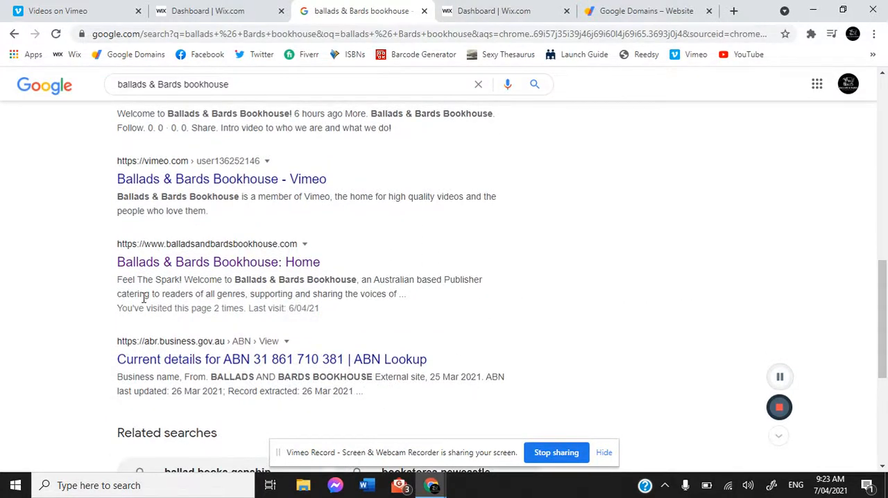
{"action": "mouse_move", "coordinate": [121, 278]}
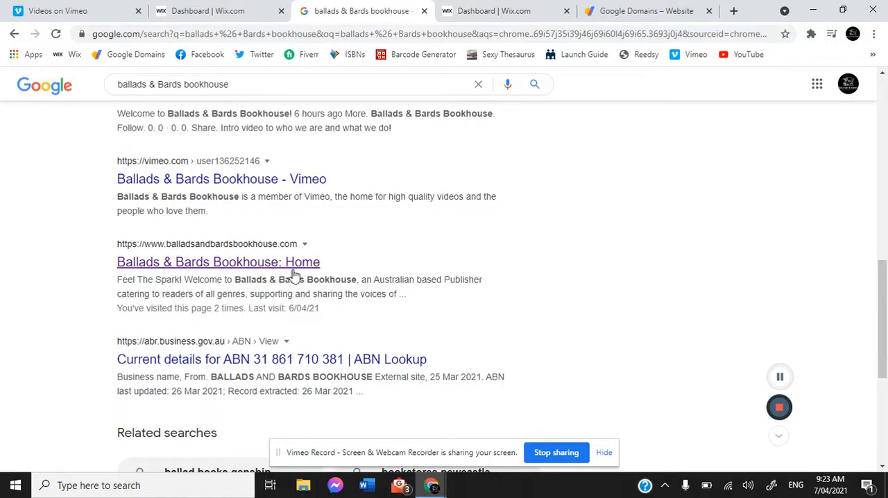
{"action": "mouse_move", "coordinate": [377, 375]}
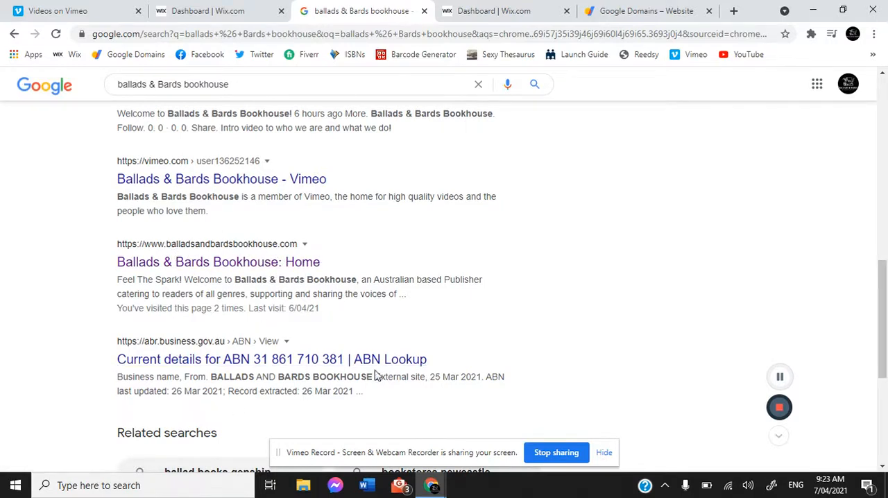
{"action": "mouse_move", "coordinate": [860, 321]}
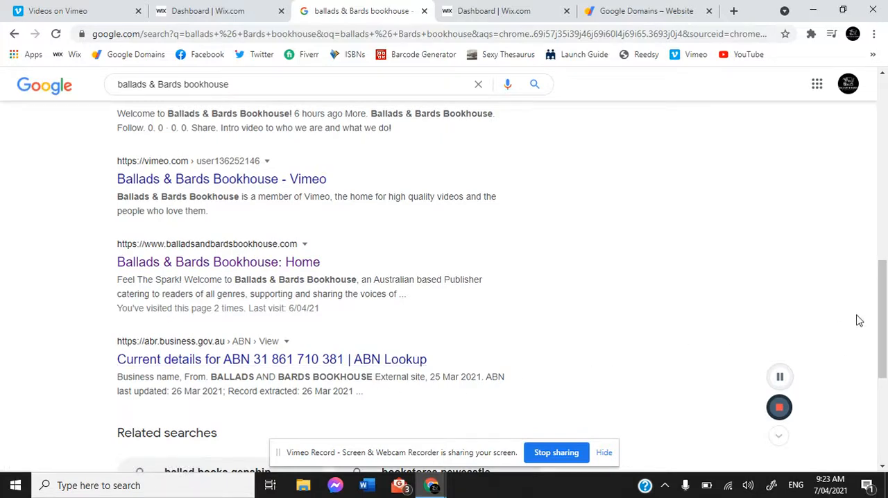
{"action": "scroll", "scroll_direction": "up", "scroll_amount": 3}
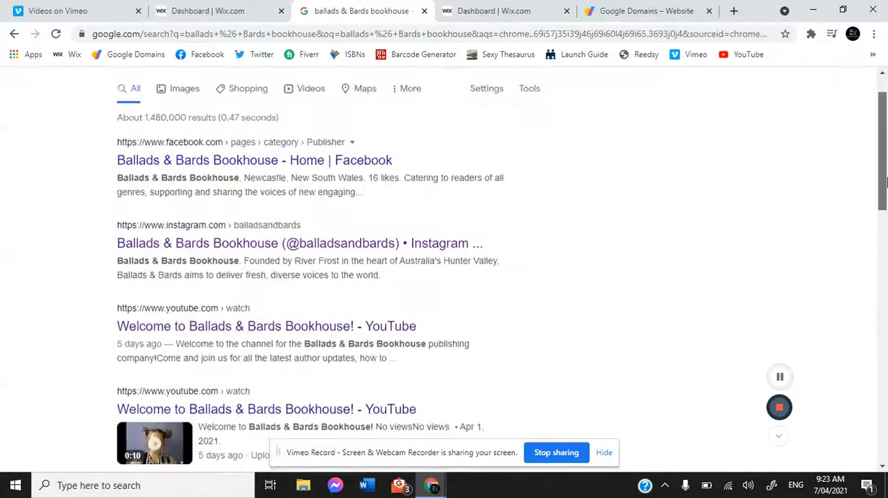
{"action": "scroll", "scroll_direction": "down", "scroll_amount": 3}
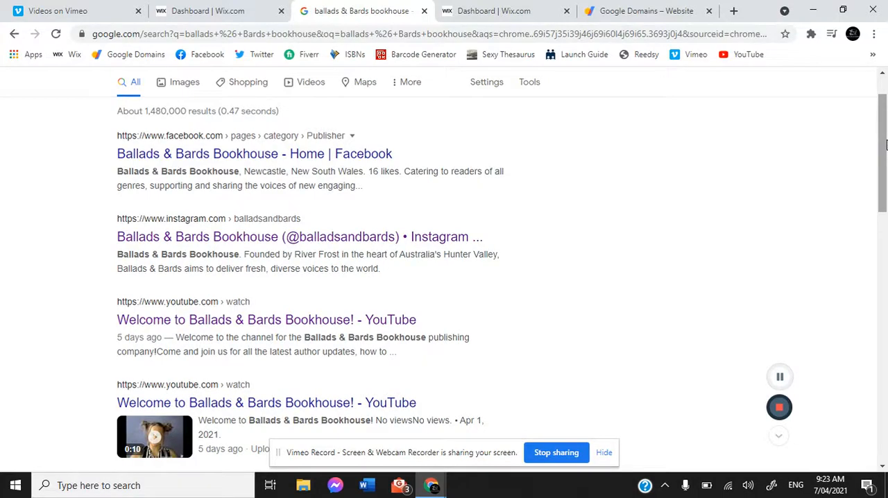
{"action": "mouse_move", "coordinate": [882, 127]}
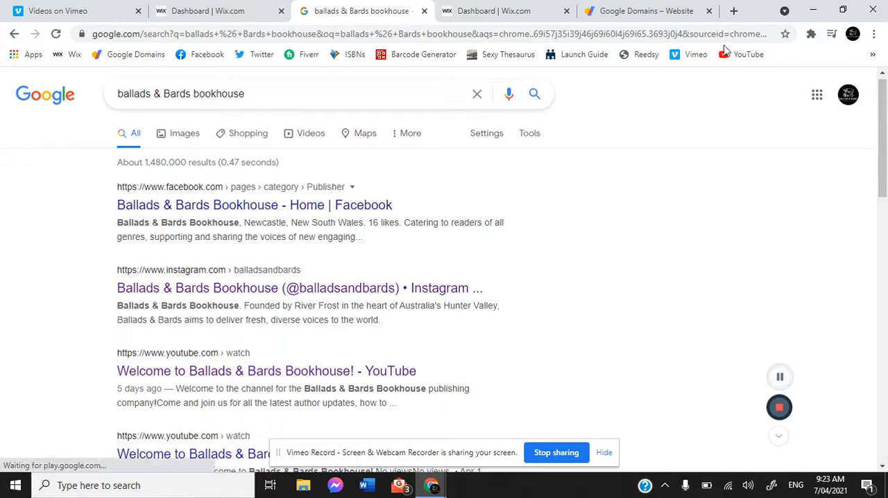
{"action": "mouse_move", "coordinate": [424, 11]}
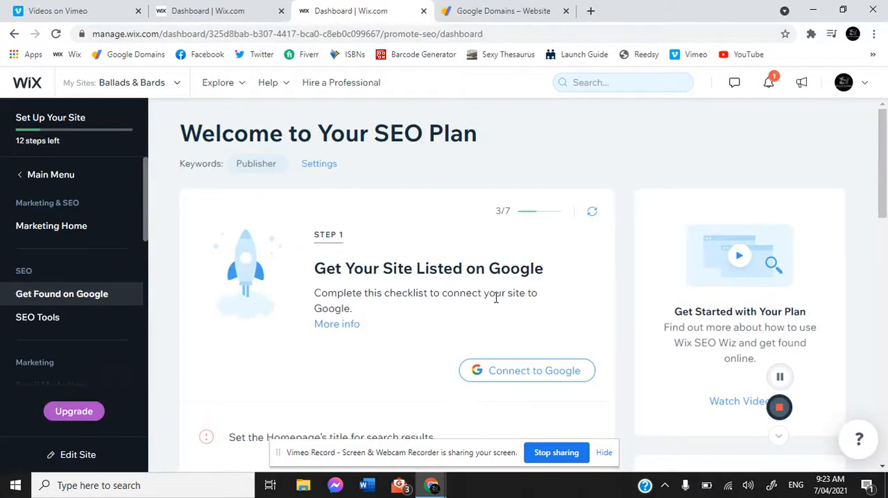
Step: Scroll through the SEO Plan's page checklists toward Book Online
{"action": "scroll", "scroll_direction": "down", "scroll_amount": 3}
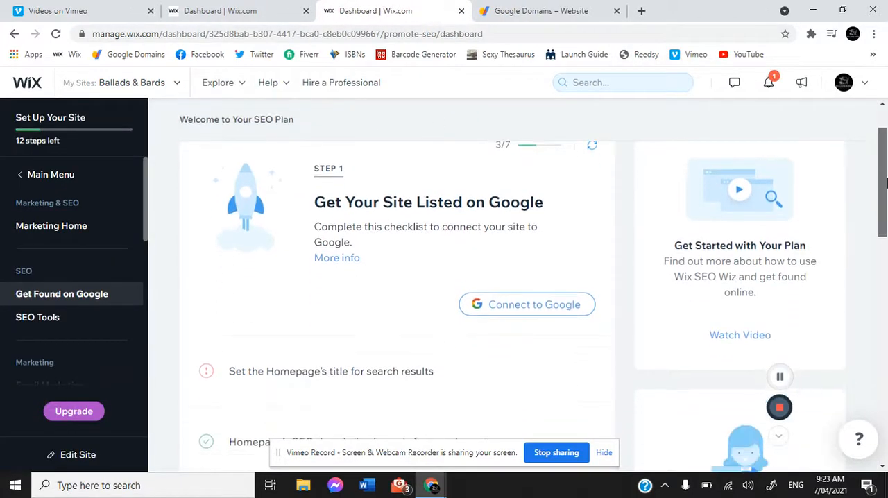
{"action": "scroll", "scroll_direction": "down", "scroll_amount": 3}
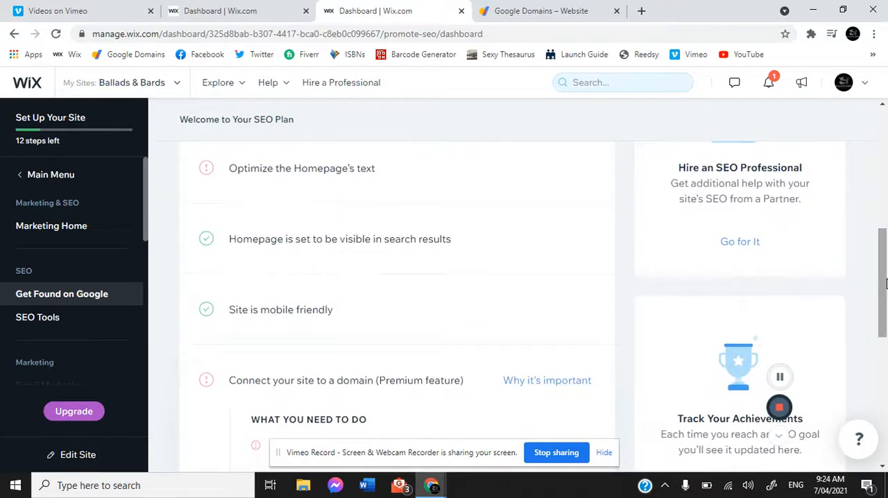
{"action": "scroll", "scroll_direction": "down", "scroll_amount": 3}
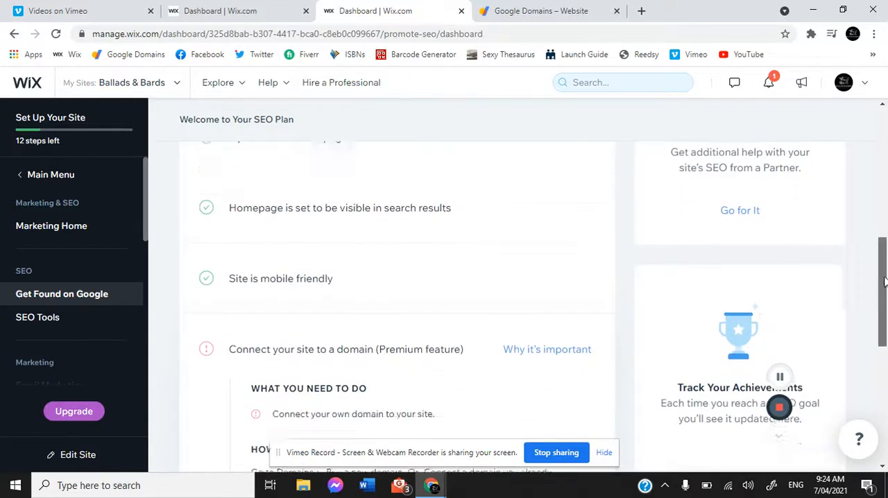
{"action": "scroll", "scroll_direction": "down", "scroll_amount": 3}
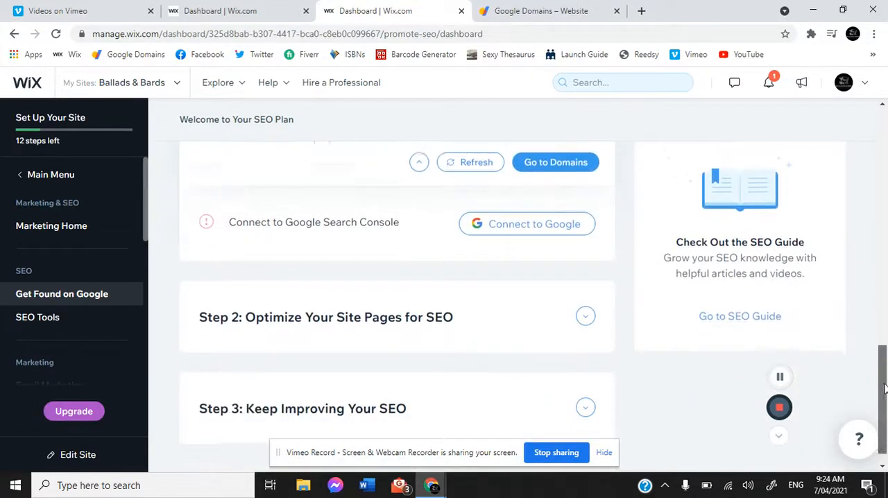
{"action": "scroll", "scroll_direction": "down", "scroll_amount": 3}
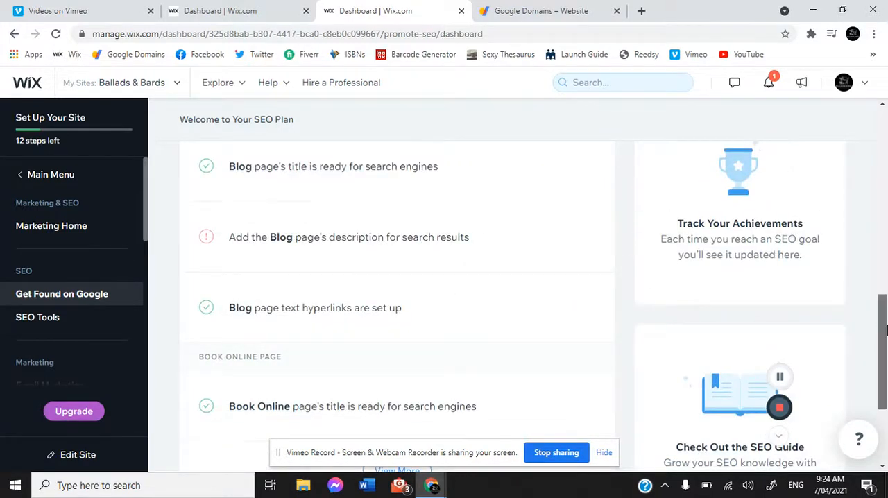
{"action": "scroll", "scroll_direction": "down", "scroll_amount": 3}
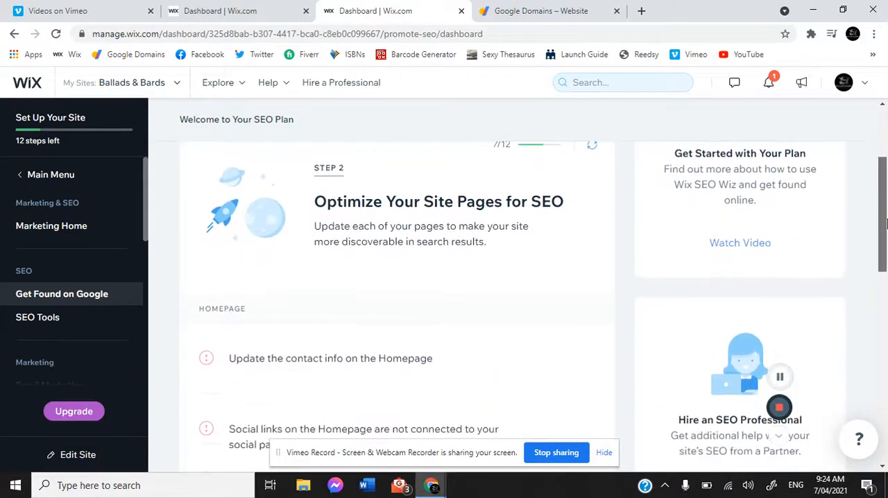
{"action": "scroll", "scroll_direction": "down", "scroll_amount": 3}
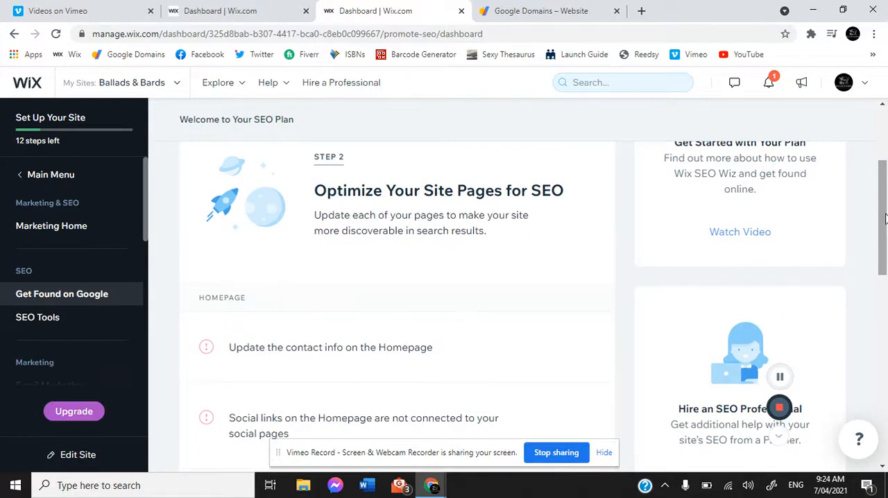
{"action": "scroll", "scroll_direction": "down", "scroll_amount": 3}
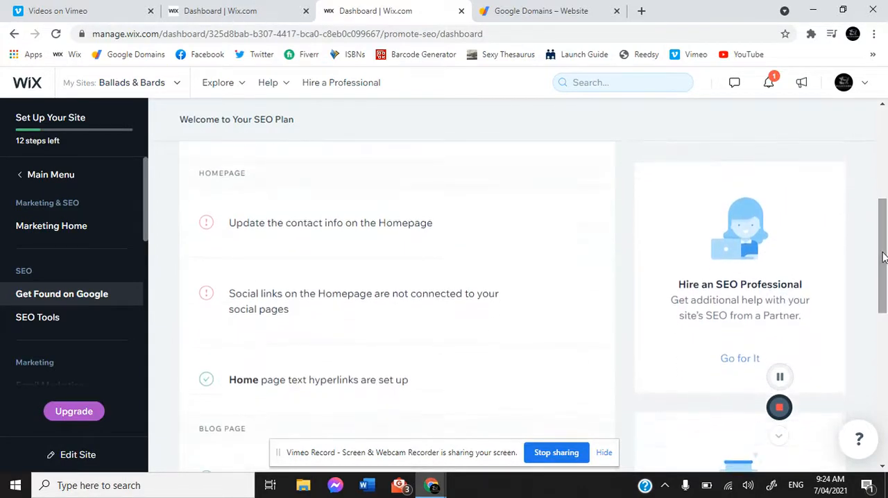
{"action": "mouse_move", "coordinate": [375, 222]}
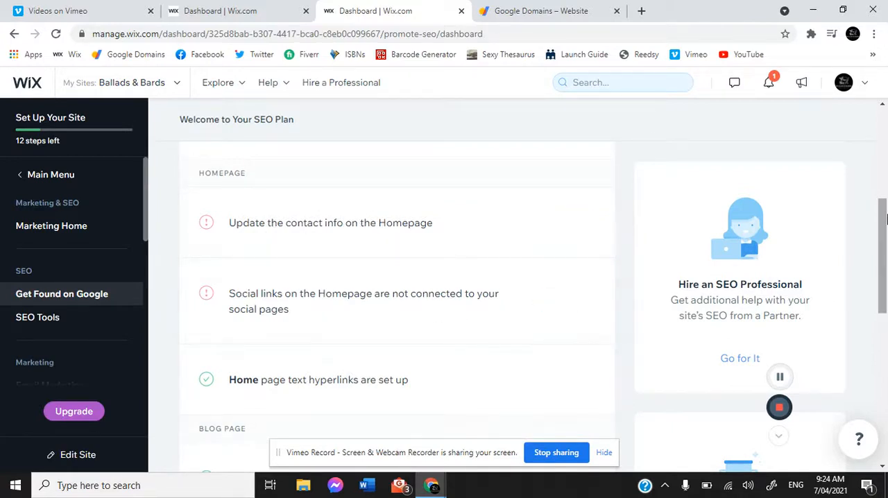
{"action": "scroll", "scroll_direction": "down", "scroll_amount": 3}
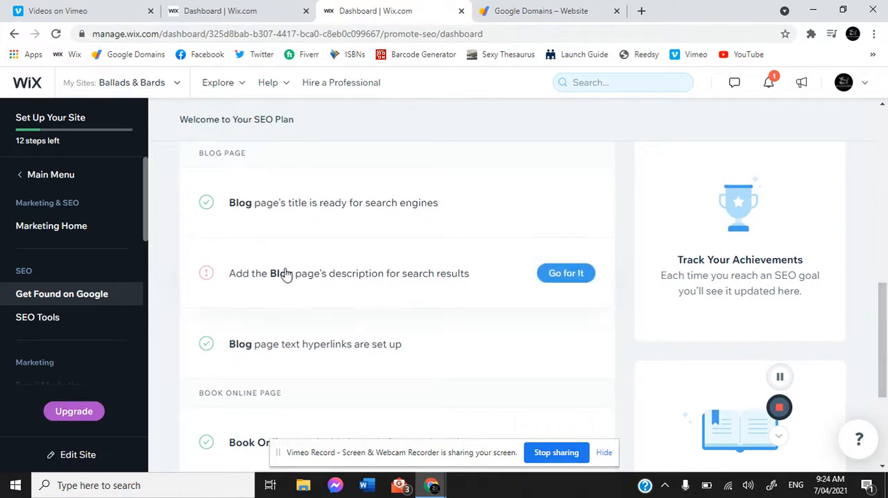
{"action": "mouse_move", "coordinate": [361, 273]}
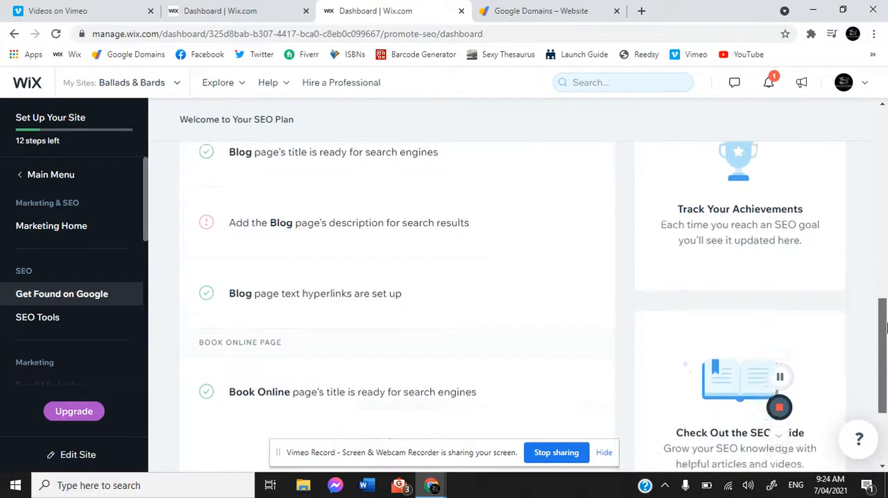
Step: Expand the Get Your Site Listed on Google step and review its tasks
{"action": "scroll", "scroll_direction": "down", "scroll_amount": 3}
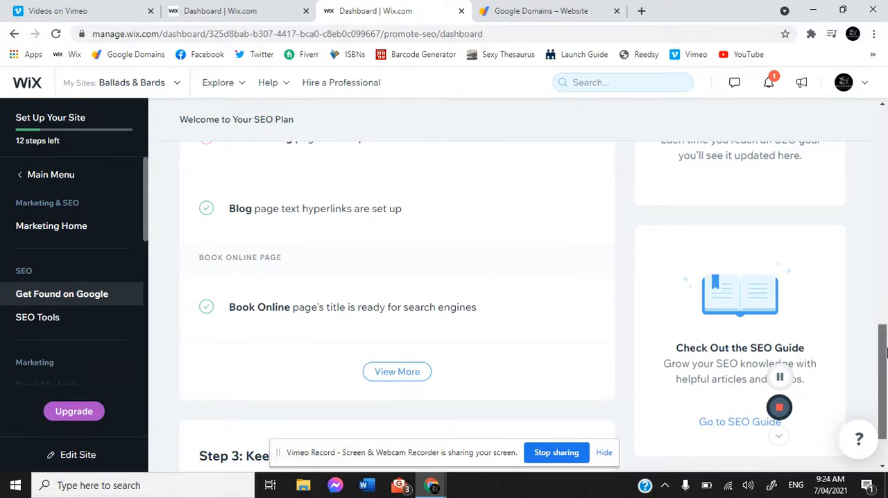
{"action": "scroll", "scroll_direction": "down", "scroll_amount": 3}
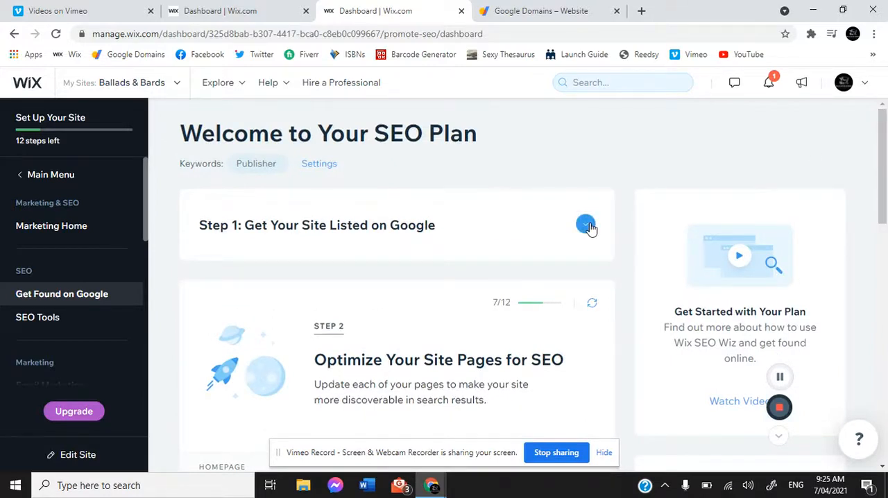
{"action": "left_click", "coordinate": [586, 225]}
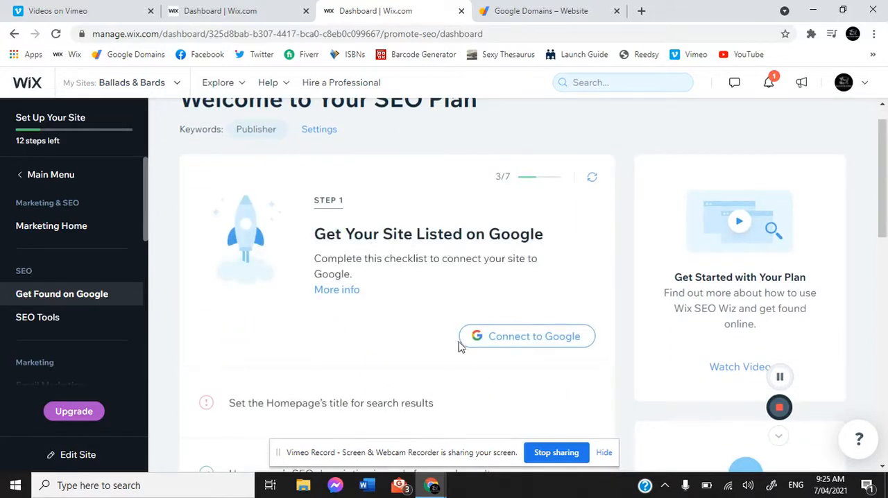
{"action": "scroll", "scroll_direction": "down", "scroll_amount": 3}
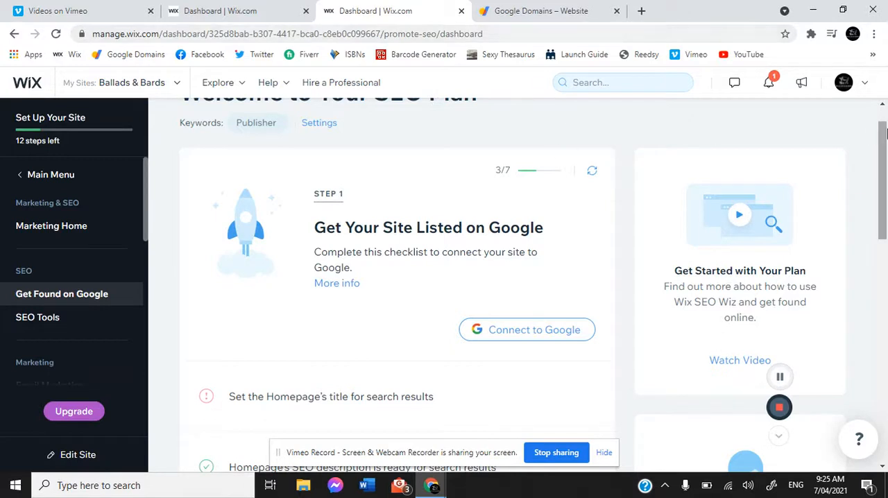
{"action": "mouse_move", "coordinate": [172, 138]}
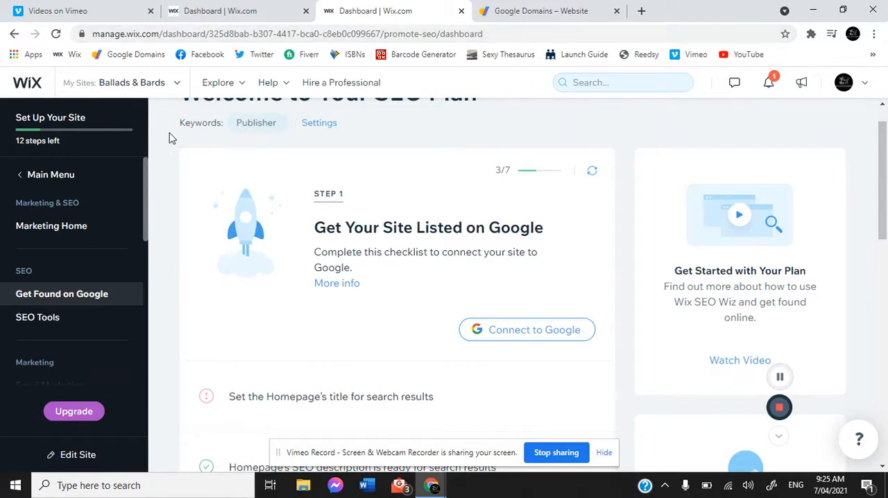
{"action": "mouse_move", "coordinate": [59, 56]}
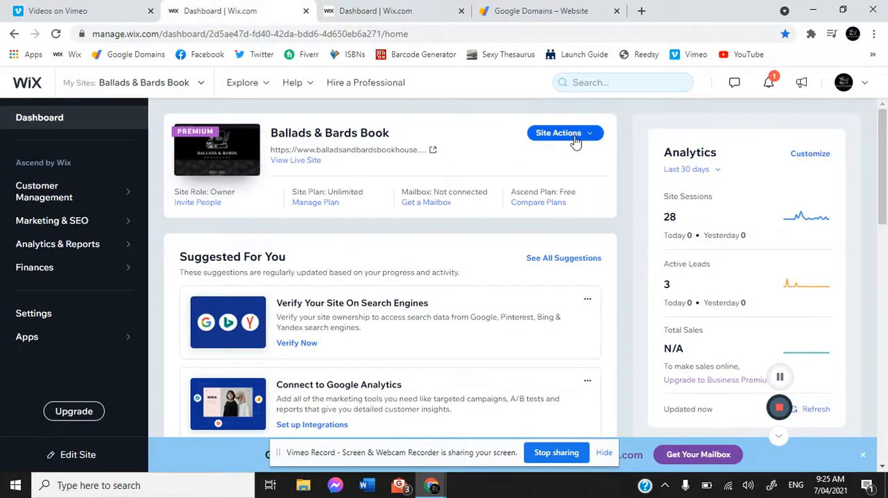
Step: Open the live site via Site Actions > View Live Site
{"action": "left_click", "coordinate": [558, 132]}
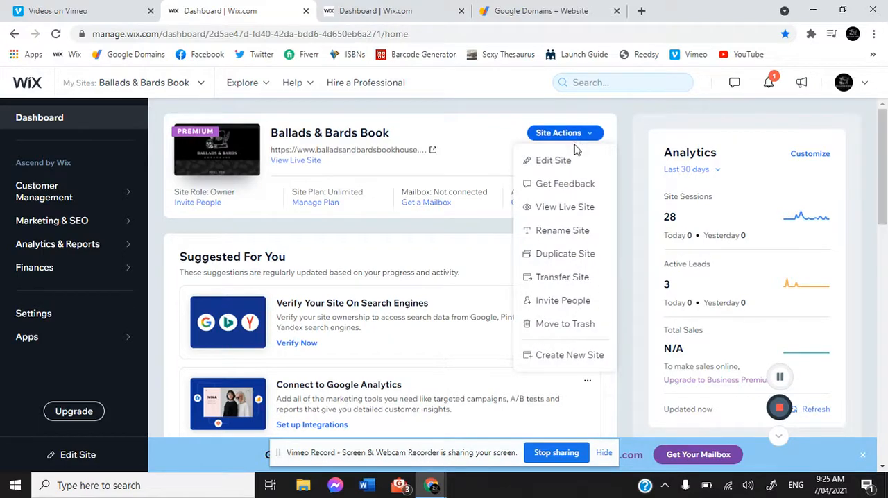
{"action": "left_click", "coordinate": [564, 207]}
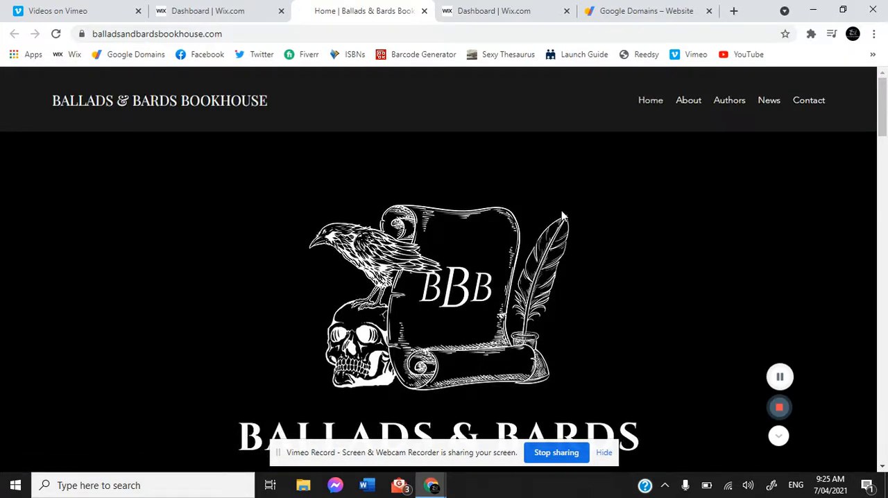
{"action": "mouse_move", "coordinate": [494, 161]}
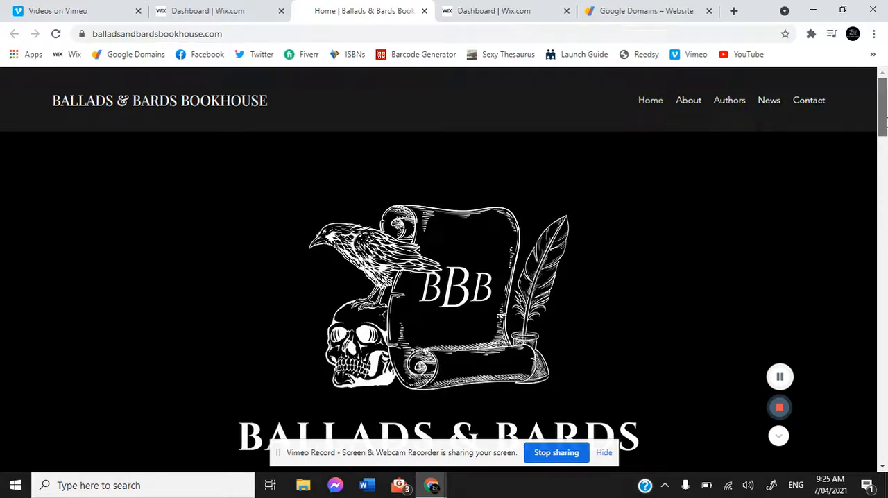
Step: Scroll through the live Ballads & Bards Bookhouse home page
{"action": "scroll", "scroll_direction": "down", "scroll_amount": 3}
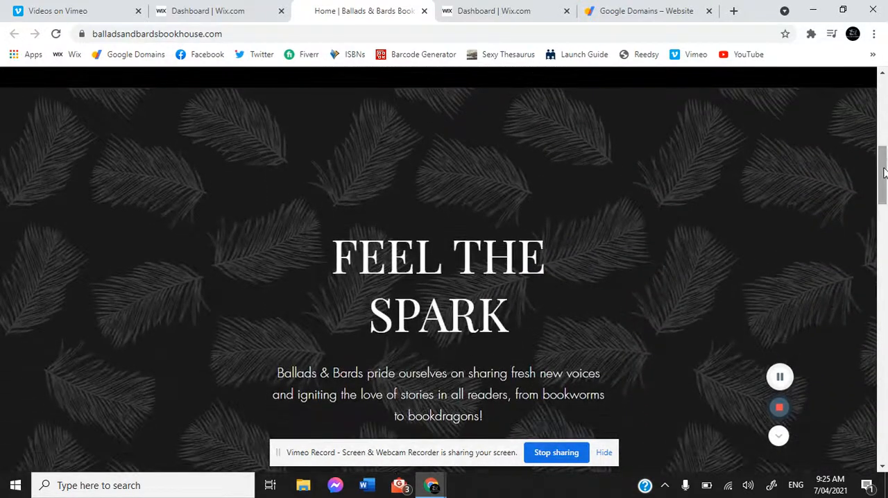
{"action": "scroll", "scroll_direction": "down", "scroll_amount": 3}
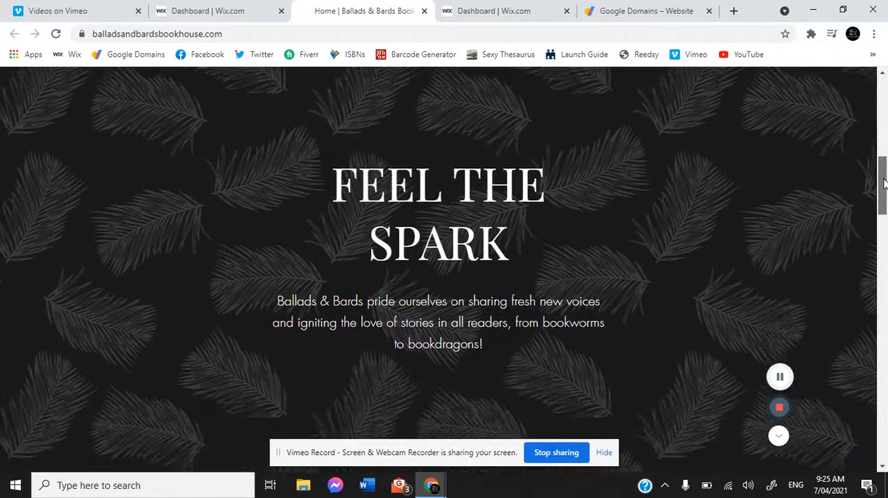
{"action": "scroll", "scroll_direction": "down", "scroll_amount": 3}
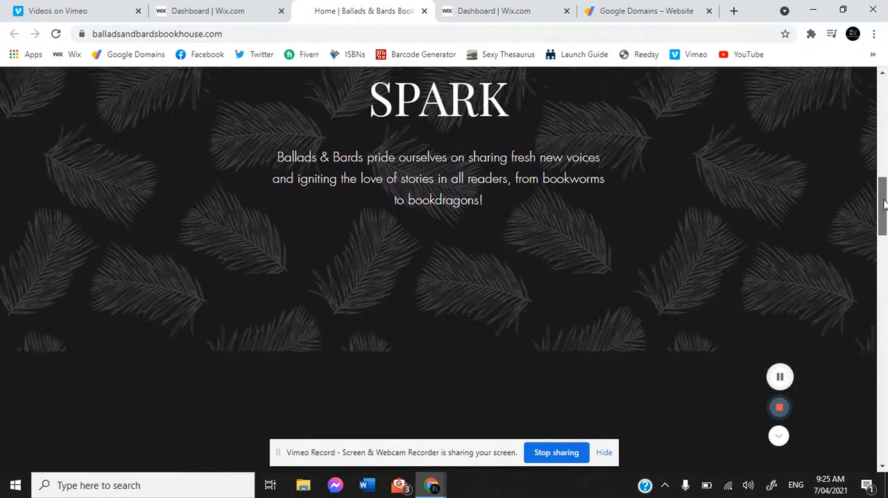
{"action": "scroll", "scroll_direction": "down", "scroll_amount": 3}
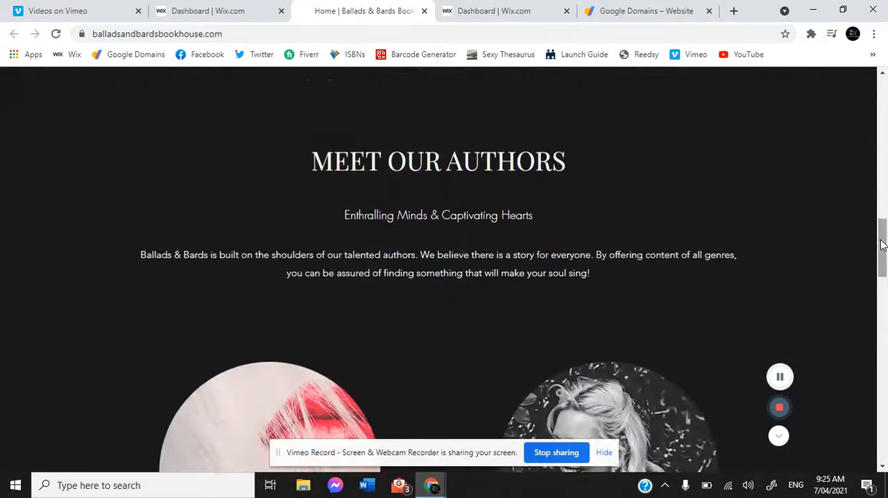
{"action": "scroll", "scroll_direction": "down", "scroll_amount": 3}
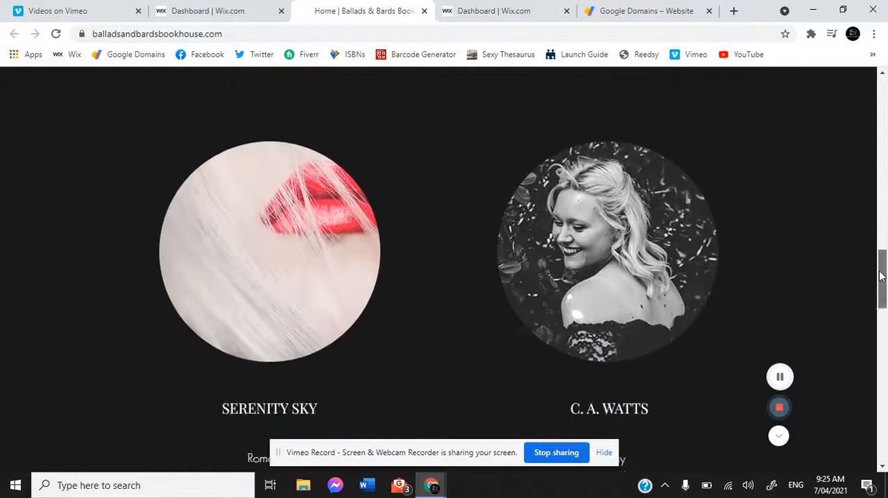
{"action": "scroll", "scroll_direction": "down", "scroll_amount": 3}
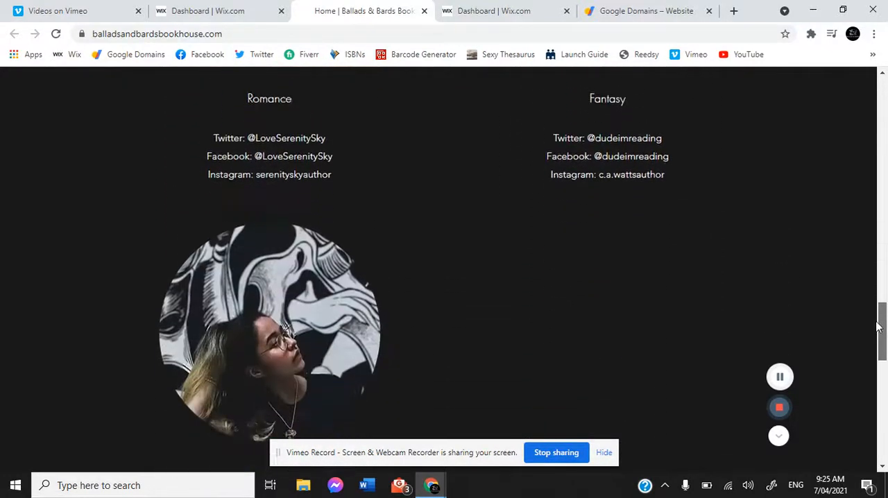
{"action": "scroll", "scroll_direction": "down", "scroll_amount": 3}
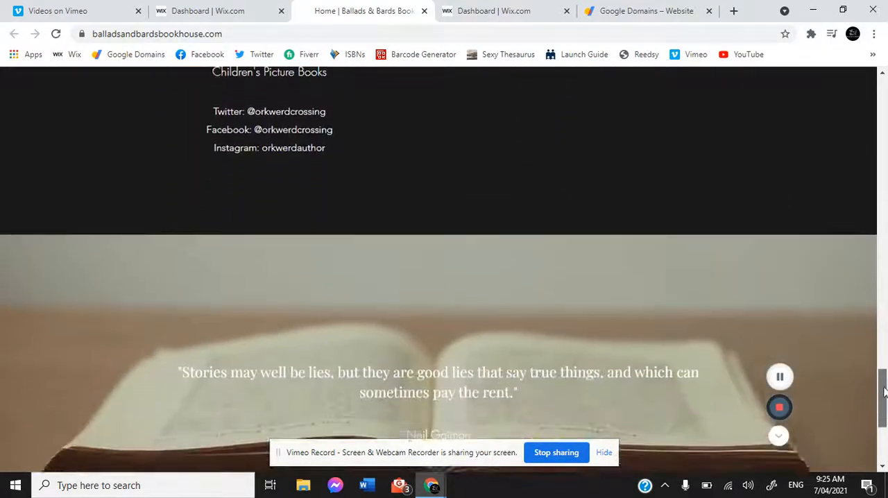
{"action": "scroll", "scroll_direction": "down", "scroll_amount": 3}
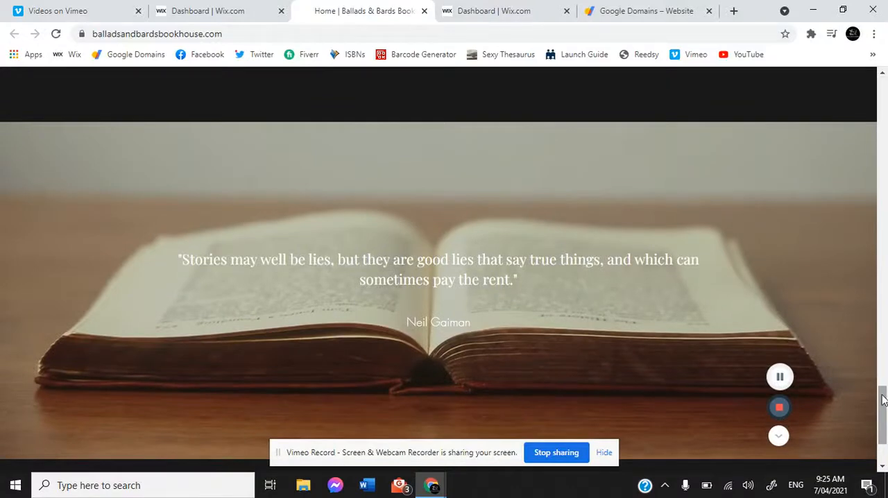
{"action": "scroll", "scroll_direction": "down", "scroll_amount": 3}
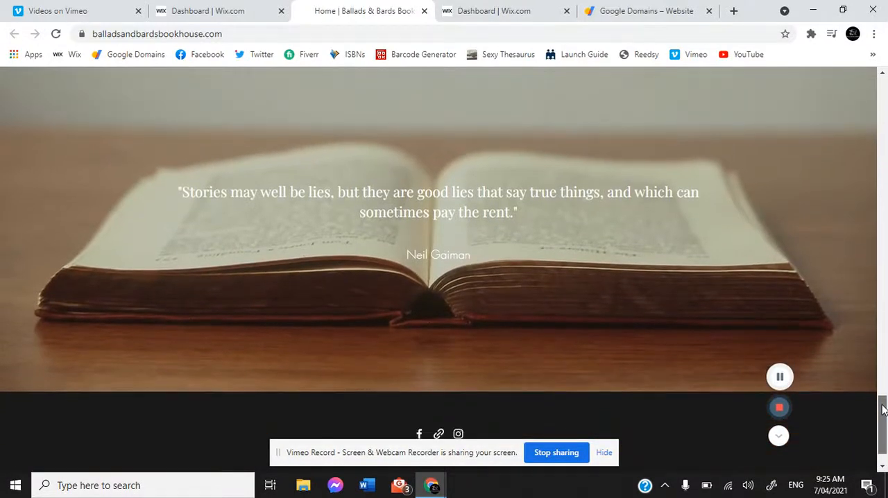
{"action": "scroll", "scroll_direction": "down", "scroll_amount": 3}
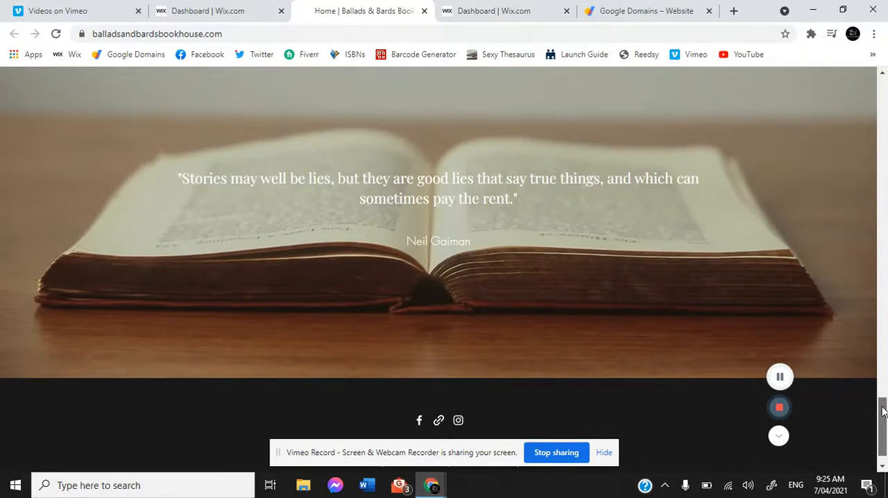
{"action": "scroll", "scroll_direction": "down", "scroll_amount": 3}
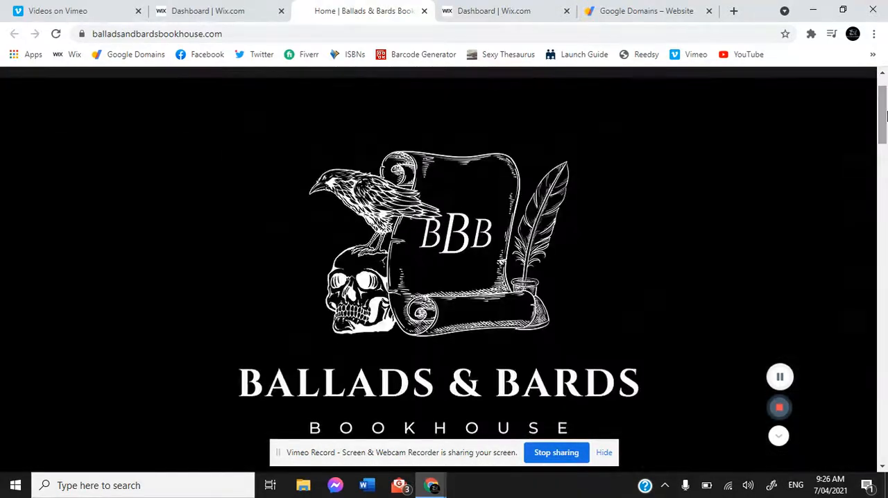
{"action": "scroll", "scroll_direction": "up", "scroll_amount": 3}
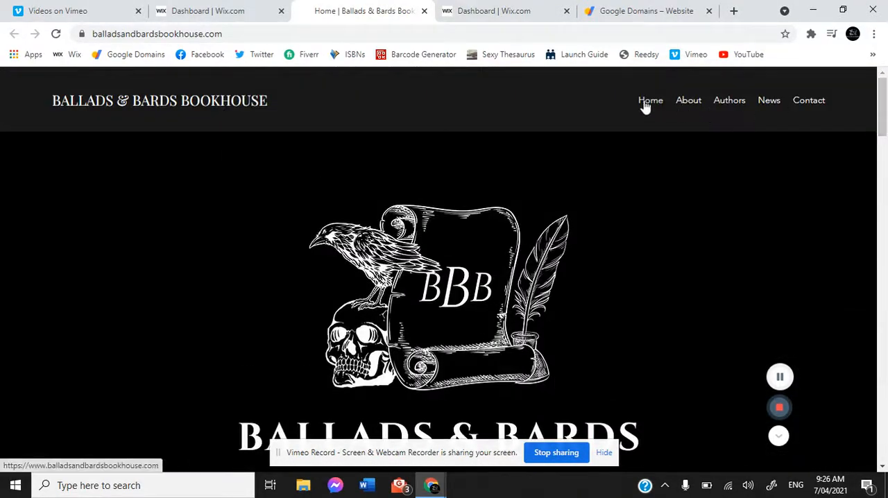
Step: Browse the live site's About and Authors pages
{"action": "left_click", "coordinate": [688, 100]}
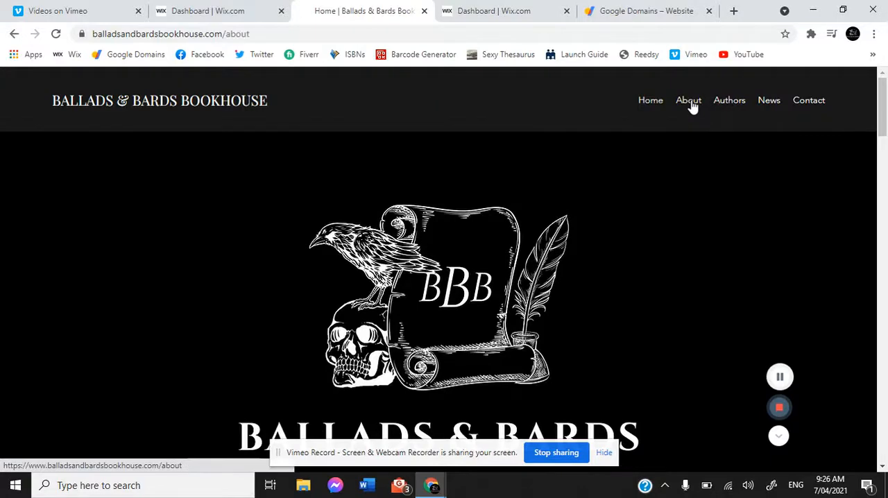
{"action": "left_click", "coordinate": [688, 100]}
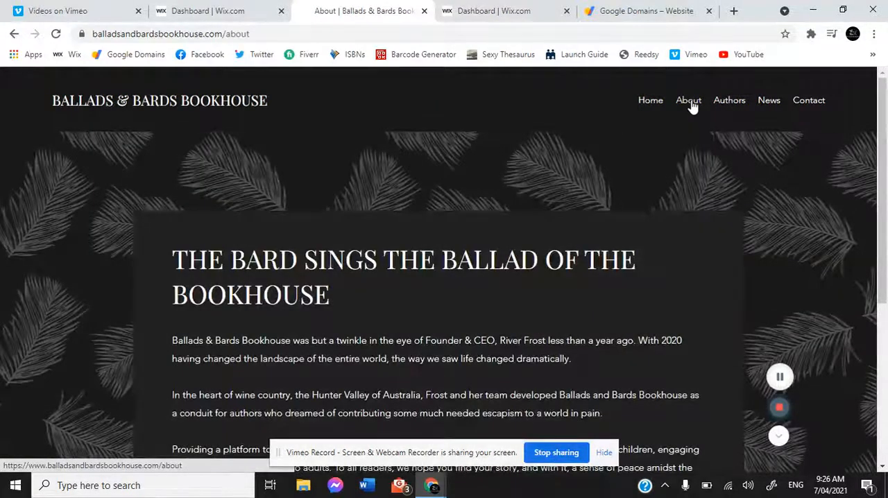
{"action": "scroll", "scroll_direction": "down", "scroll_amount": 3}
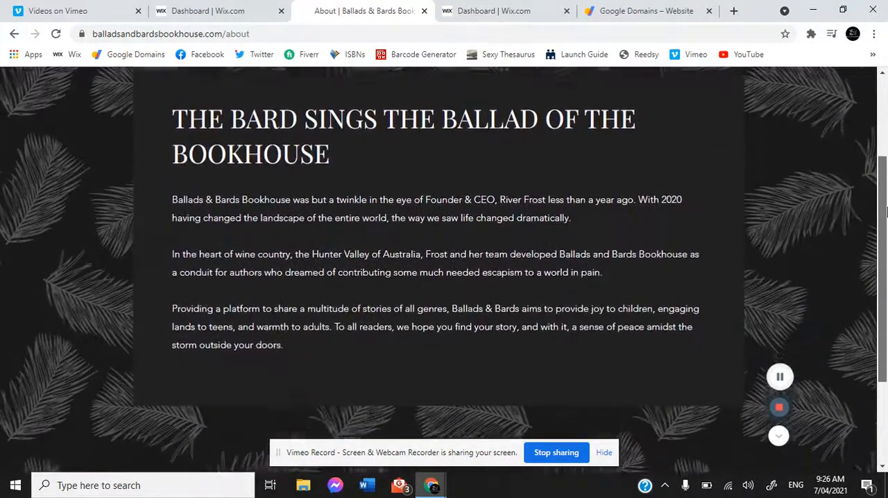
{"action": "scroll", "scroll_direction": "up", "scroll_amount": 3}
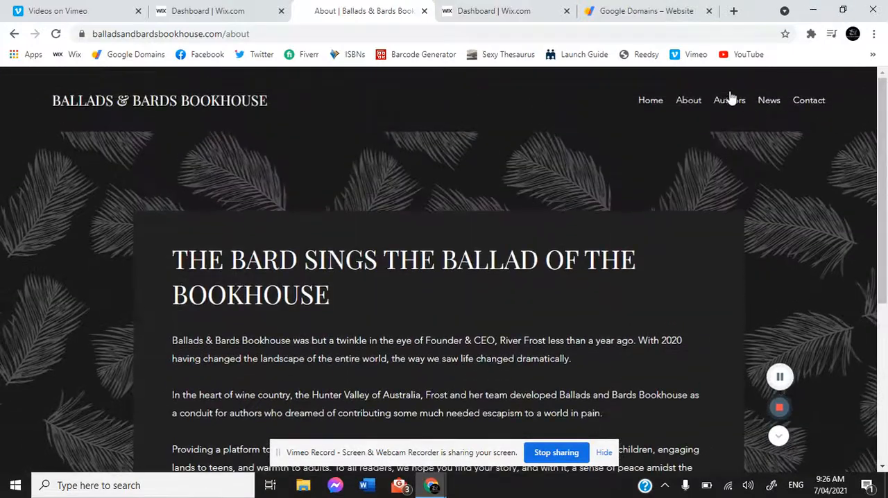
{"action": "left_click", "coordinate": [729, 100]}
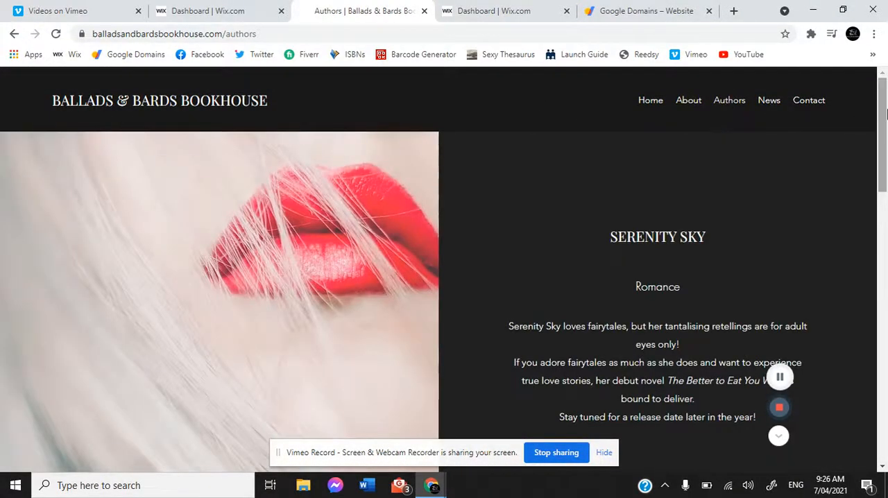
{"action": "scroll", "scroll_direction": "down", "scroll_amount": 3}
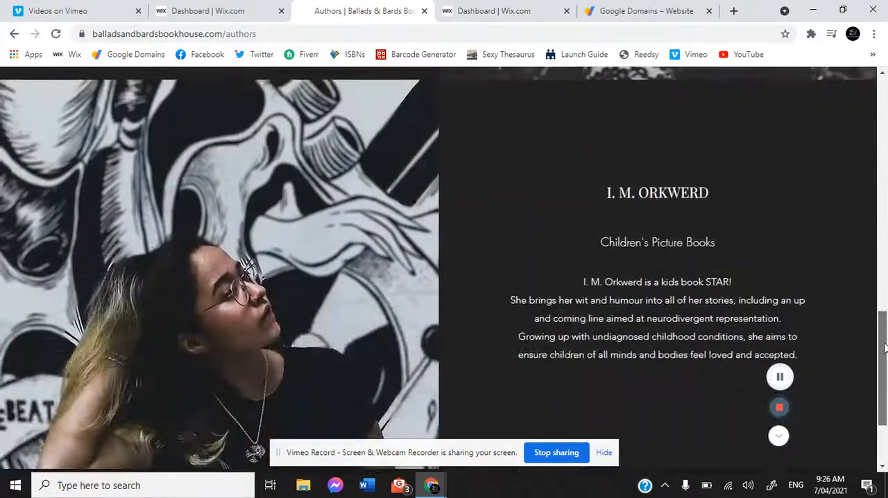
{"action": "scroll", "scroll_direction": "down", "scroll_amount": 3}
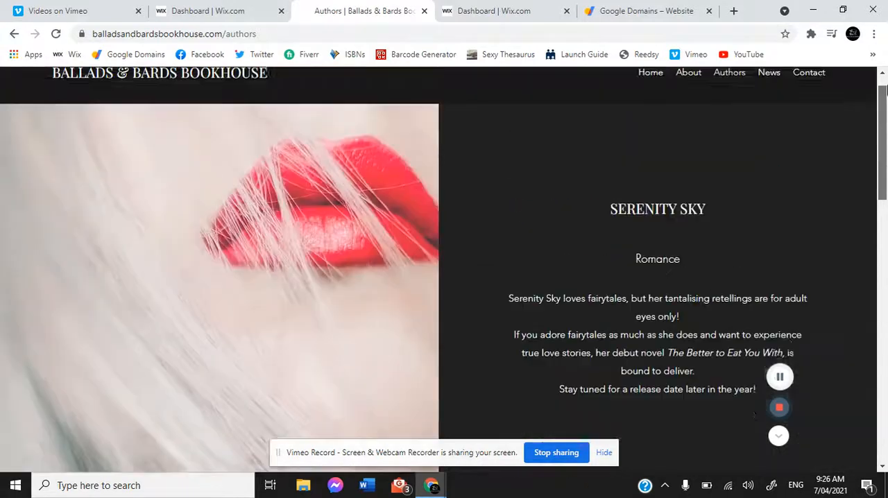
Step: Open the live News page and step through its update posts
{"action": "left_click", "coordinate": [768, 100]}
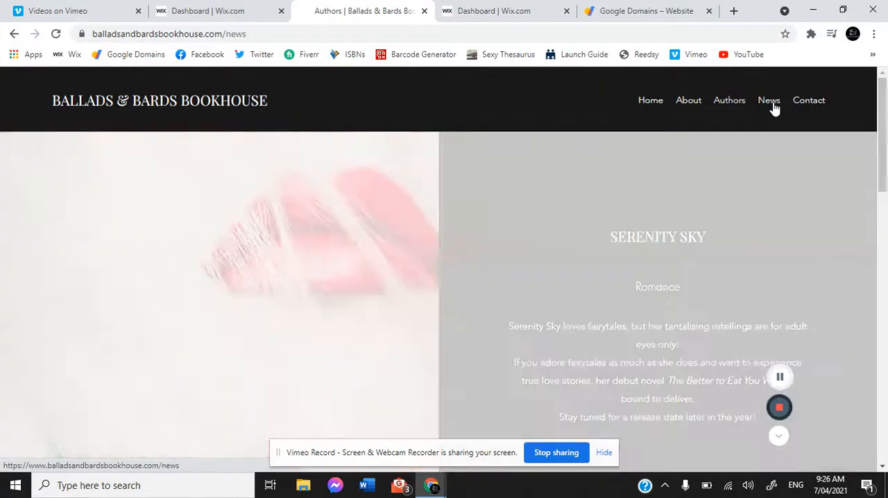
{"action": "left_click", "coordinate": [769, 100]}
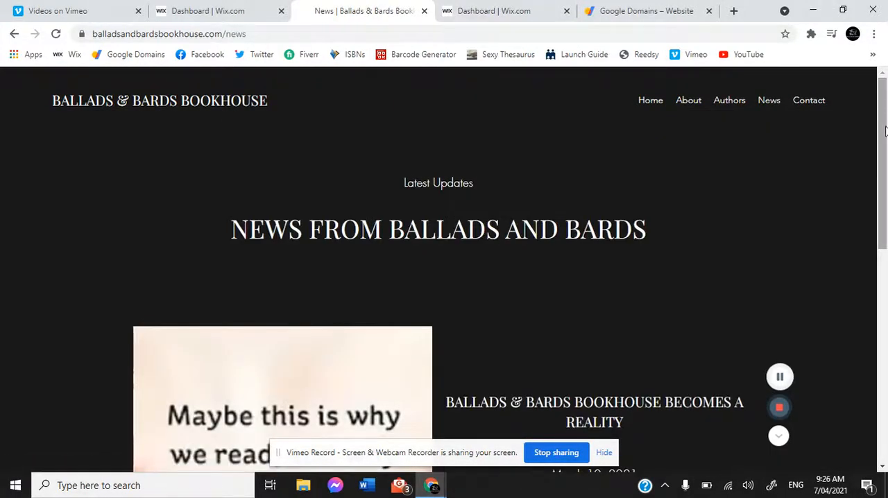
{"action": "scroll", "scroll_direction": "down", "scroll_amount": 3}
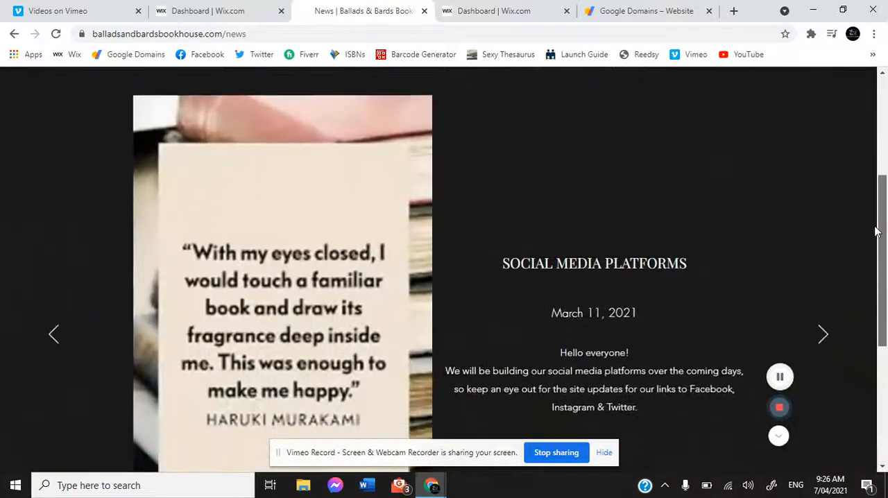
{"action": "scroll", "scroll_direction": "down", "scroll_amount": 3}
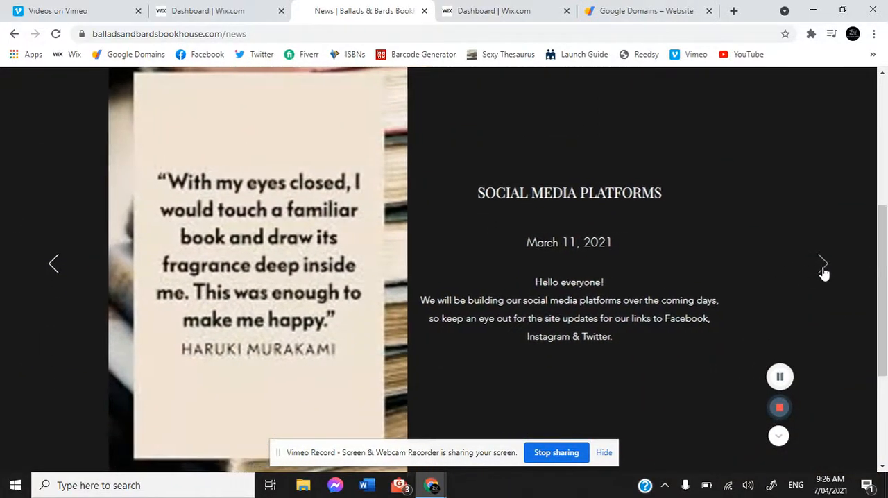
{"action": "left_click", "coordinate": [822, 264]}
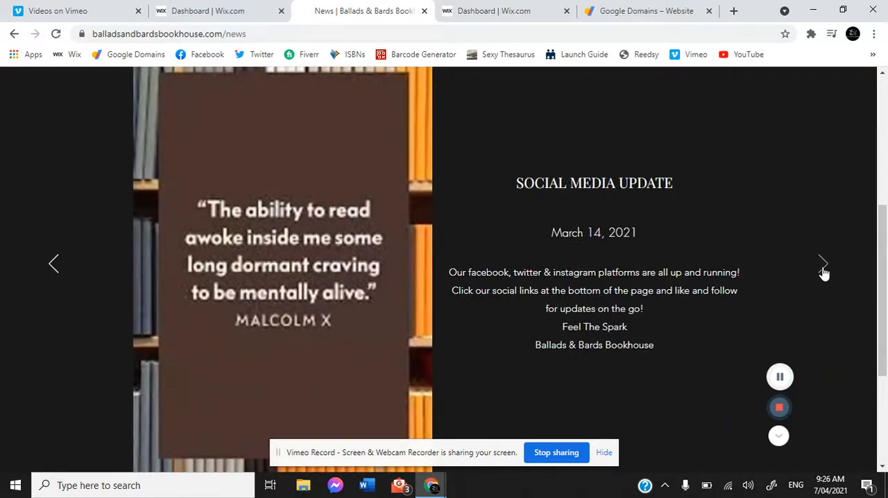
{"action": "left_click", "coordinate": [822, 264]}
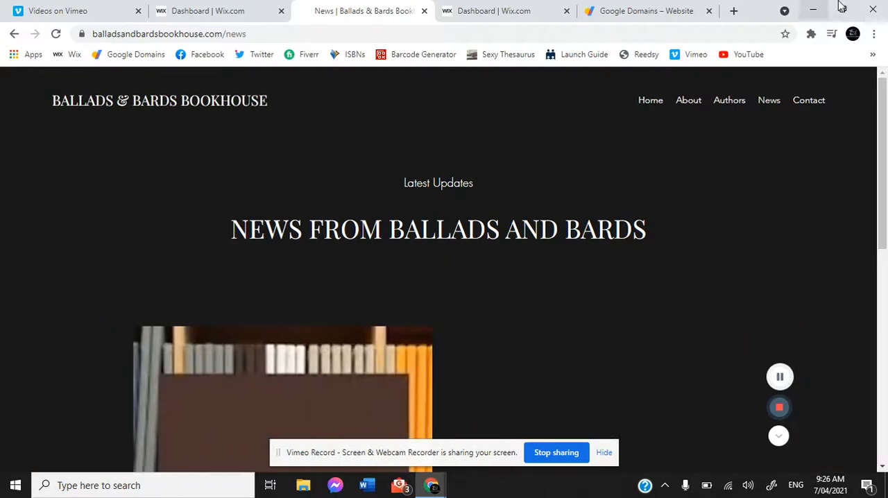
Step: Return to the older site's dashboard and choose Edit Site under Site Actions
{"action": "left_click", "coordinate": [493, 10]}
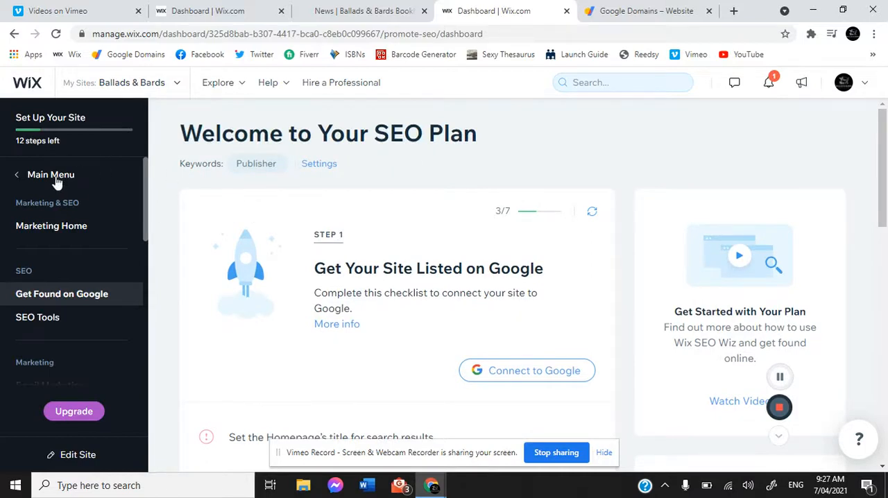
{"action": "left_click", "coordinate": [51, 174]}
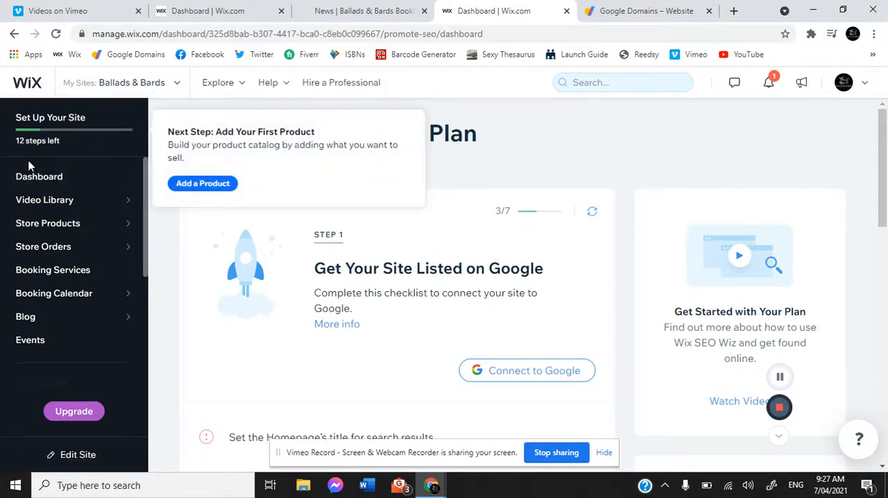
{"action": "left_click", "coordinate": [38, 176]}
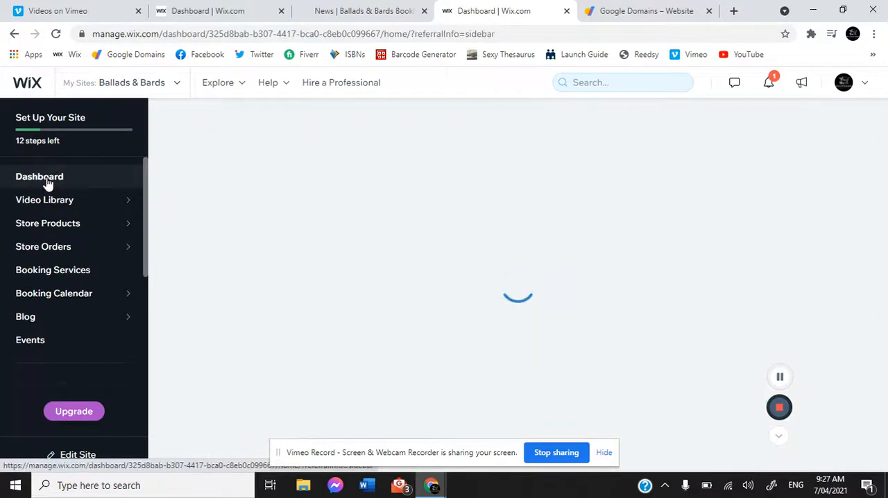
{"action": "left_click", "coordinate": [40, 176]}
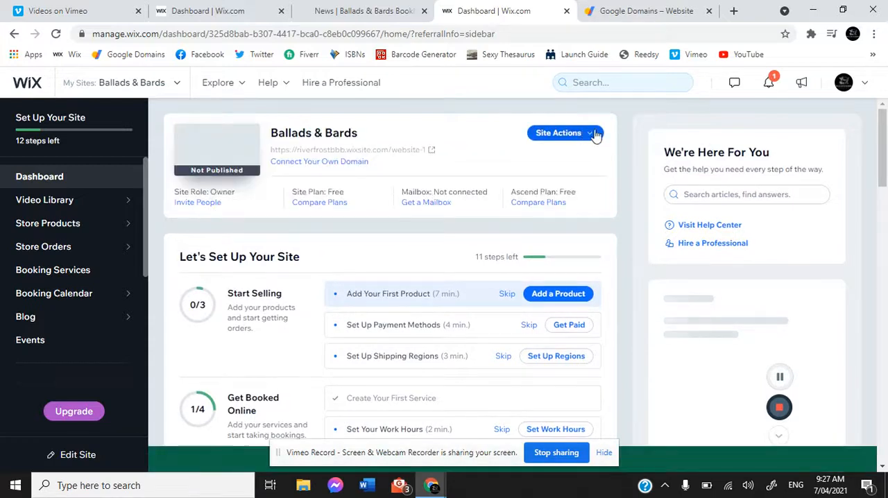
{"action": "left_click", "coordinate": [558, 132]}
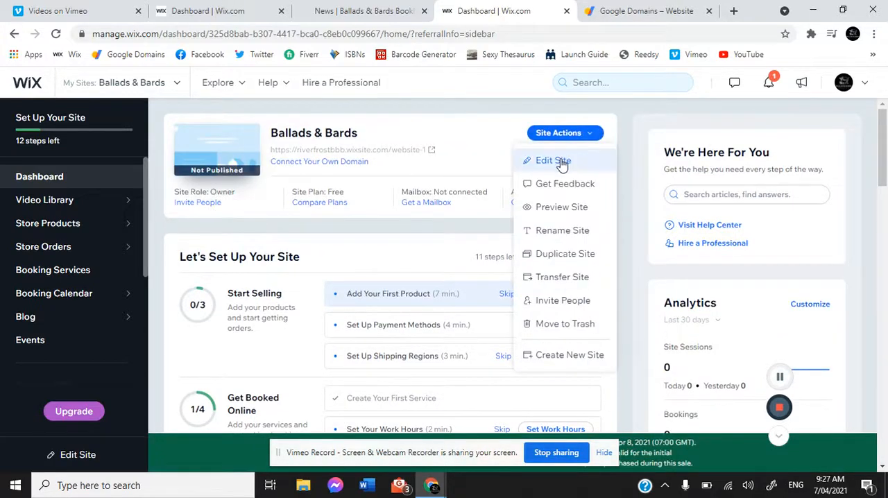
{"action": "left_click", "coordinate": [553, 160]}
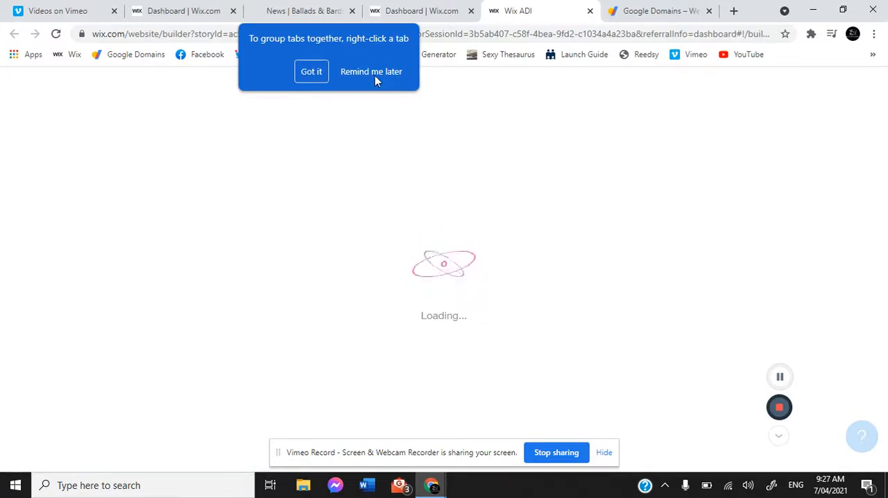
Step: Dismiss the browser's tab-grouping tip with Remind me later
{"action": "left_click", "coordinate": [311, 72]}
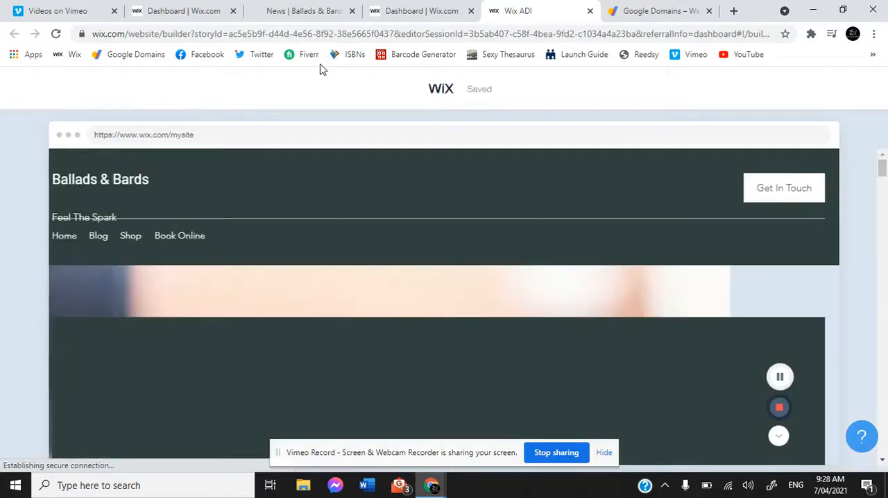
{"action": "mouse_move", "coordinate": [425, 95]}
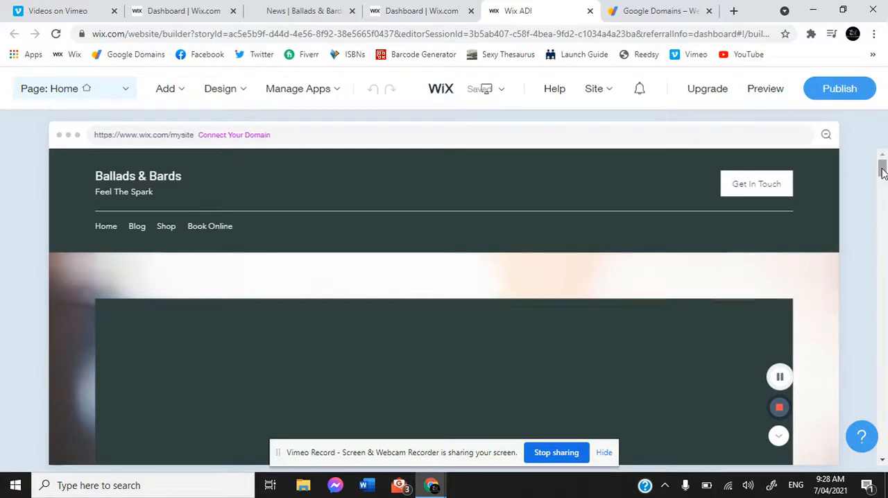
{"action": "mouse_move", "coordinate": [839, 88]}
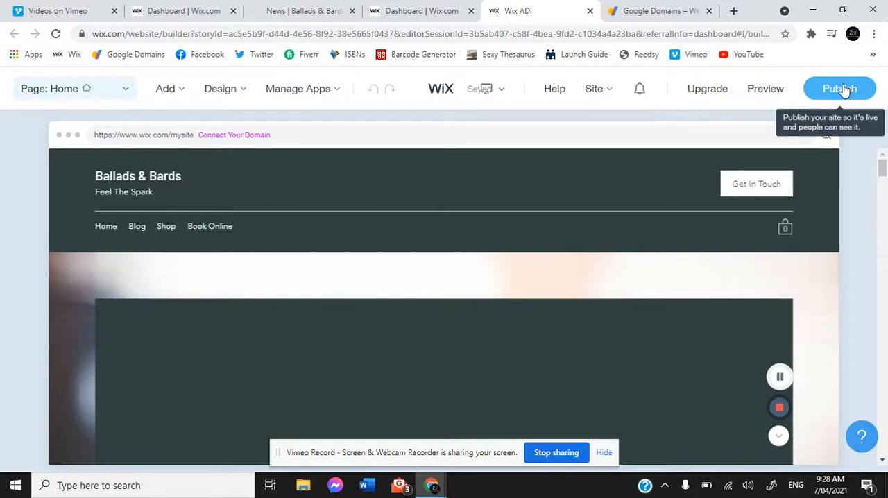
{"action": "mouse_move", "coordinate": [288, 79]}
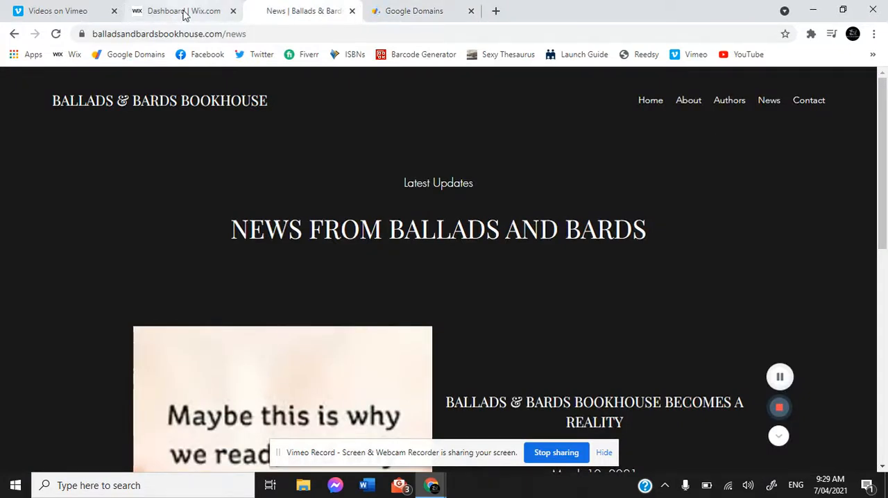
Step: From the Bookhouse site's dashboard, choose Site Actions > Edit Site
{"action": "left_click", "coordinate": [184, 10]}
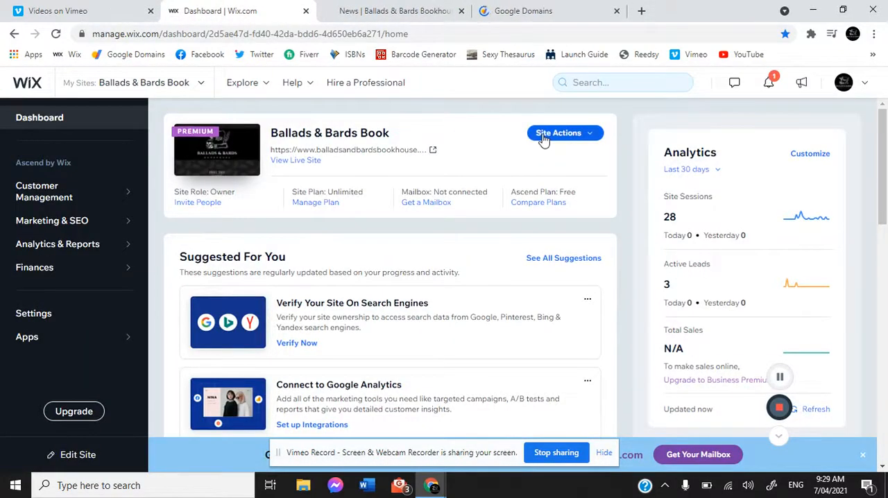
{"action": "left_click", "coordinate": [560, 132]}
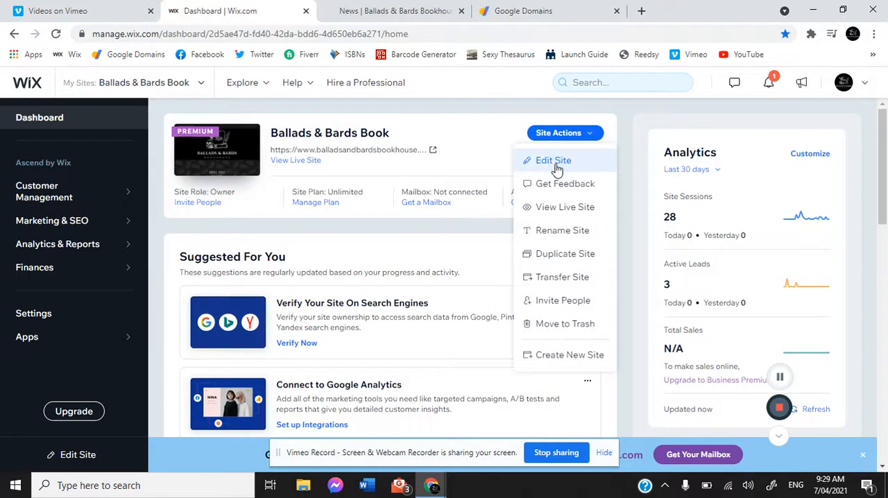
{"action": "left_click", "coordinate": [553, 161]}
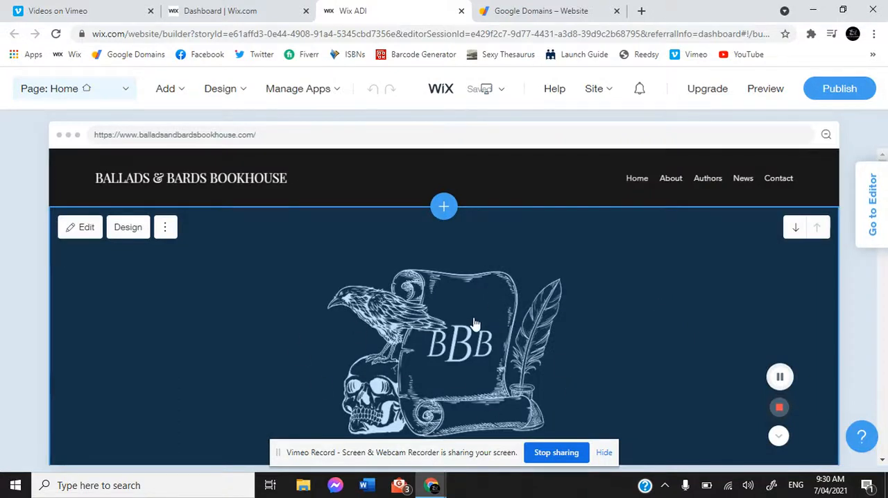
{"action": "mouse_move", "coordinate": [657, 268]}
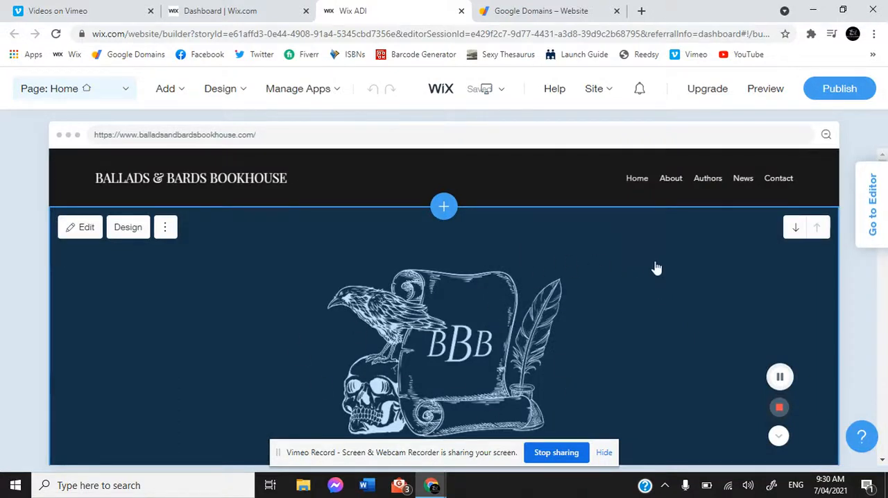
{"action": "mouse_move", "coordinate": [328, 320]}
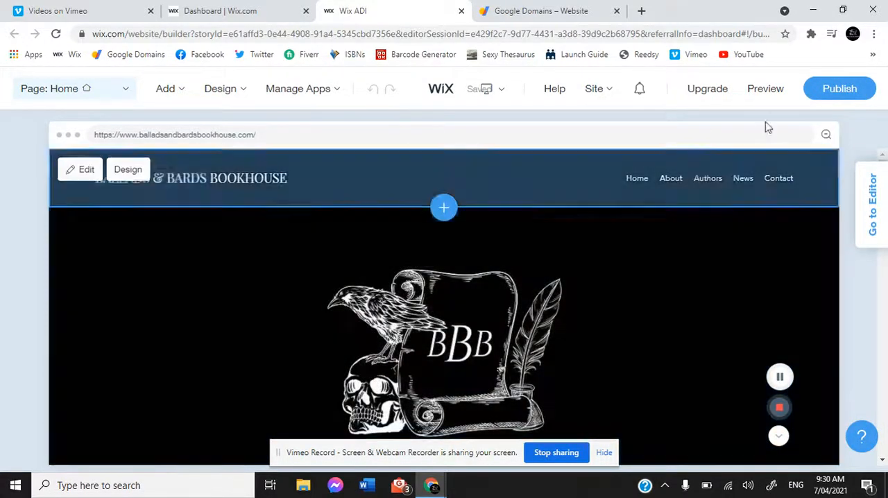
Step: Publish the Bookhouse site from the ADI editor top bar
{"action": "left_click", "coordinate": [839, 88]}
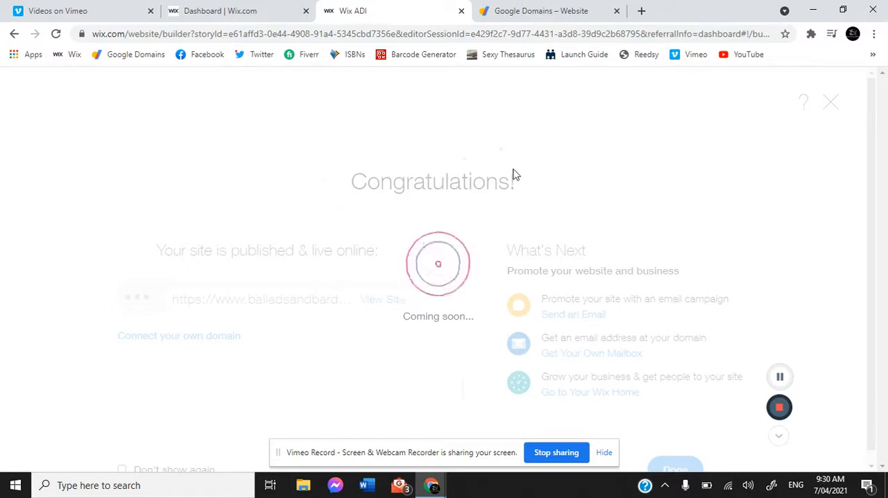
{"action": "mouse_move", "coordinate": [426, 166]}
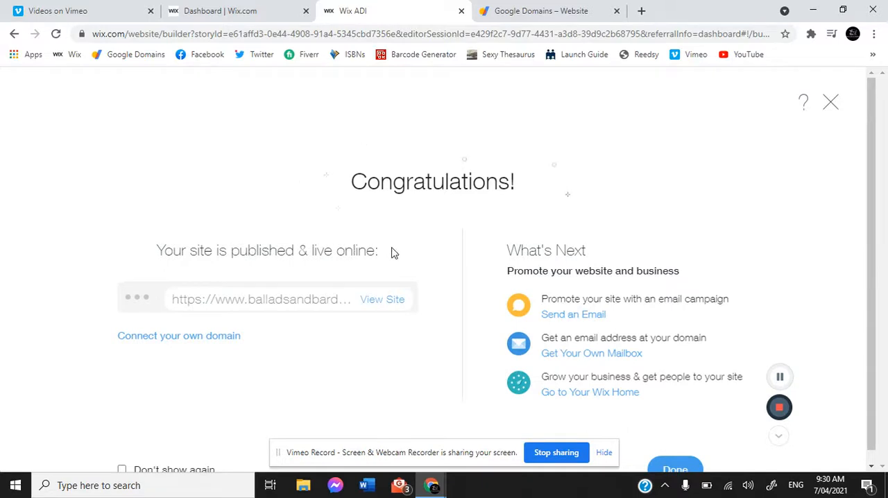
{"action": "mouse_move", "coordinate": [398, 350]}
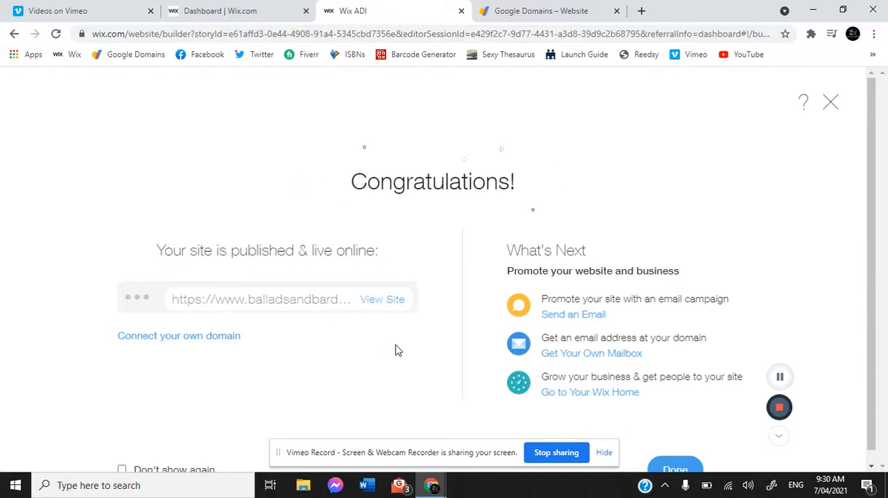
{"action": "mouse_move", "coordinate": [657, 276]}
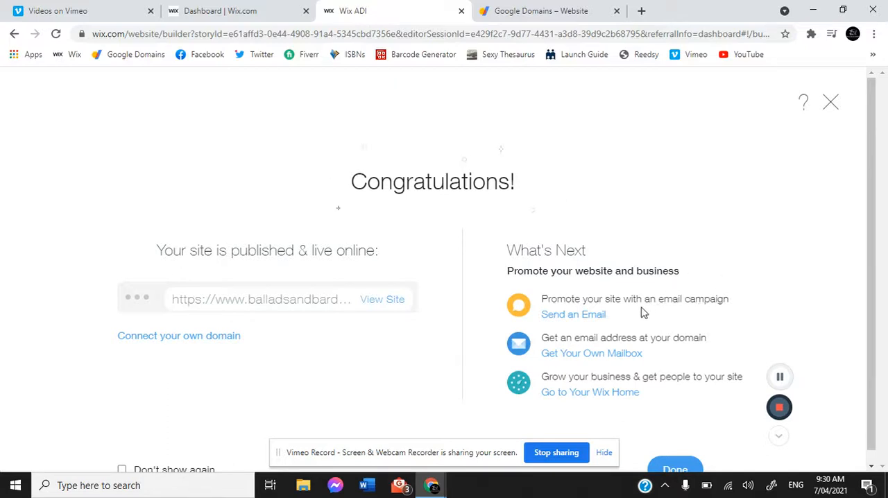
{"action": "mouse_move", "coordinate": [676, 344]}
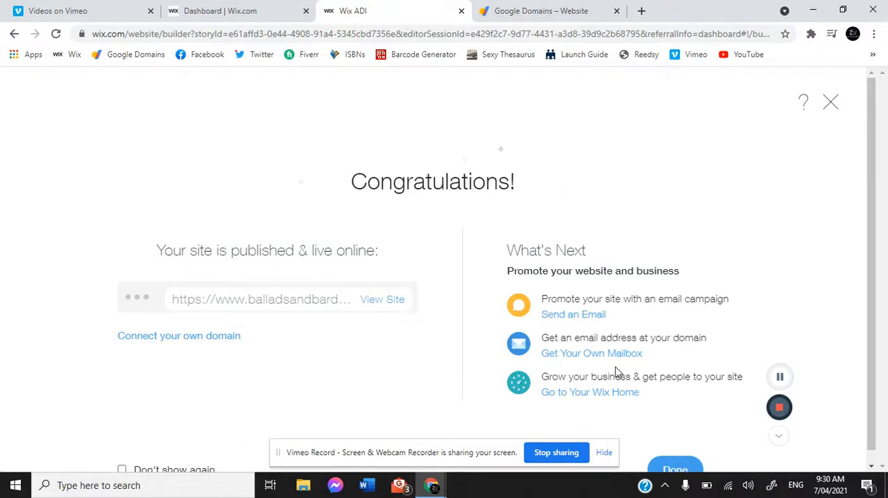
{"action": "mouse_move", "coordinate": [627, 405]}
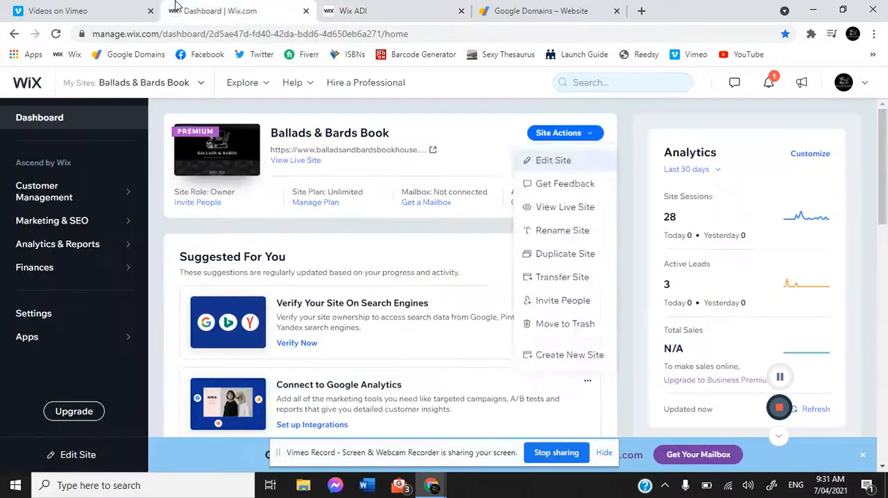
{"action": "mouse_move", "coordinate": [51, 220]}
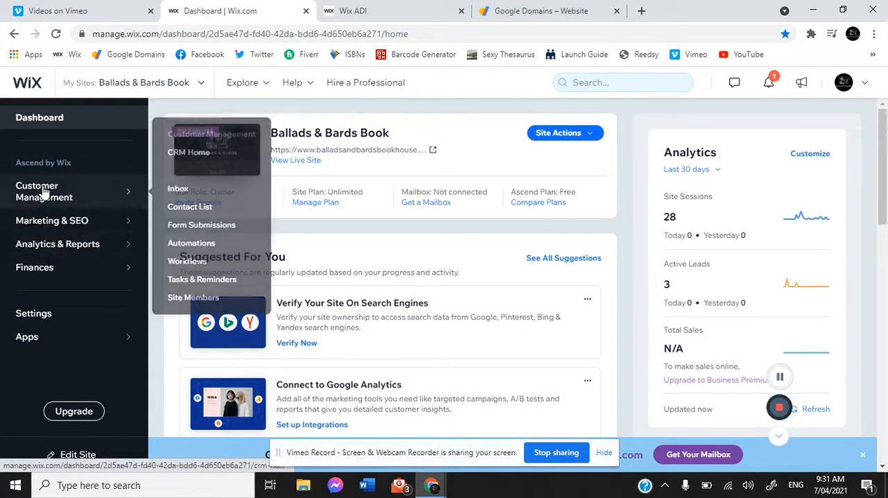
{"action": "mouse_move", "coordinate": [45, 270]}
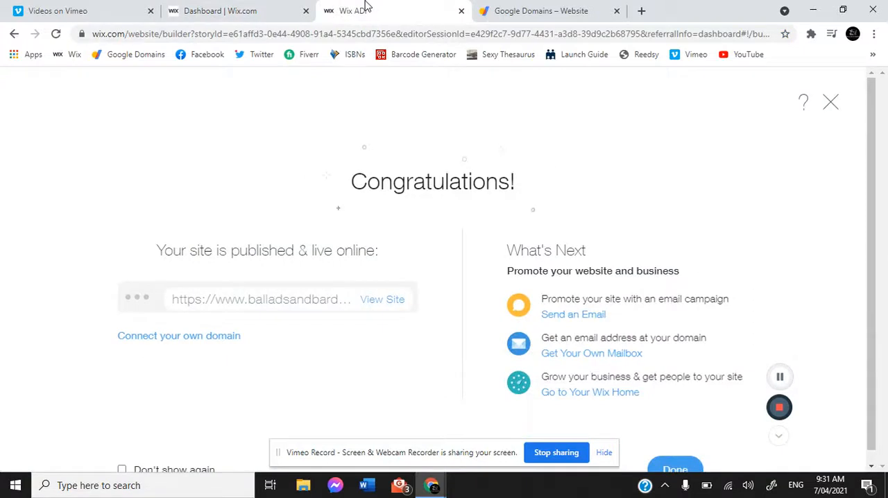
{"action": "mouse_move", "coordinate": [495, 131]}
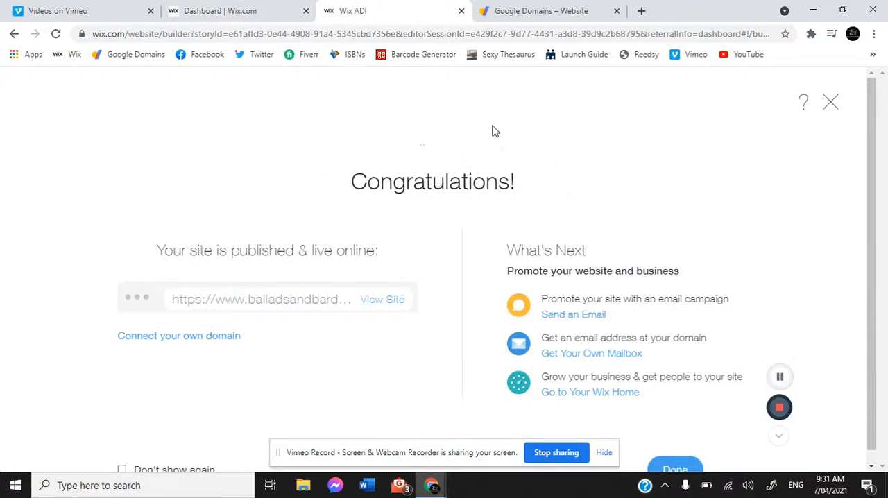
{"action": "mouse_move", "coordinate": [822, 389]}
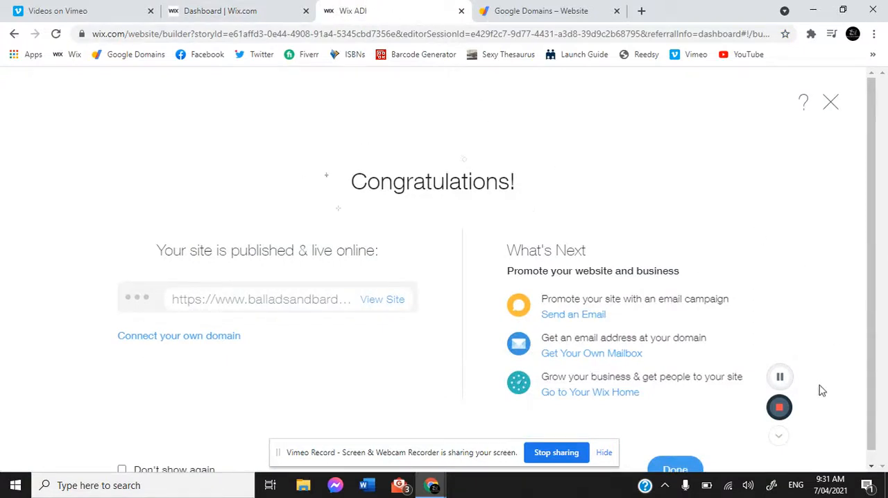
{"action": "mouse_move", "coordinate": [779, 407]}
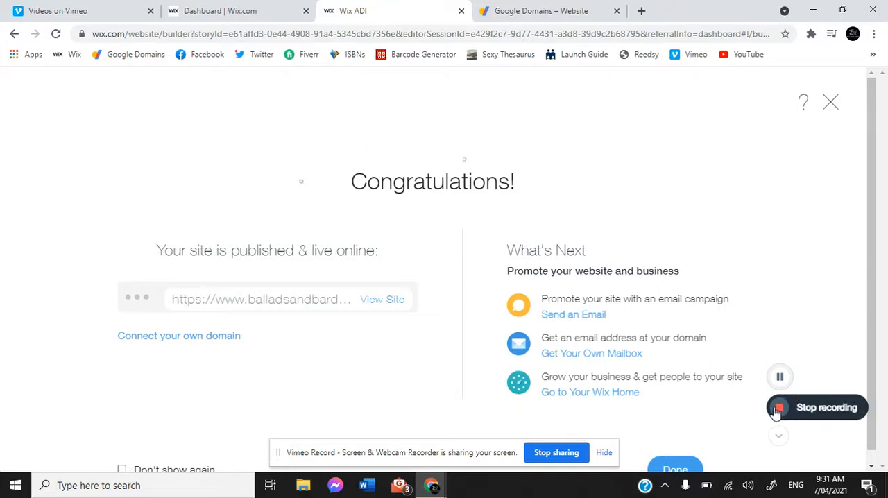